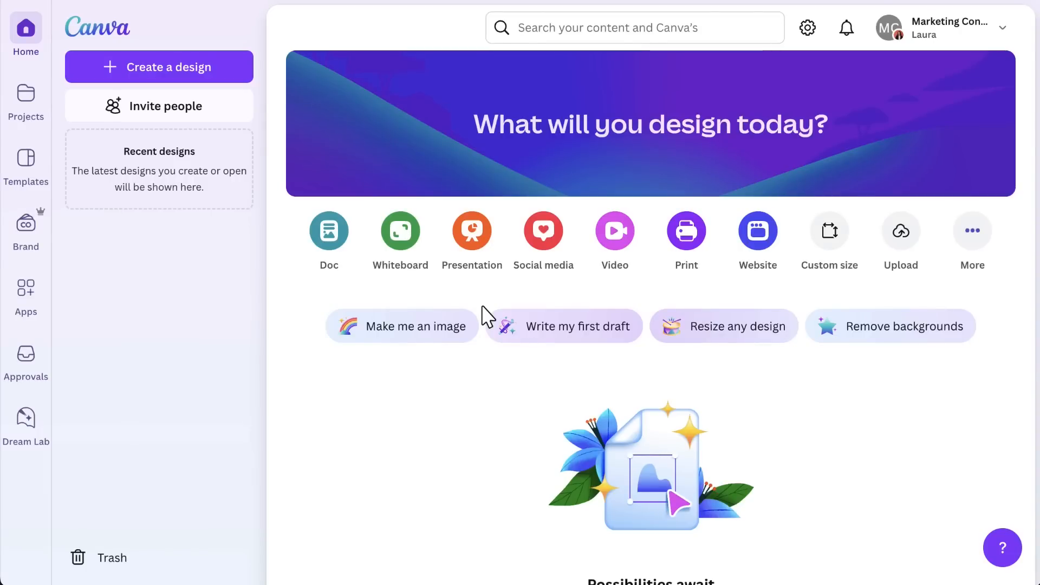
mouse_move(472, 233)
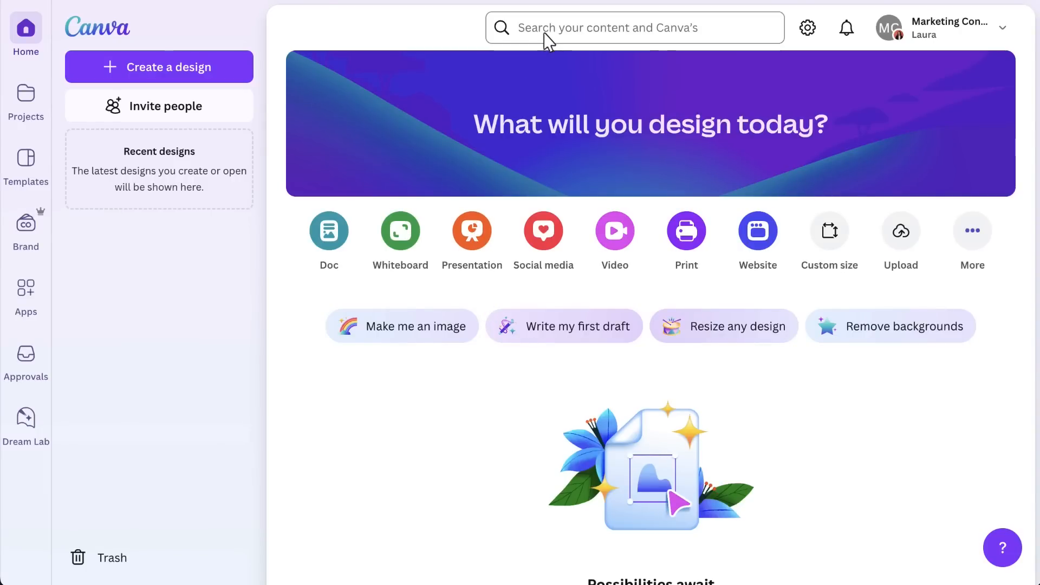
Step: Search Canva templates for 'marketing analysis' and browse the results
text(marketing analysis)
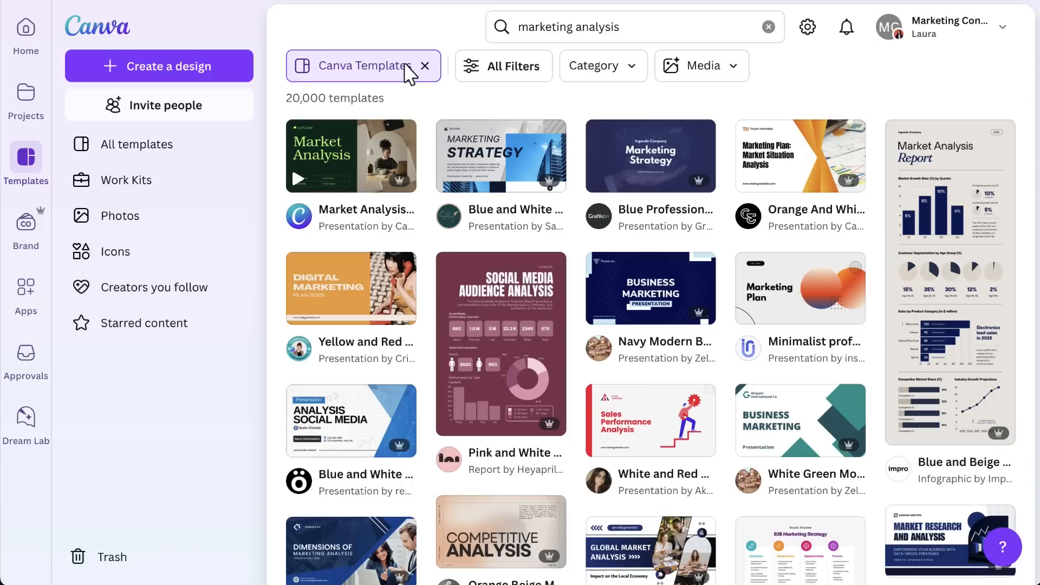
scroll(down, 3)
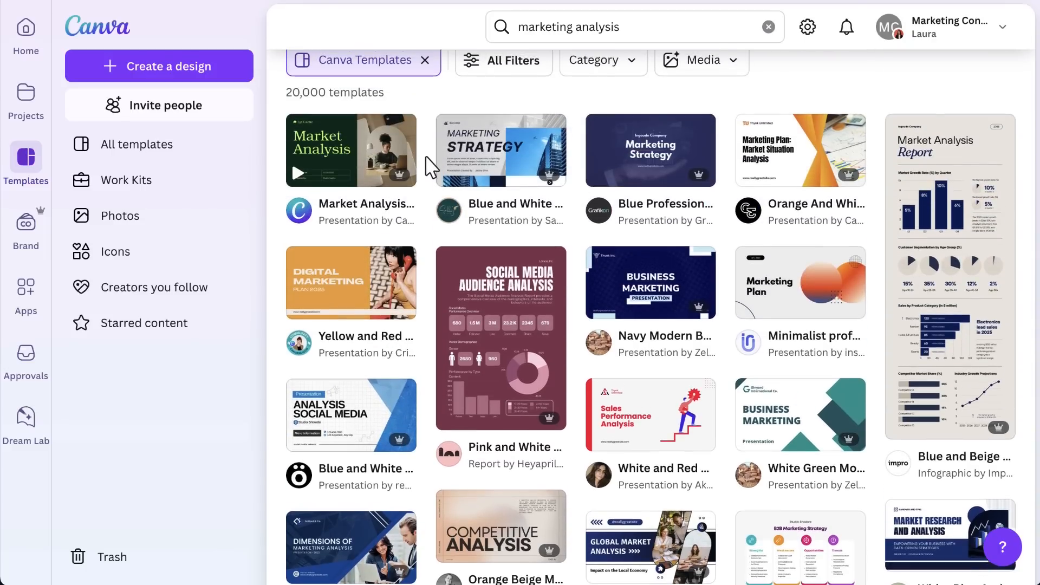
Step: Preview the Market Analysis Presentation template's slides and customise a copy of it
click(351, 150)
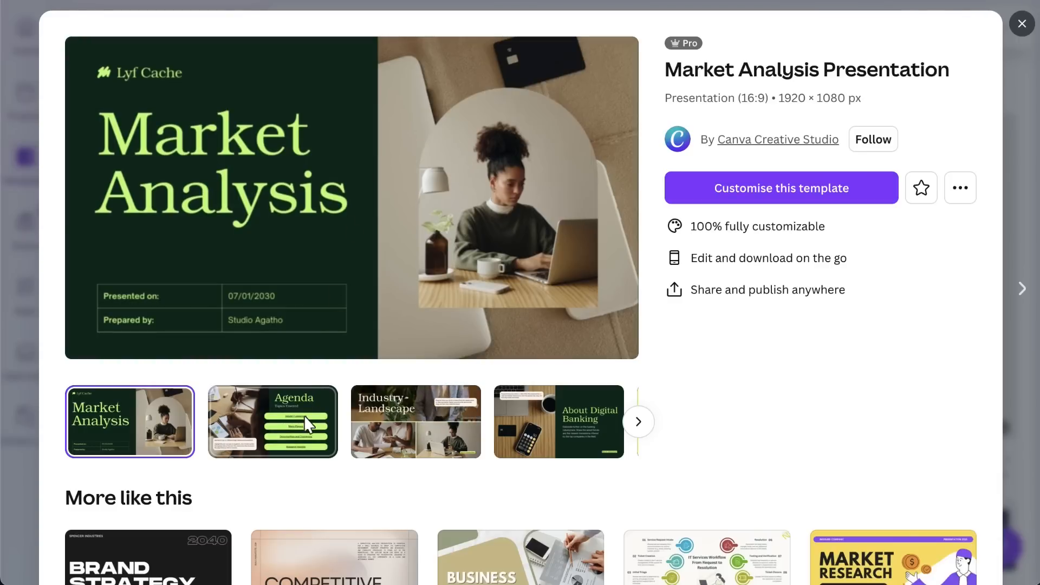
click(415, 421)
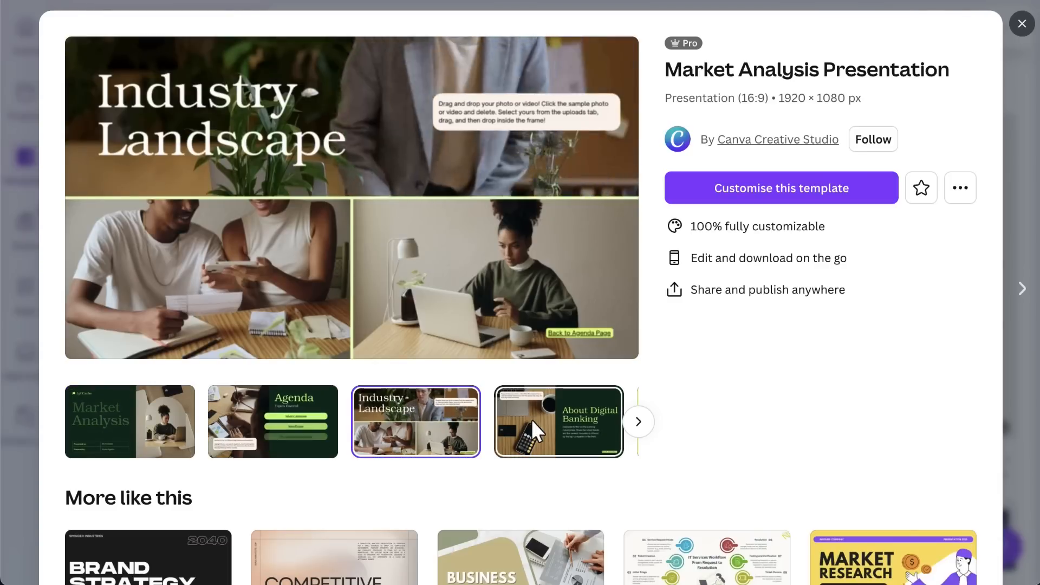
click(556, 421)
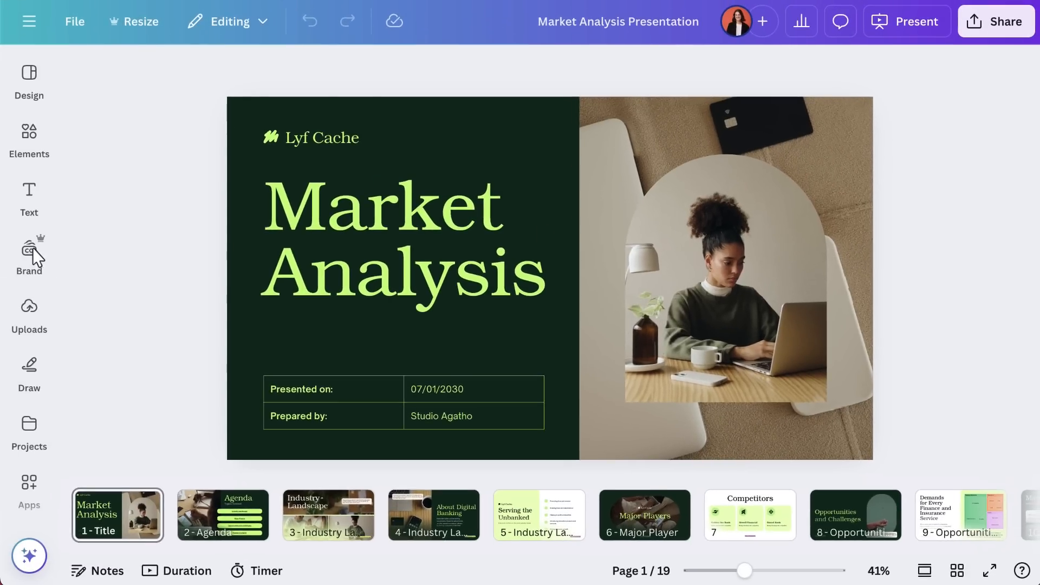
Step: Apply the Cafe Monday - Poster brand template's style to all 19 slides
click(30, 253)
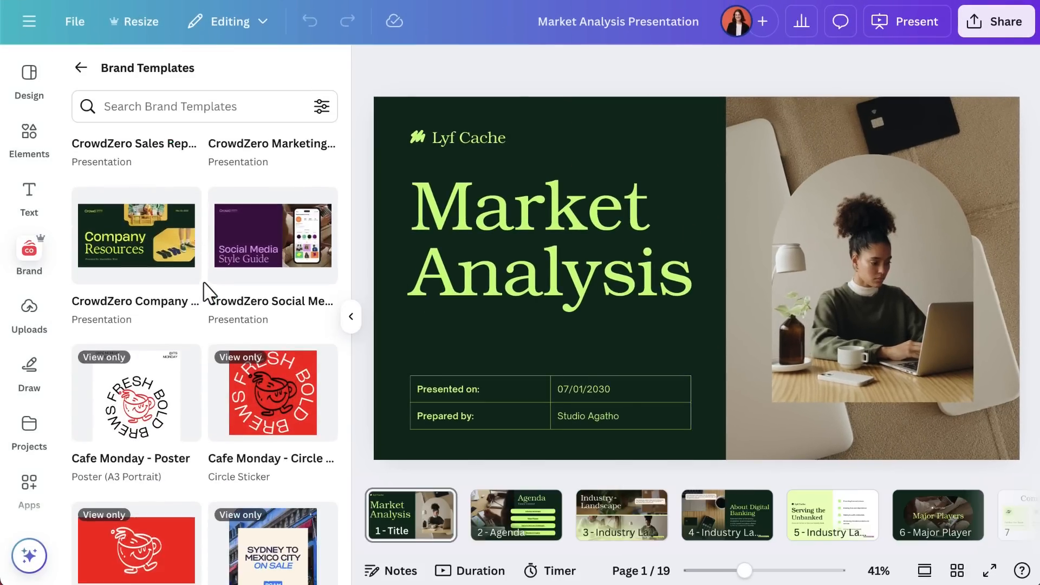
click(137, 392)
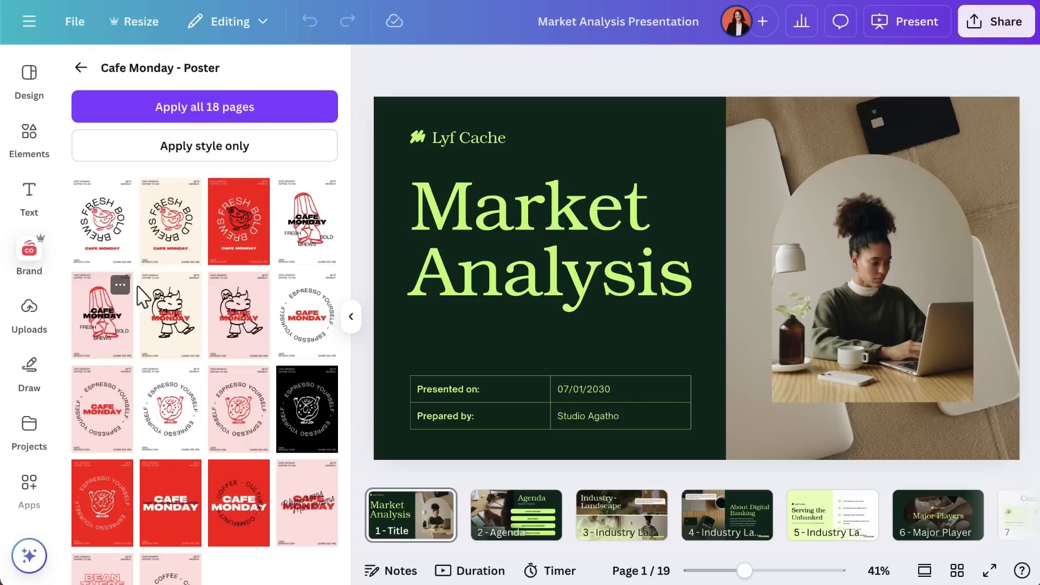
click(188, 190)
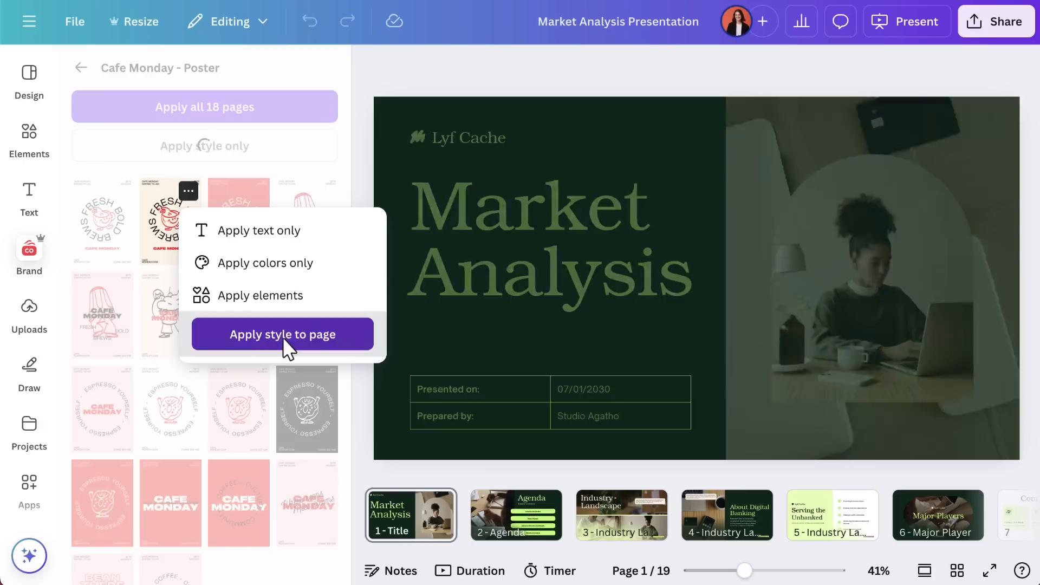
click(282, 334)
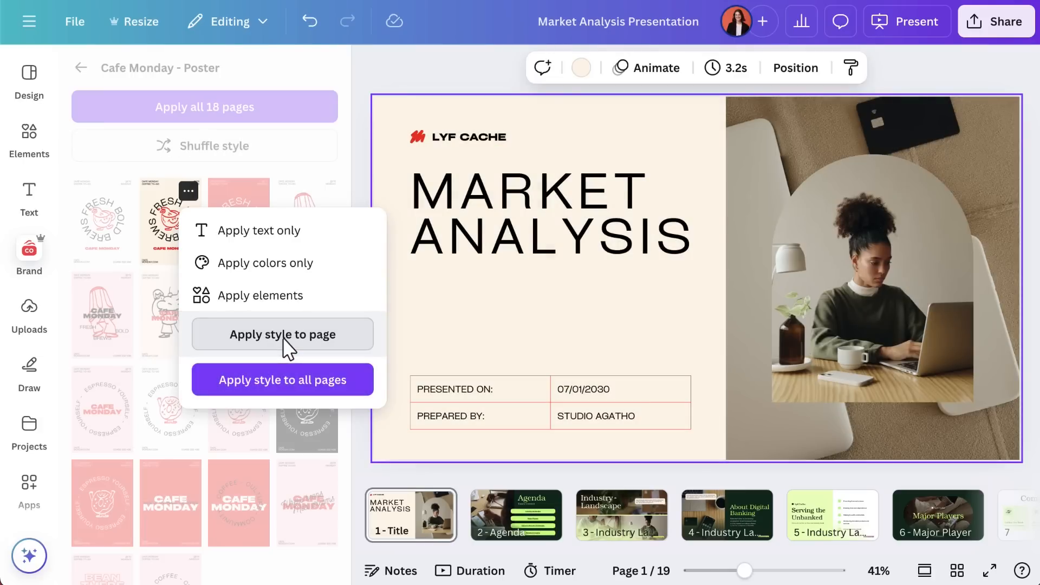
mouse_move(282, 379)
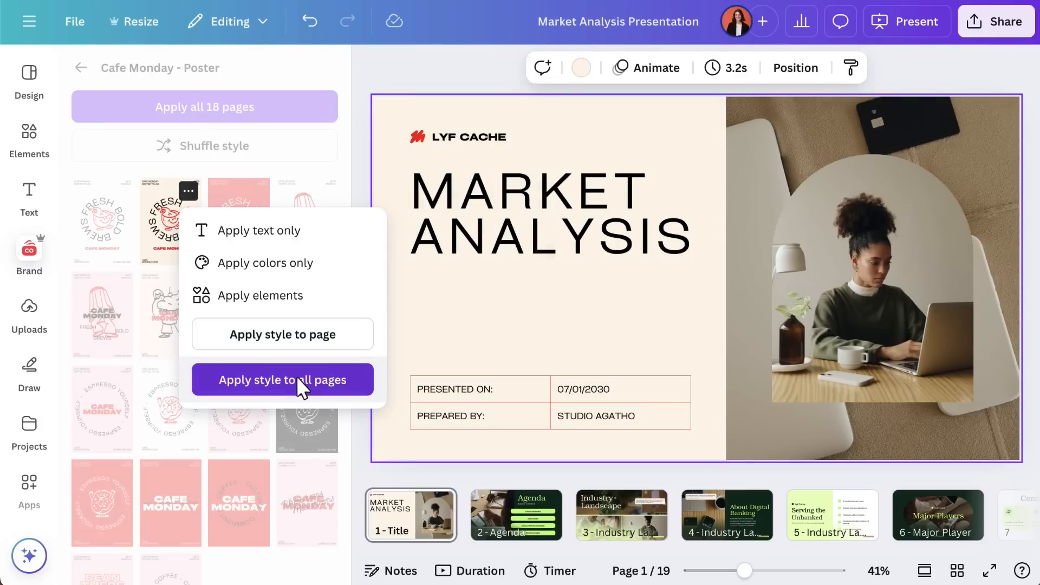
click(282, 379)
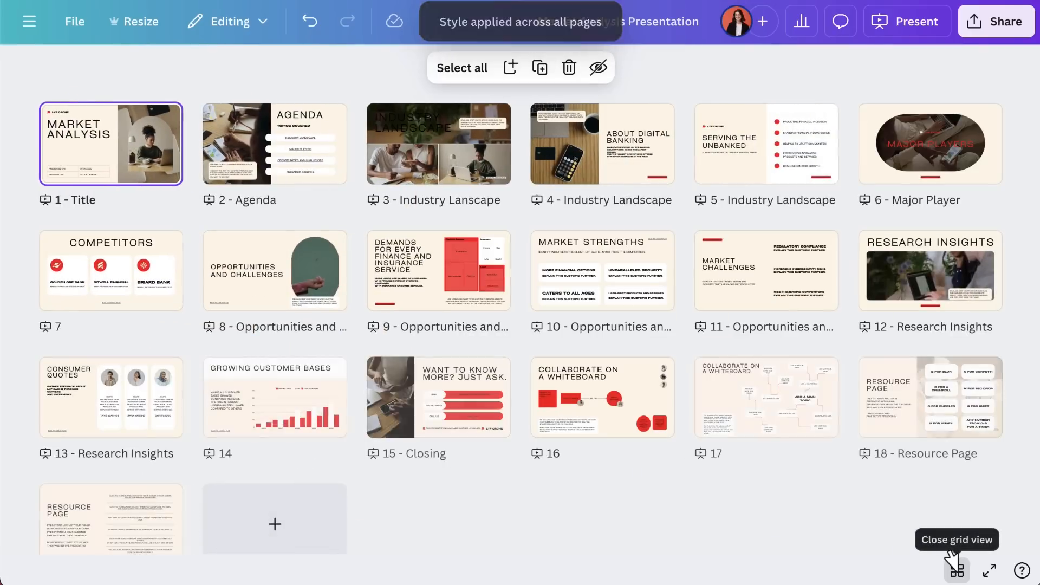
click(956, 568)
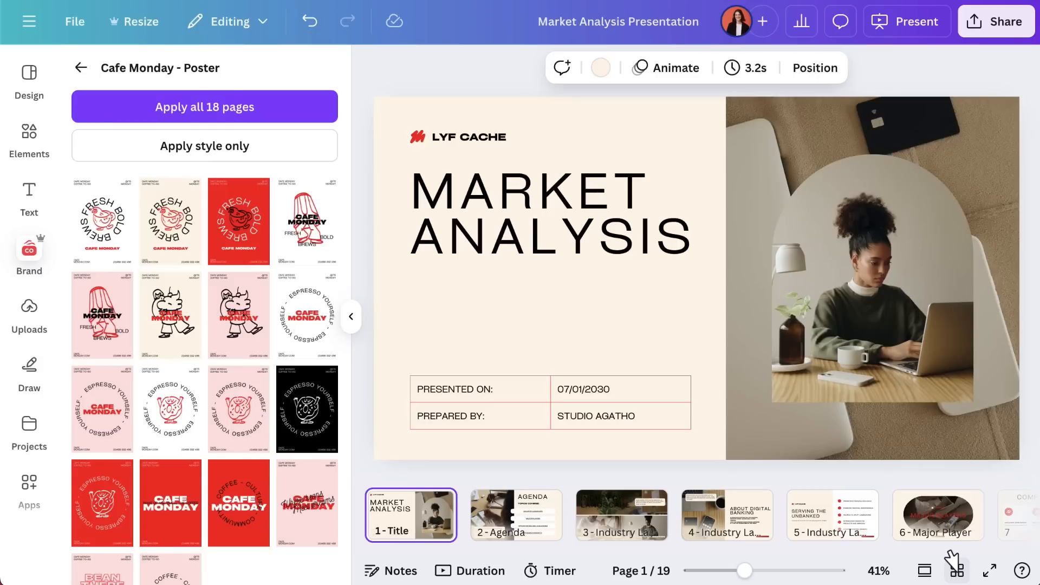
Step: Recolour the Industry Landscape button red and change all matching agenda buttons
click(515, 515)
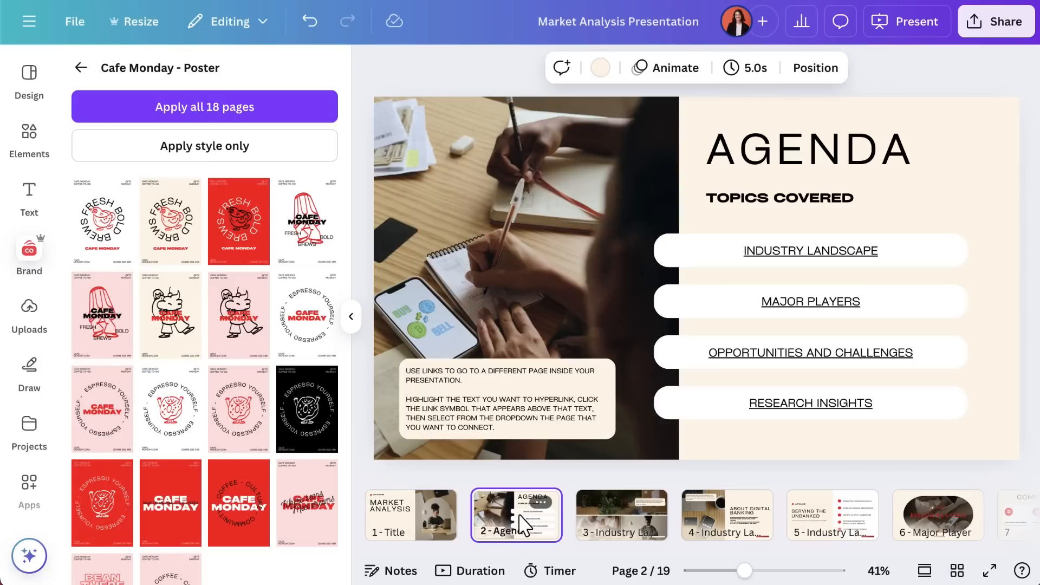
click(809, 251)
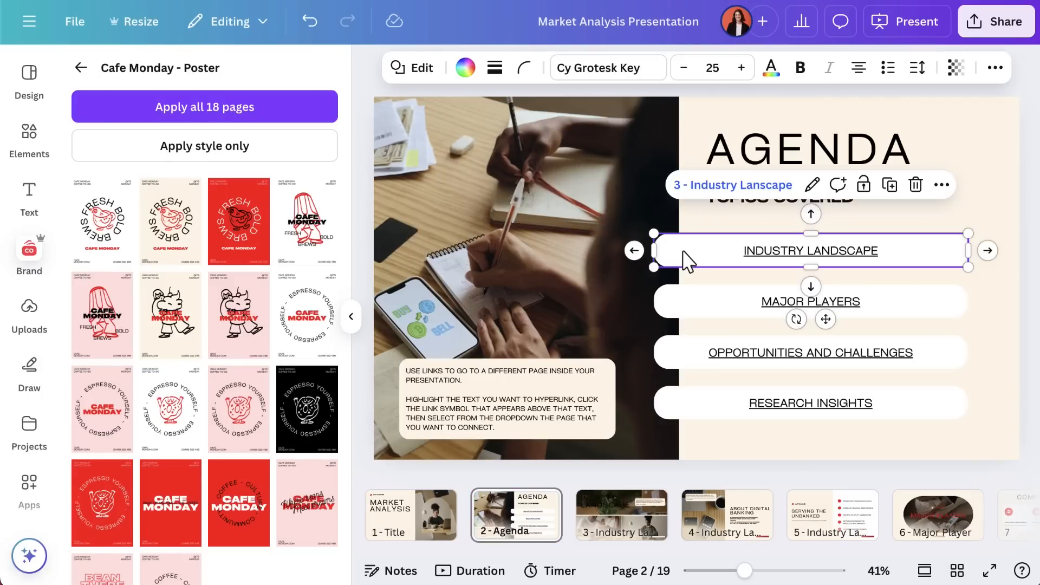
click(465, 67)
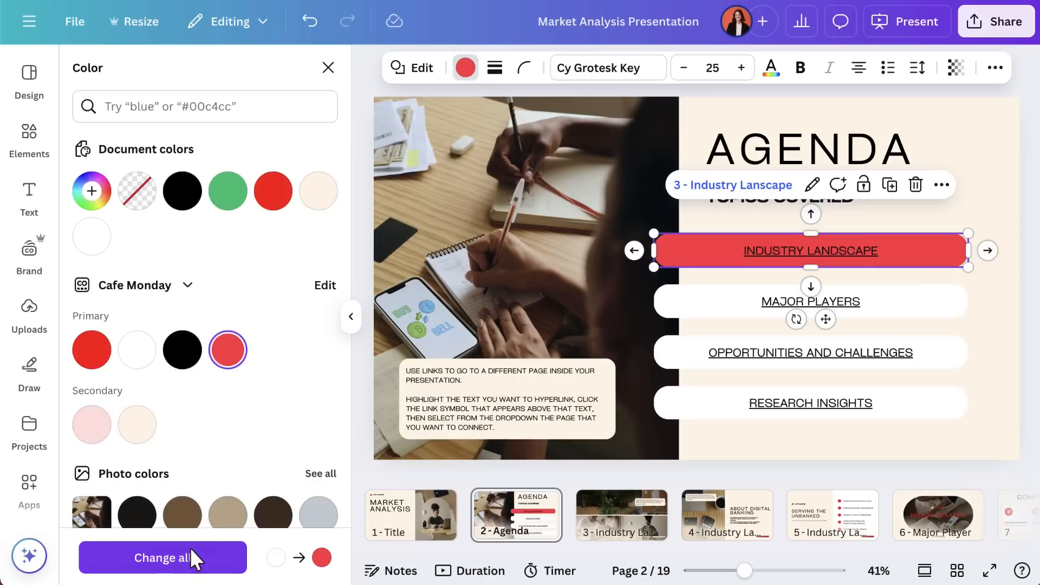
click(163, 557)
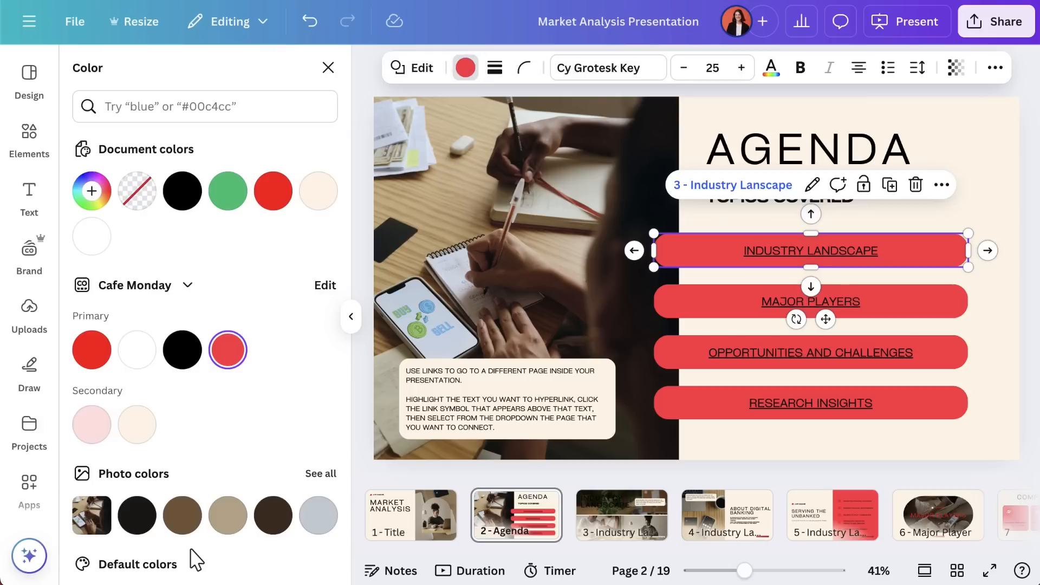
mouse_move(40, 83)
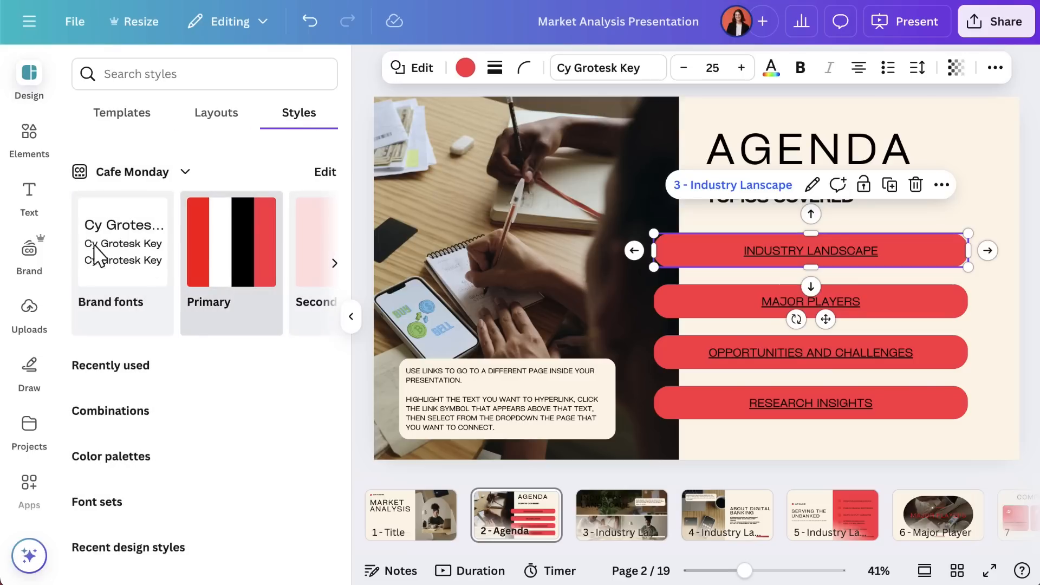
Step: Place the brand photo 5.png of staff T-shirts into the title slide's image frame
click(30, 255)
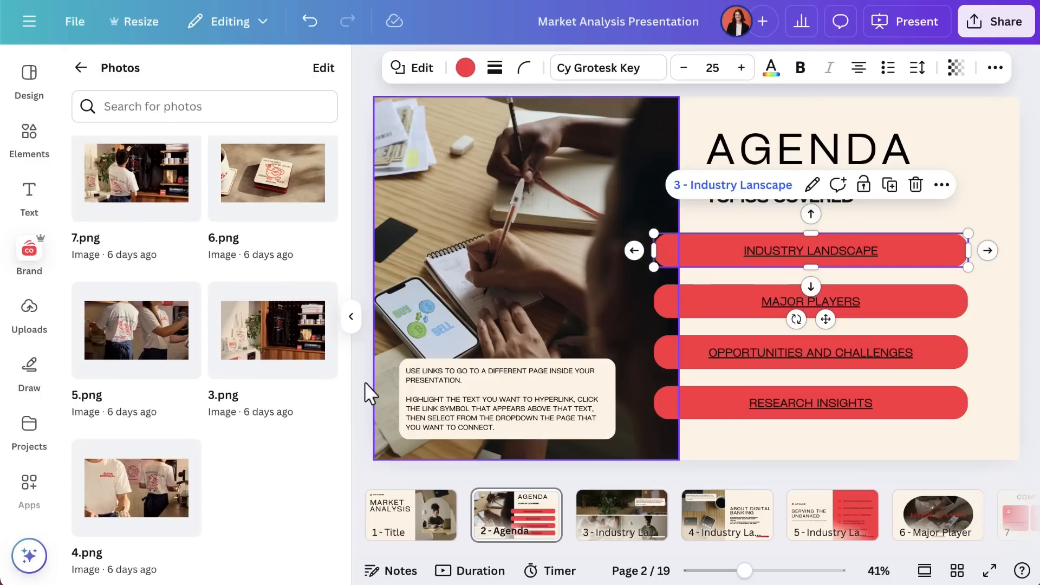
click(409, 515)
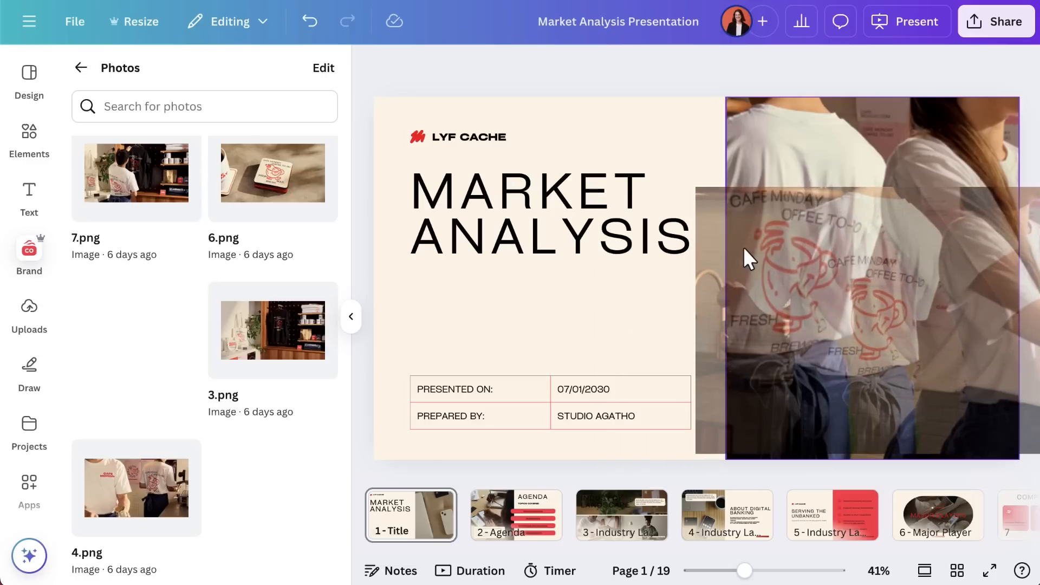
click(937, 515)
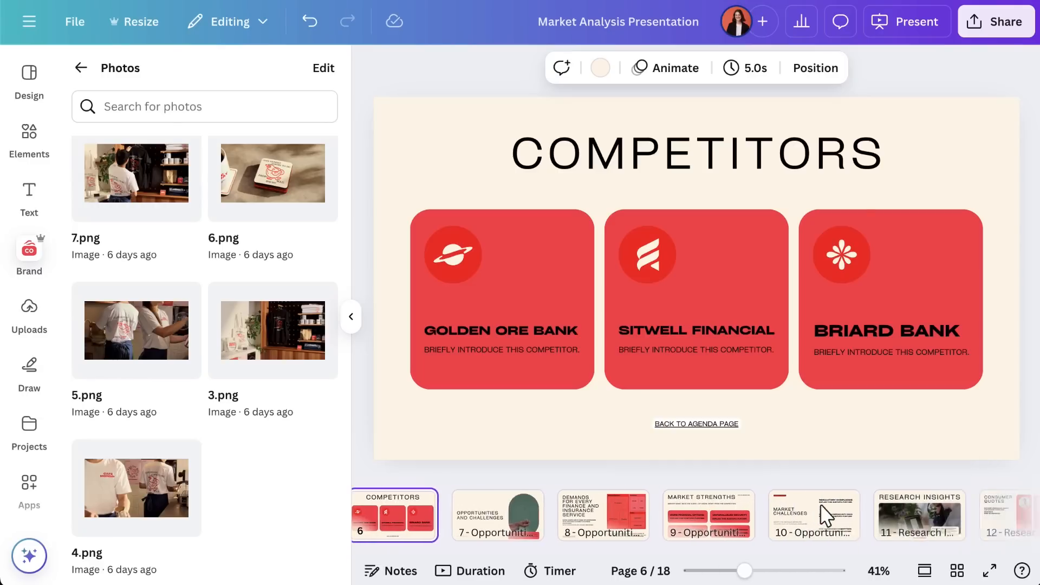
click(445, 514)
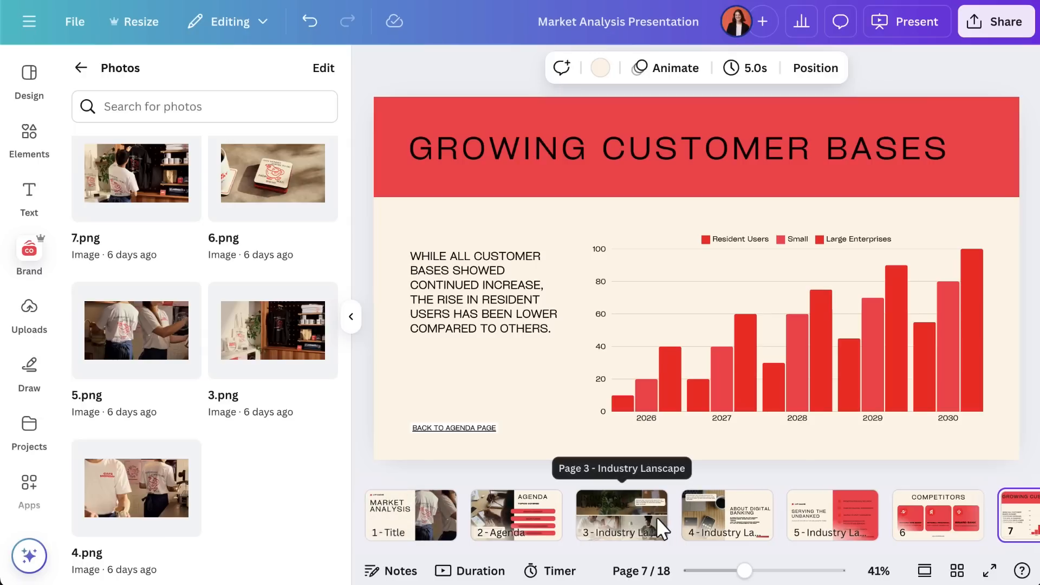
click(410, 515)
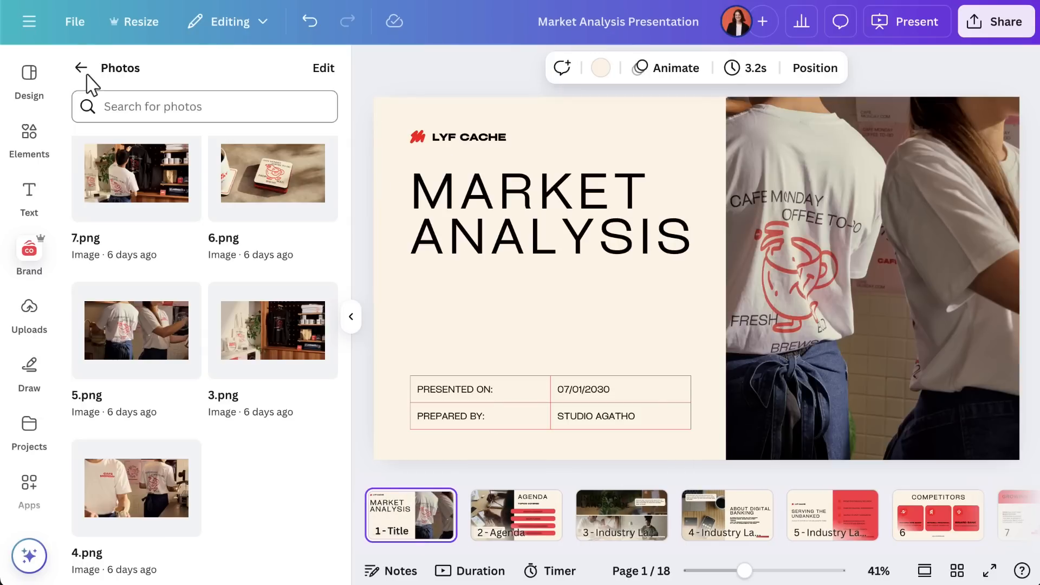
Step: Insert the Cafe Monday logo and retitle the slide 'Marketing Campaign Strategy', resizing the text box
click(79, 68)
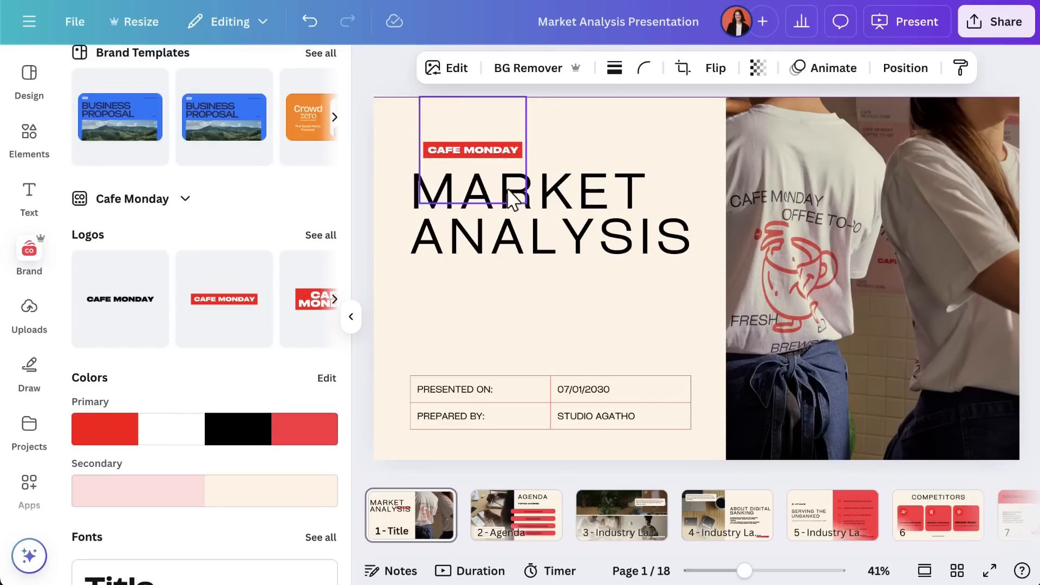
double_click(524, 191)
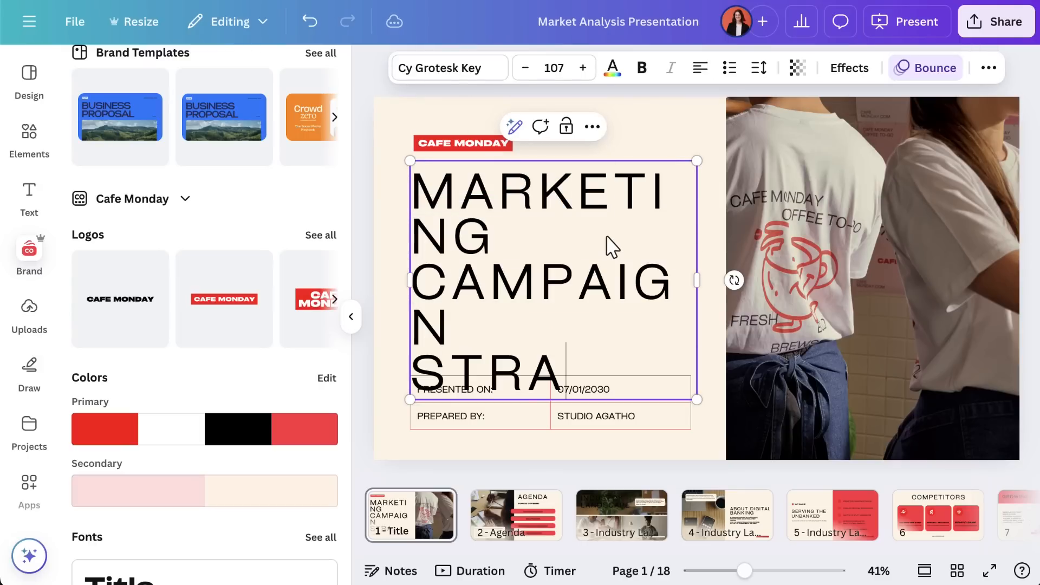
drag(696, 279, 714, 307)
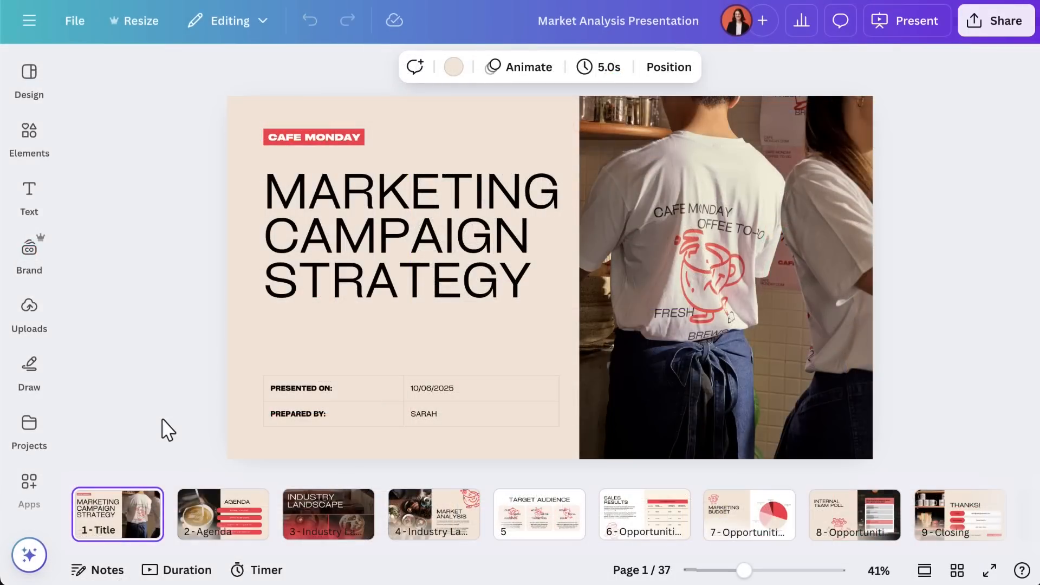
Step: Review the Agenda and following slides while trimming the deck
click(222, 514)
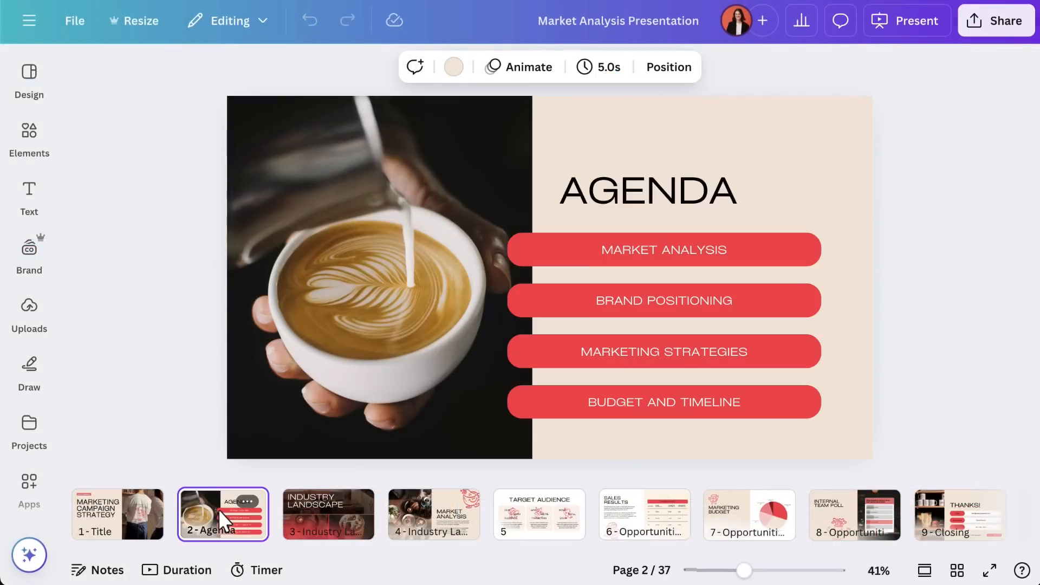
click(327, 513)
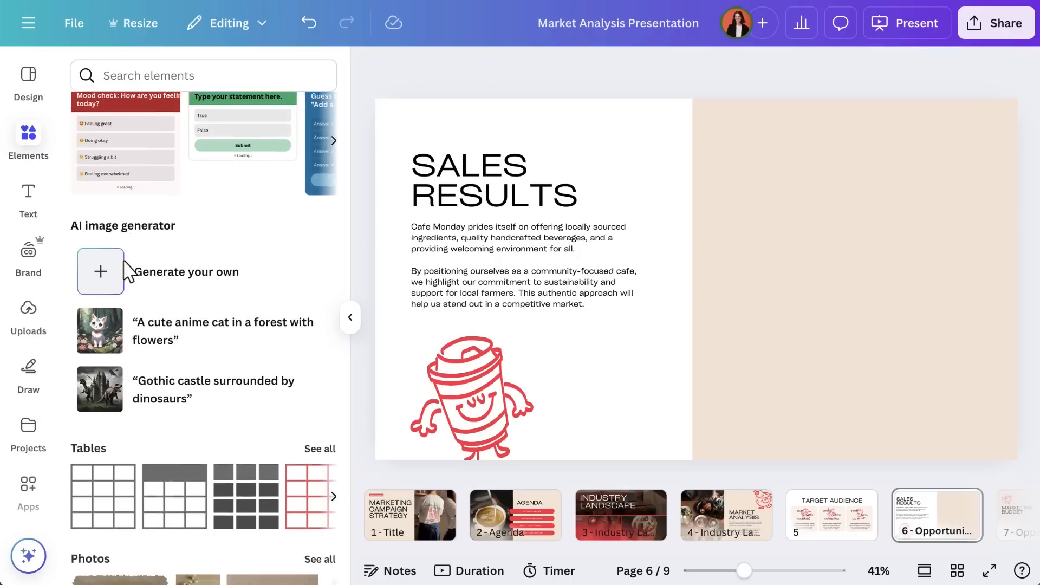
Step: Add a table from Elements onto the Sales Results slide's beige right half and merge its top row
scroll(down, 3)
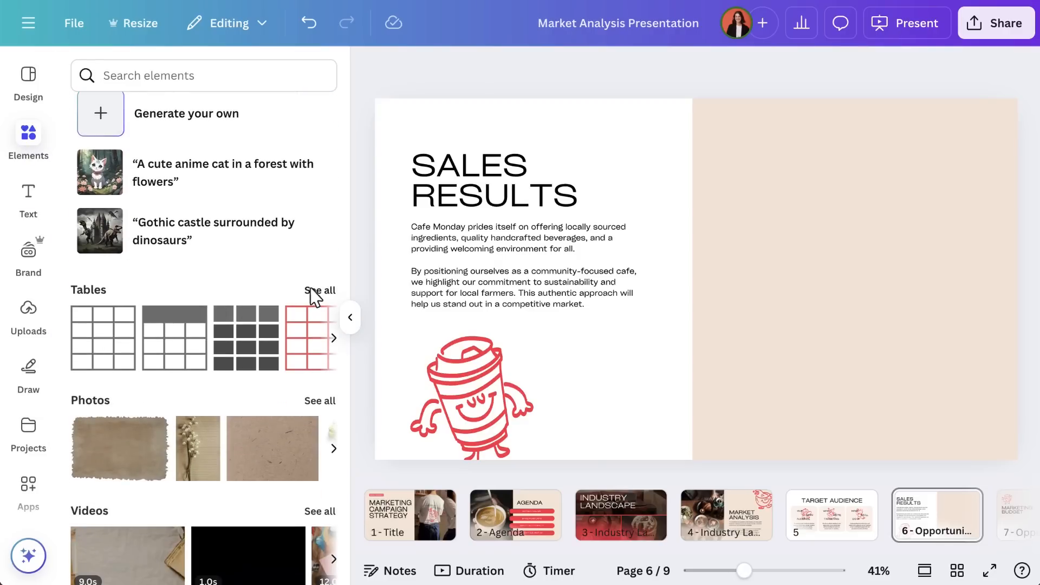
click(319, 290)
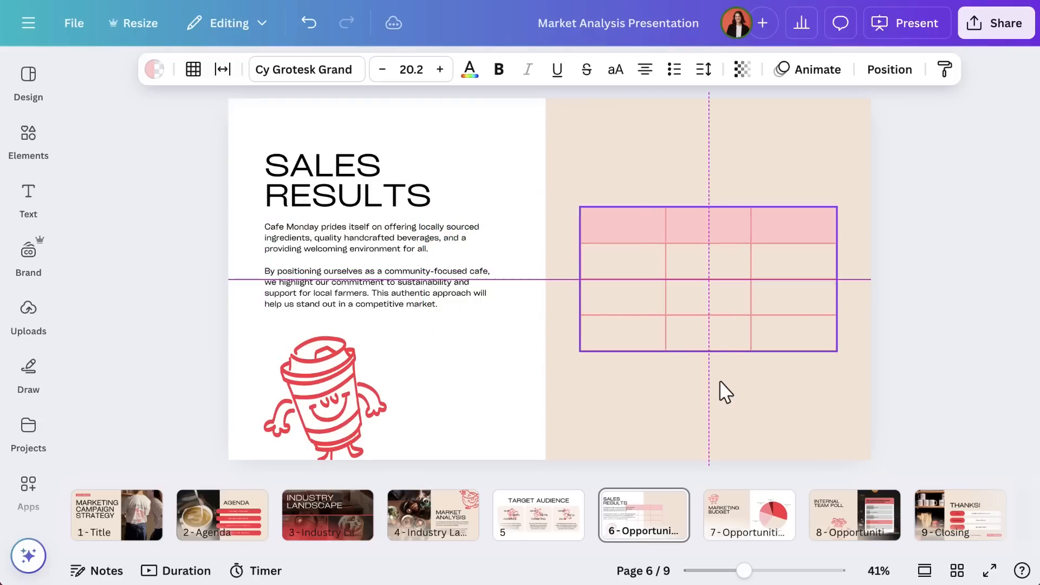
click(709, 278)
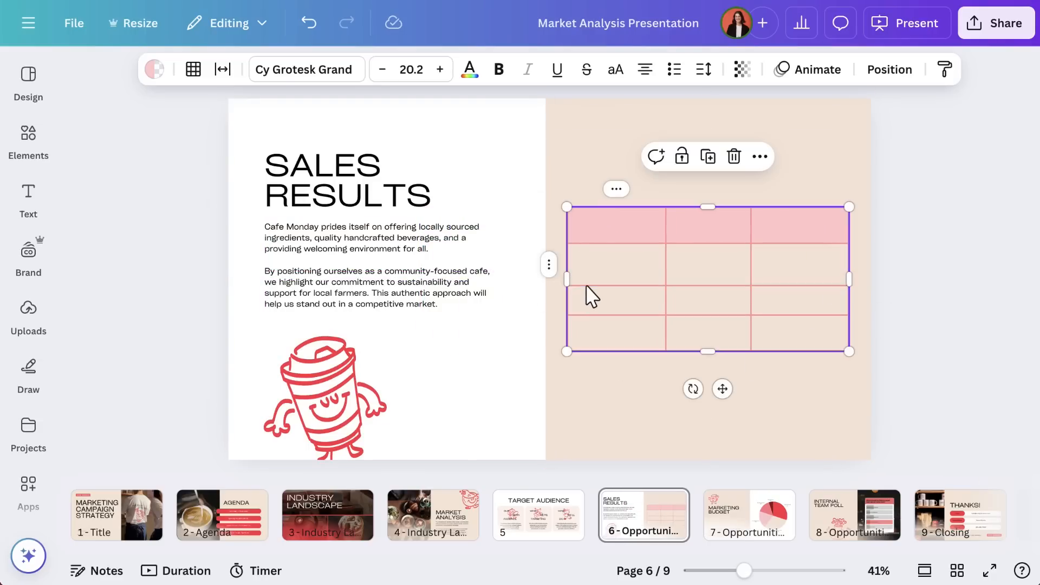
click(615, 302)
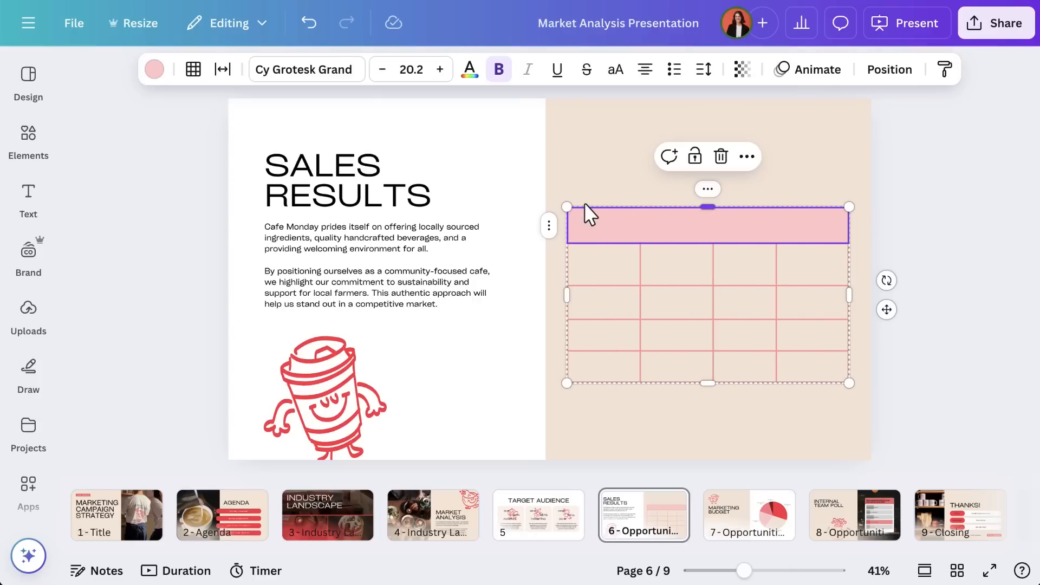
Step: Enter the Quarter Results title and Q1–Q3 figures, filling the title row red
text(Qua)
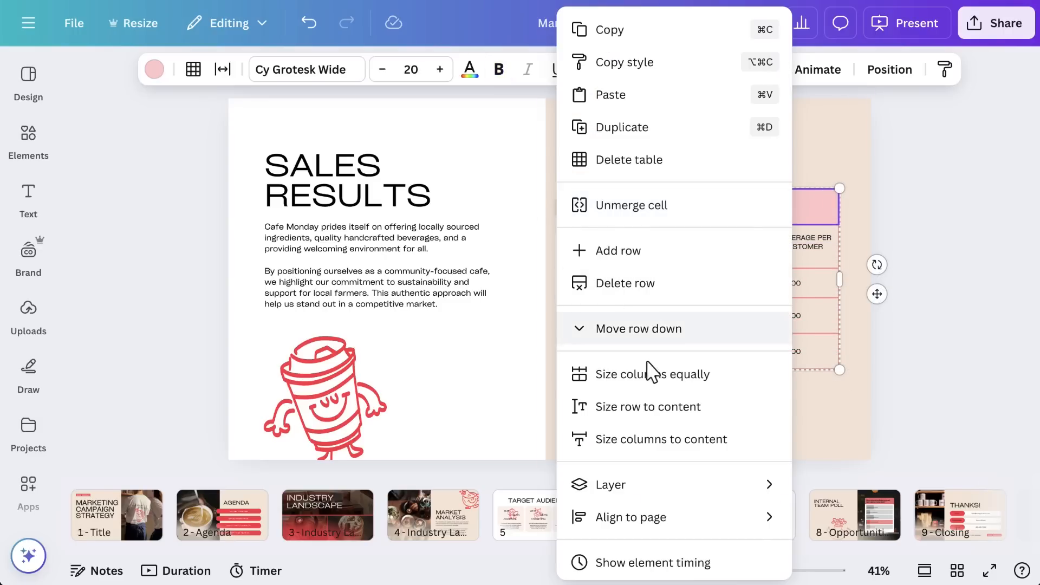
click(630, 209)
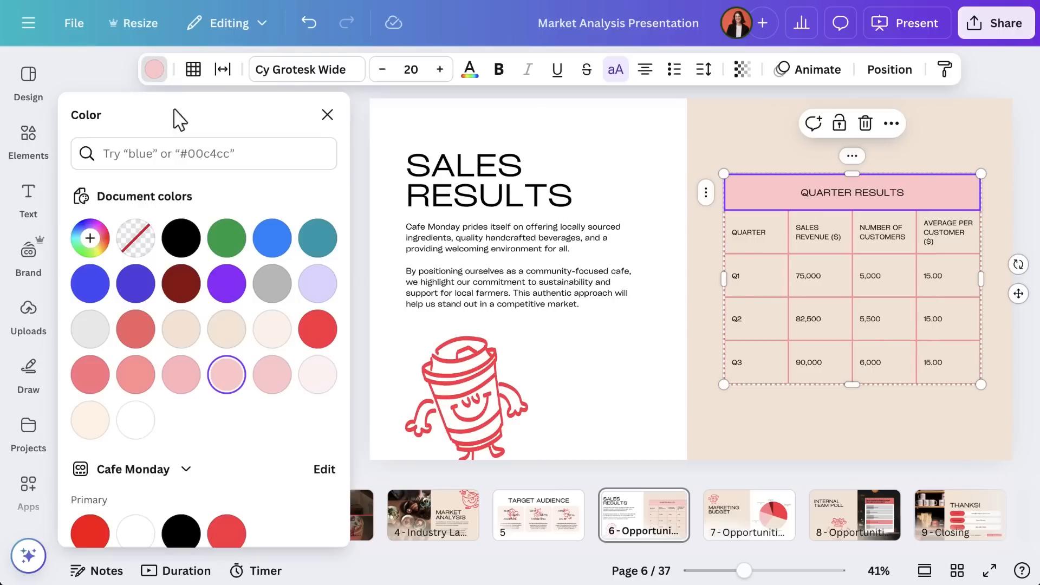
click(317, 329)
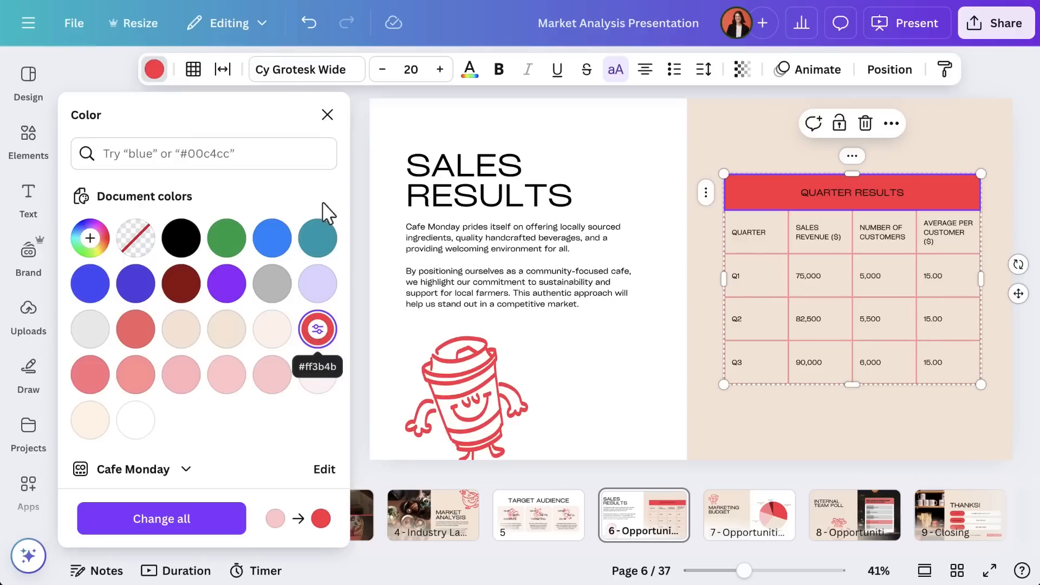
click(326, 114)
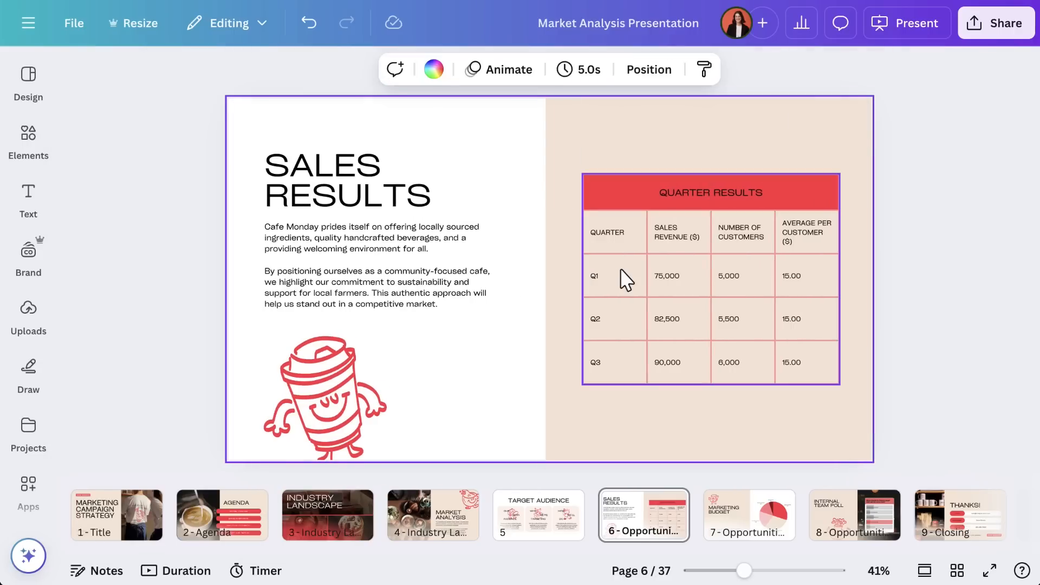
Step: Select every cell of the Quarter Results table
click(623, 276)
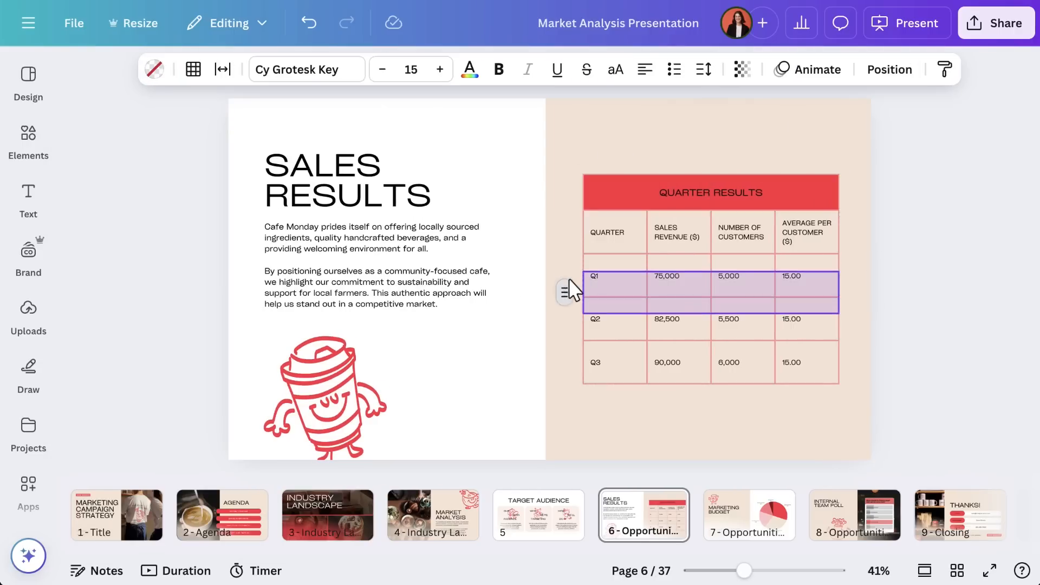
drag(564, 291, 563, 316)
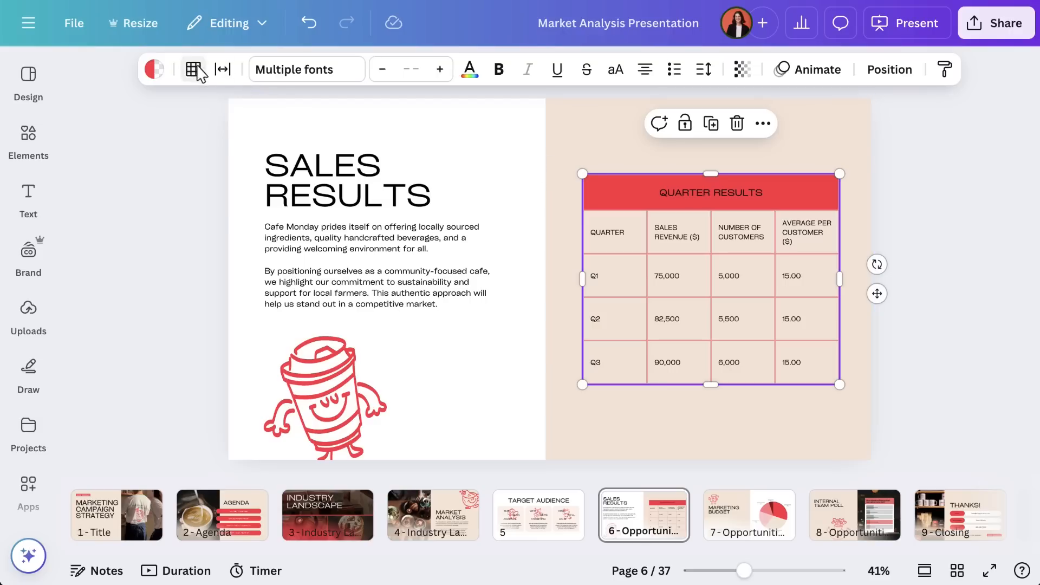
Step: Thin the table borders to weight 2 and tighten the cell spacing
click(193, 69)
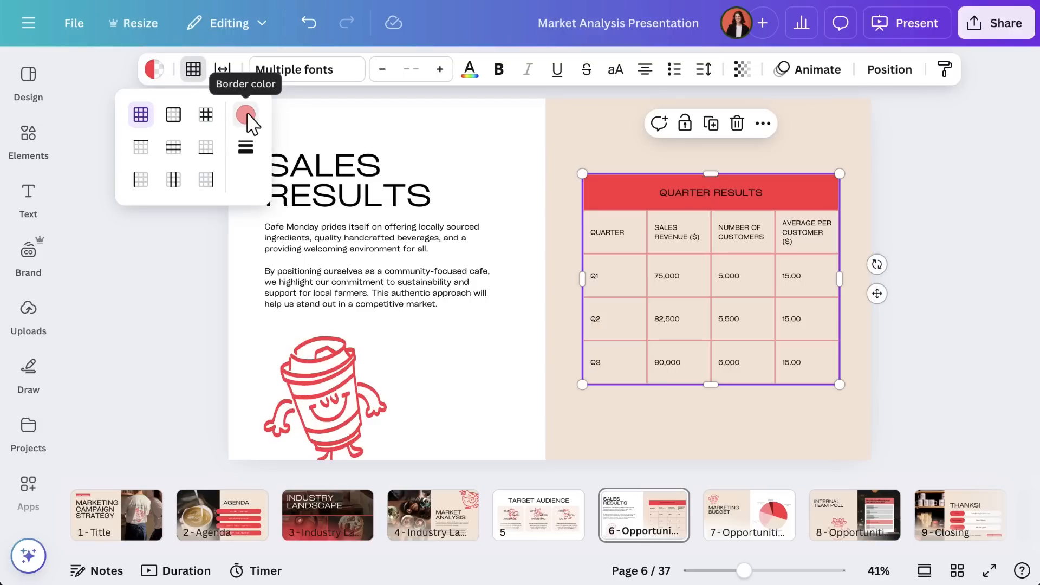
click(246, 146)
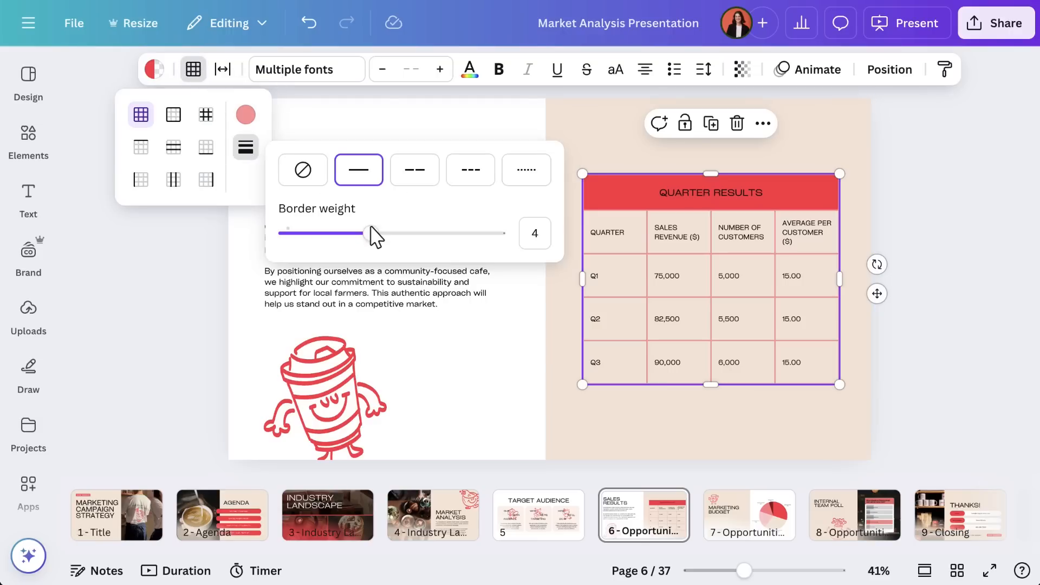
drag(384, 233, 327, 232)
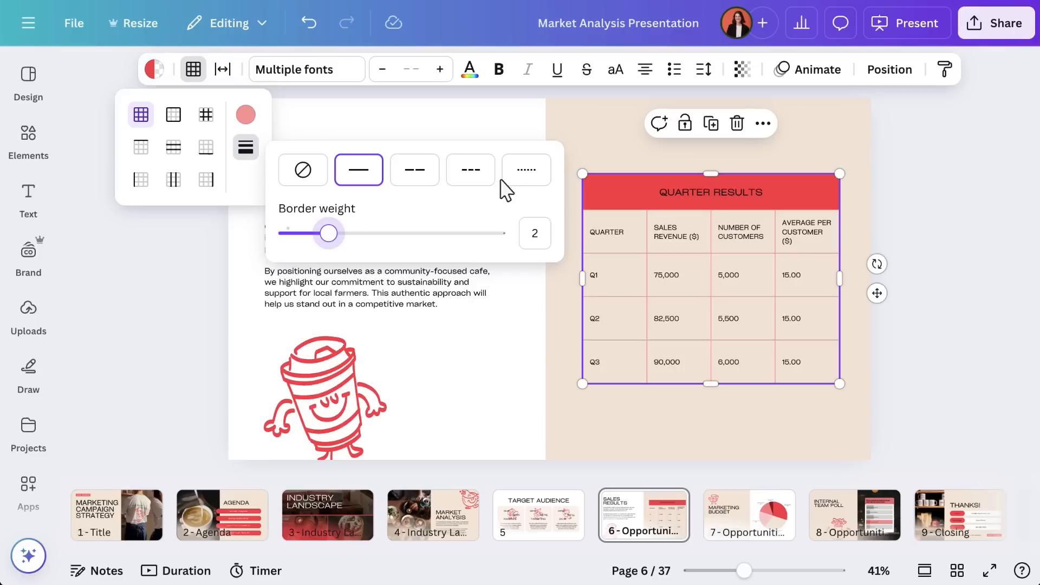
click(525, 169)
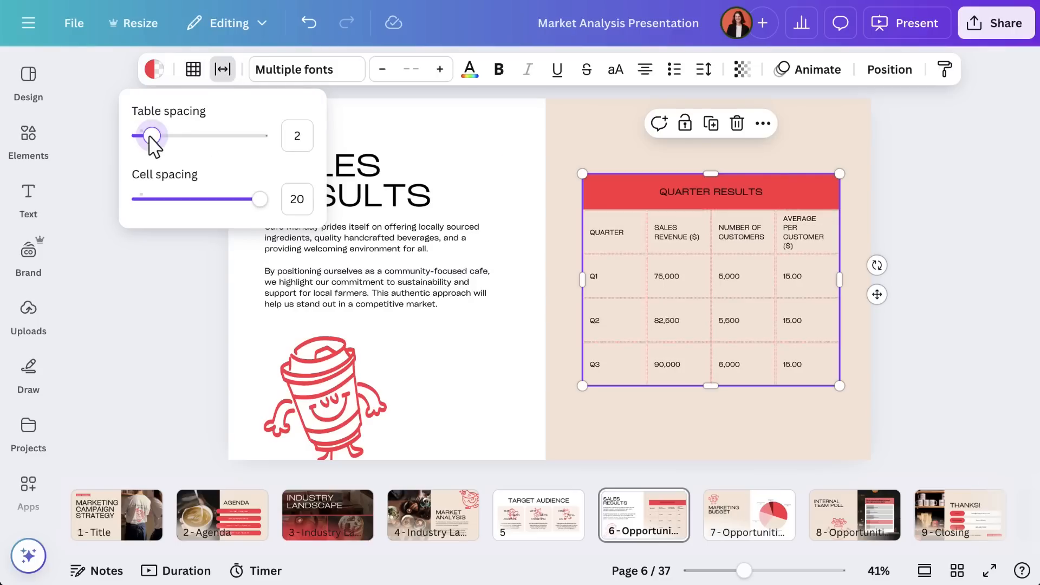
drag(152, 137, 194, 137)
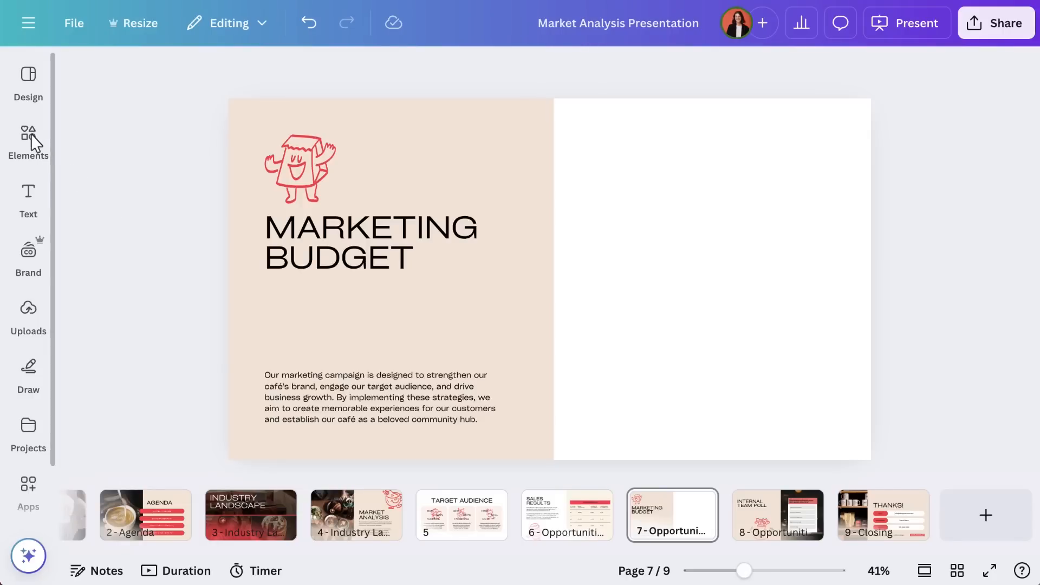
Step: Browse the Elements library to the full list of chart types, looking for the pie chart
click(28, 141)
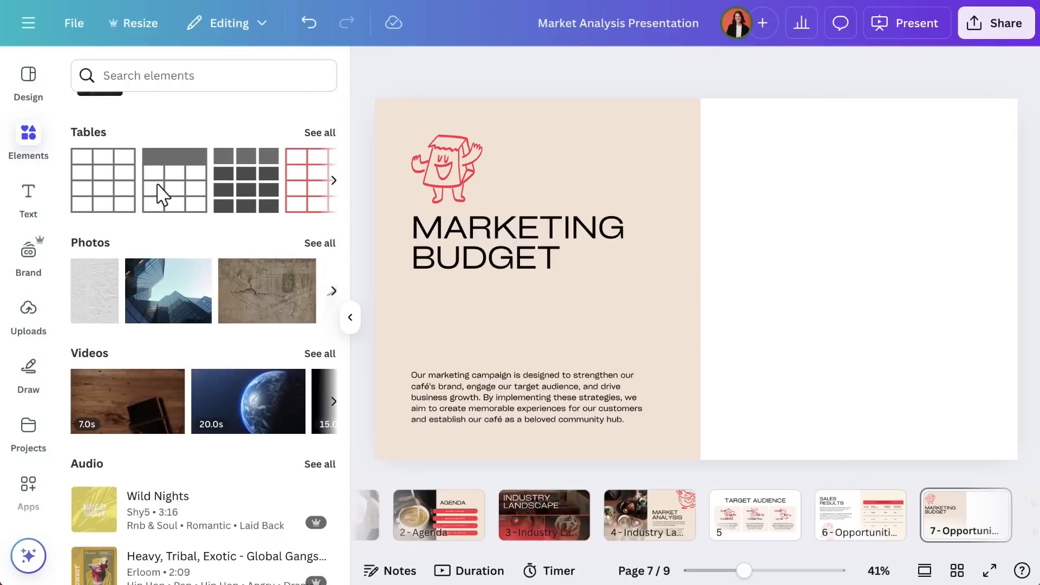
scroll(down, 3)
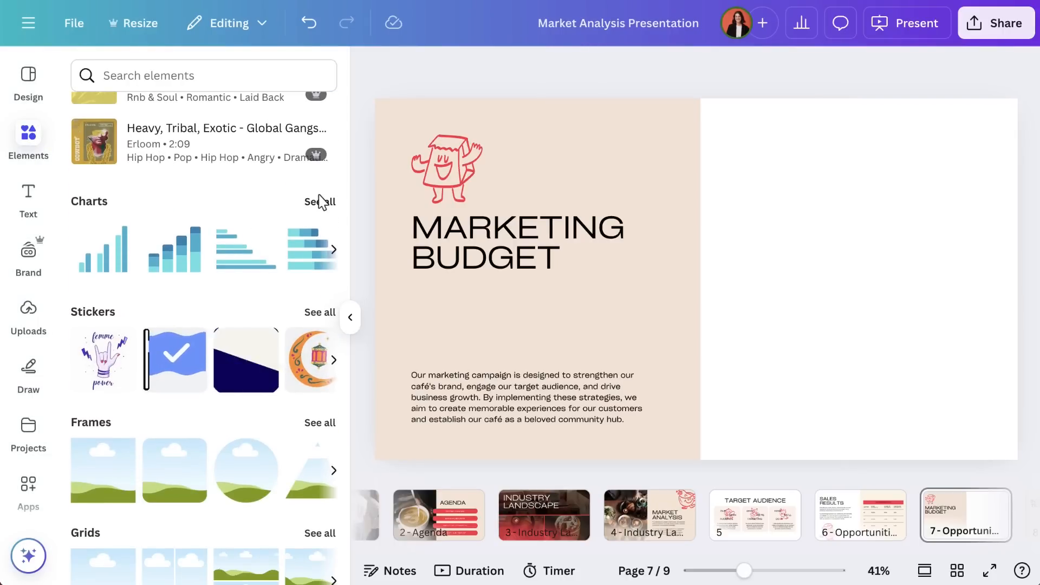
click(319, 201)
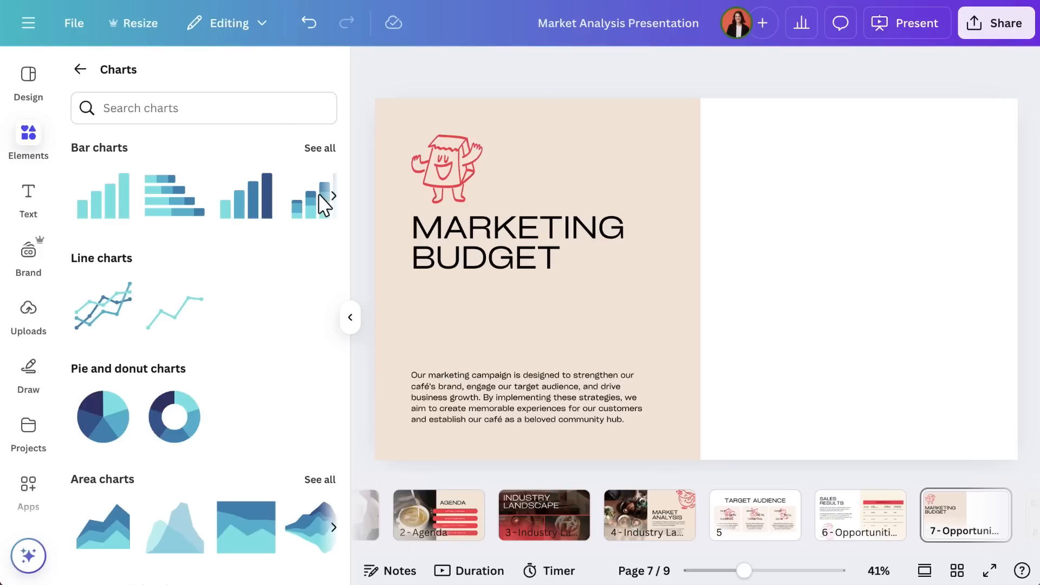
mouse_move(106, 281)
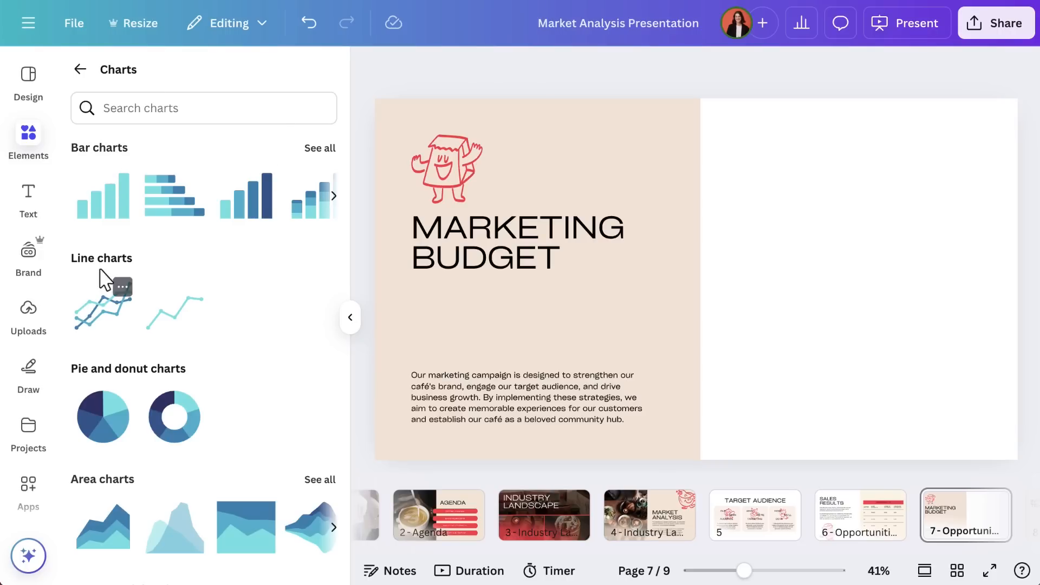
scroll(down, 3)
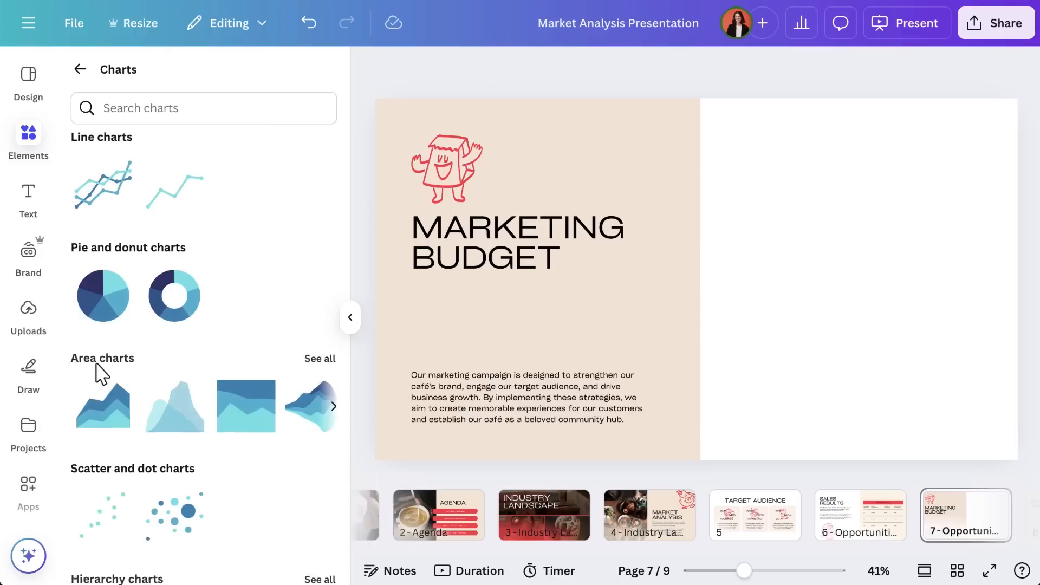
scroll(down, 3)
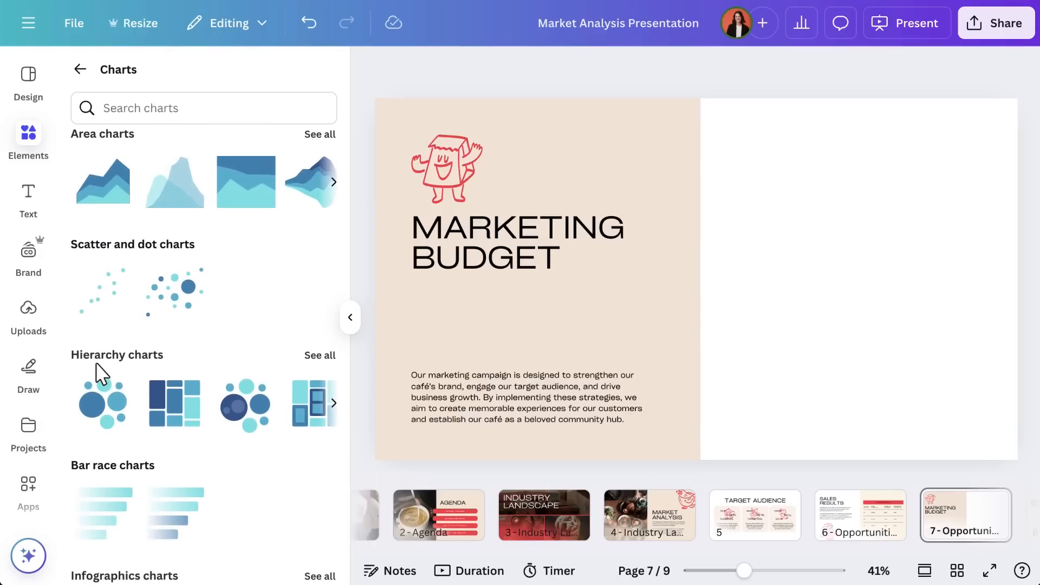
mouse_move(103, 181)
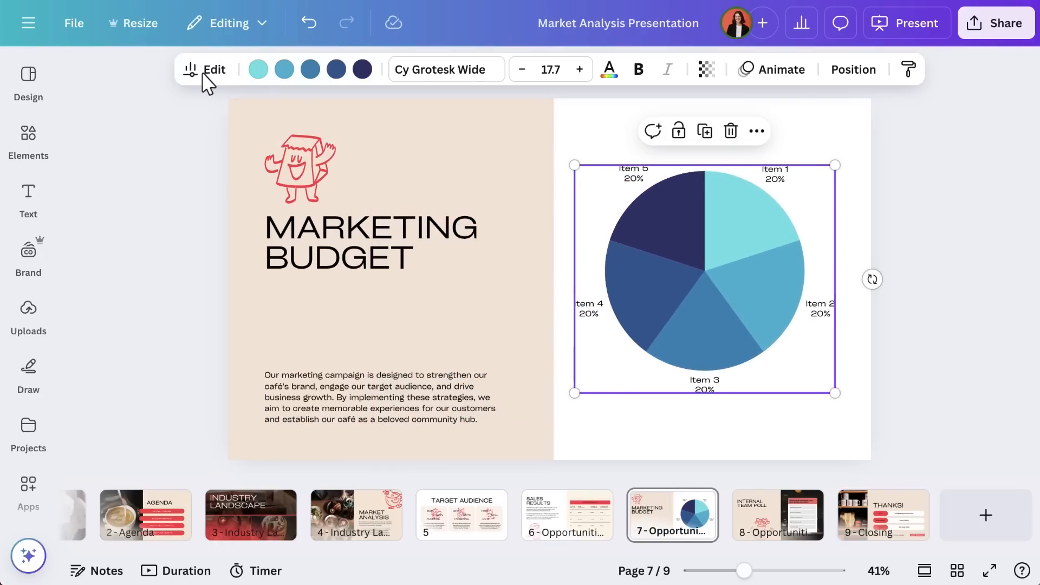
Step: Edit the pie chart's data and rename the Item 1 label to Digital Marketing
click(212, 70)
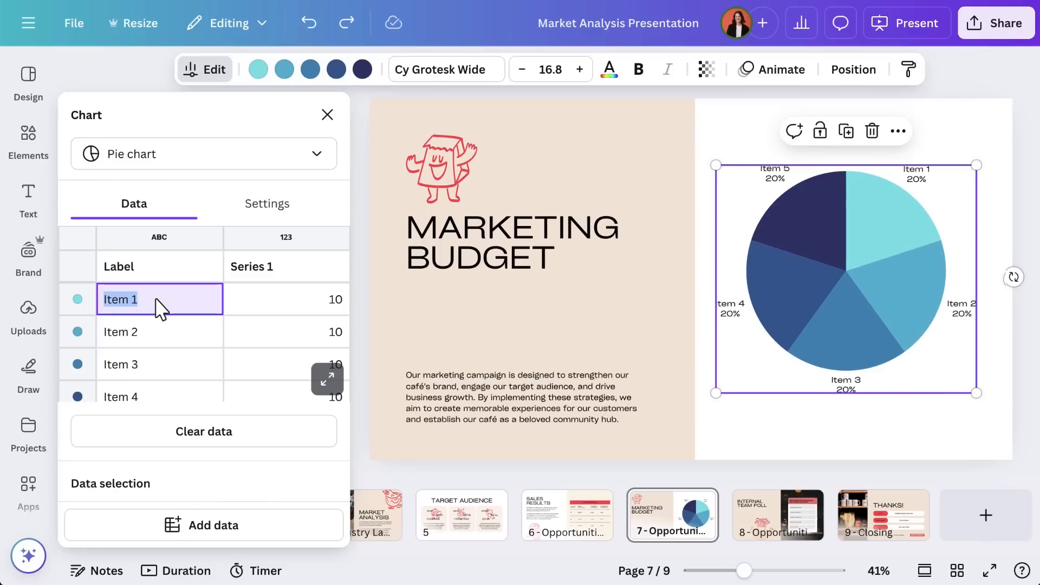
text(Digital Marketing)
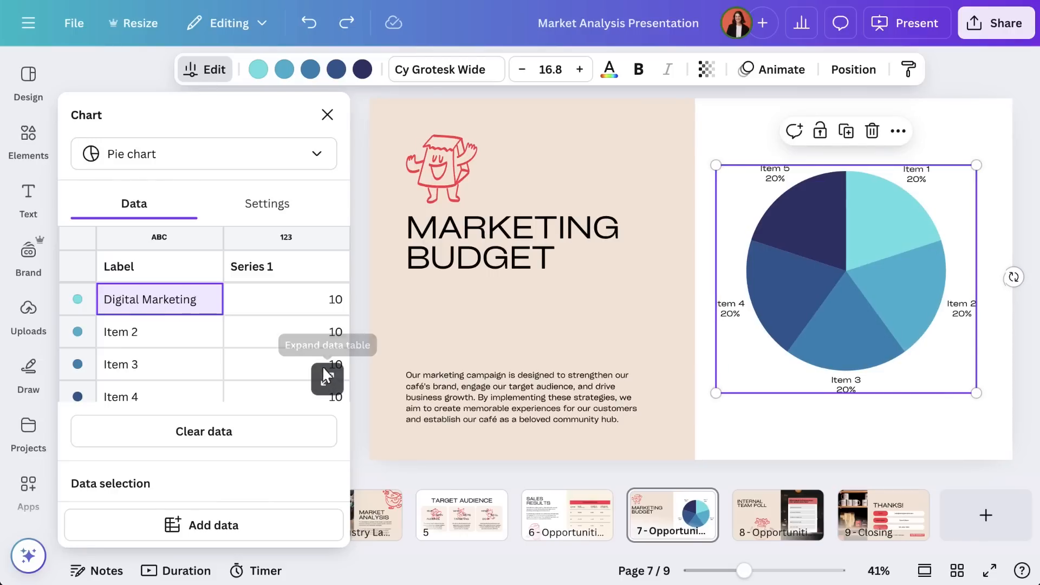
Step: Expand the data table and enter categories such as Local Partnerships and In Cafe Experience
click(326, 377)
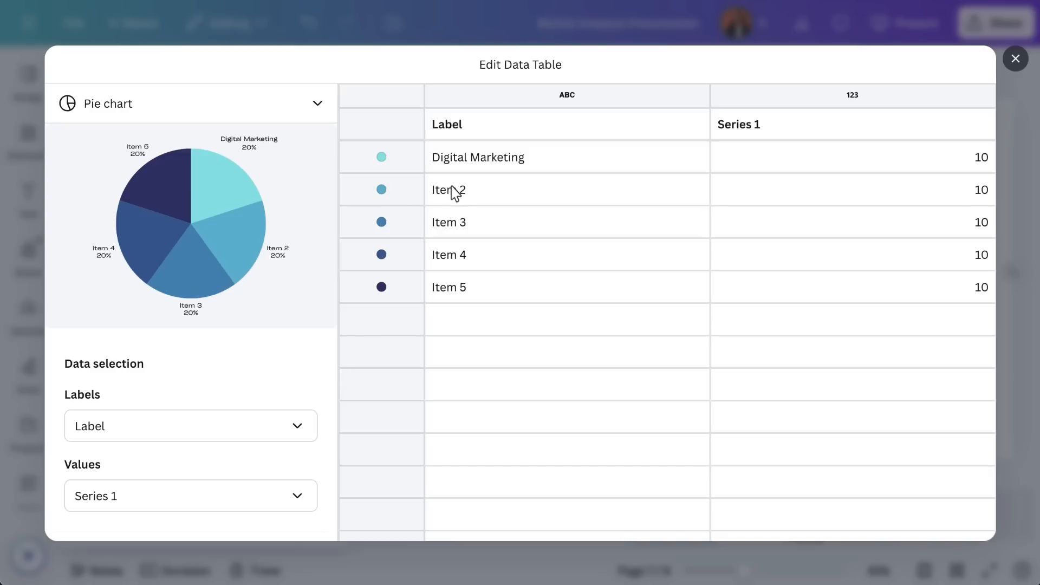
text(Local Partnerships)
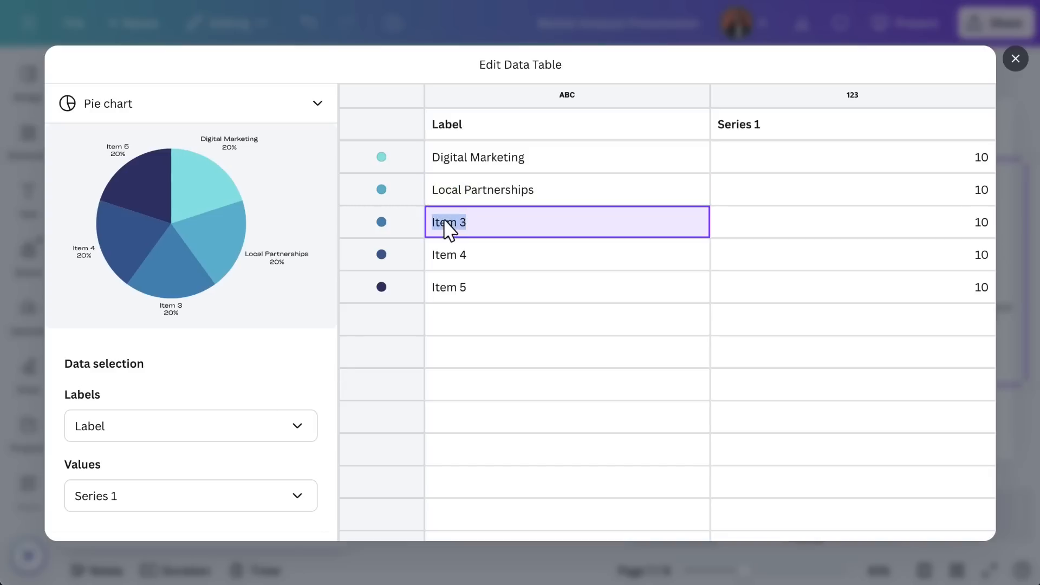
text(In Cafe Experience)
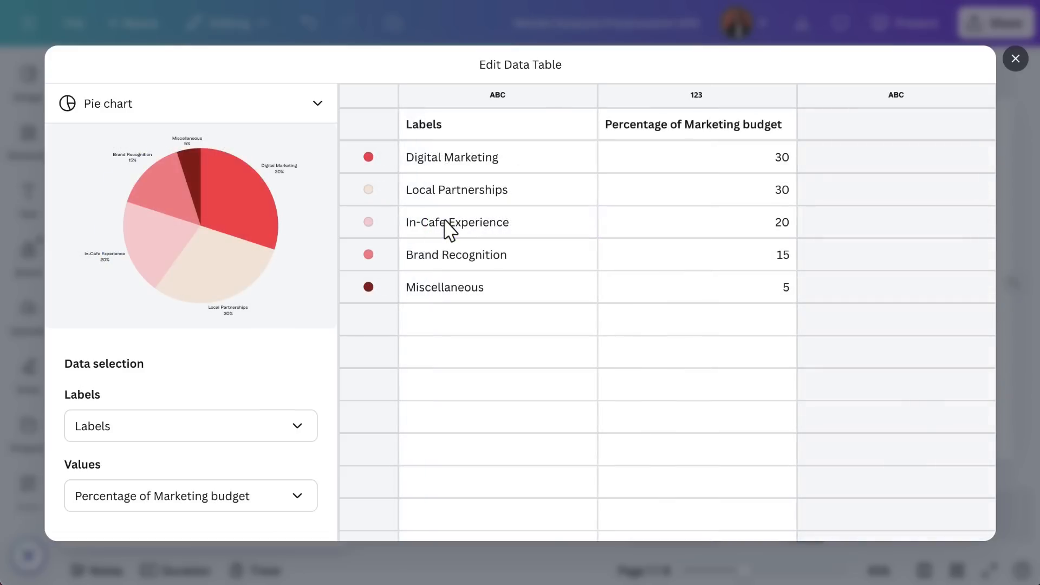
Step: Turn slice labels off and the legend on in the chart settings, then close the table
scroll(down, 3)
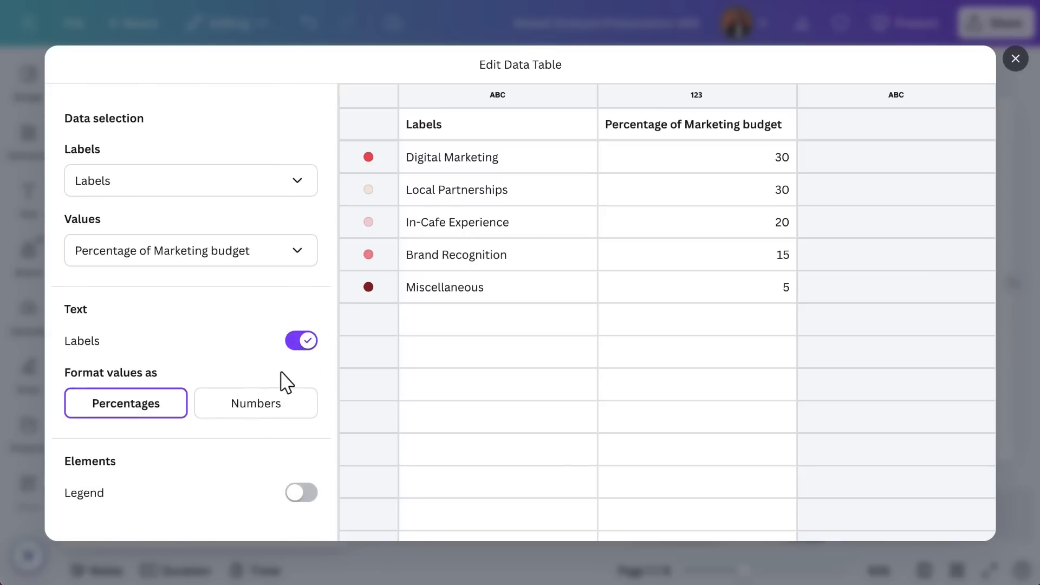
click(300, 340)
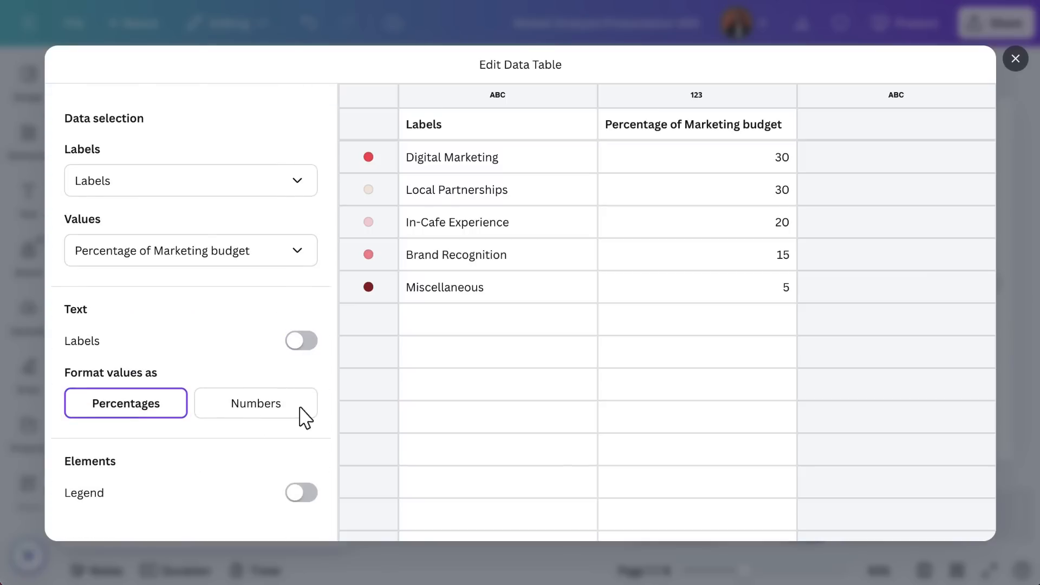
click(300, 491)
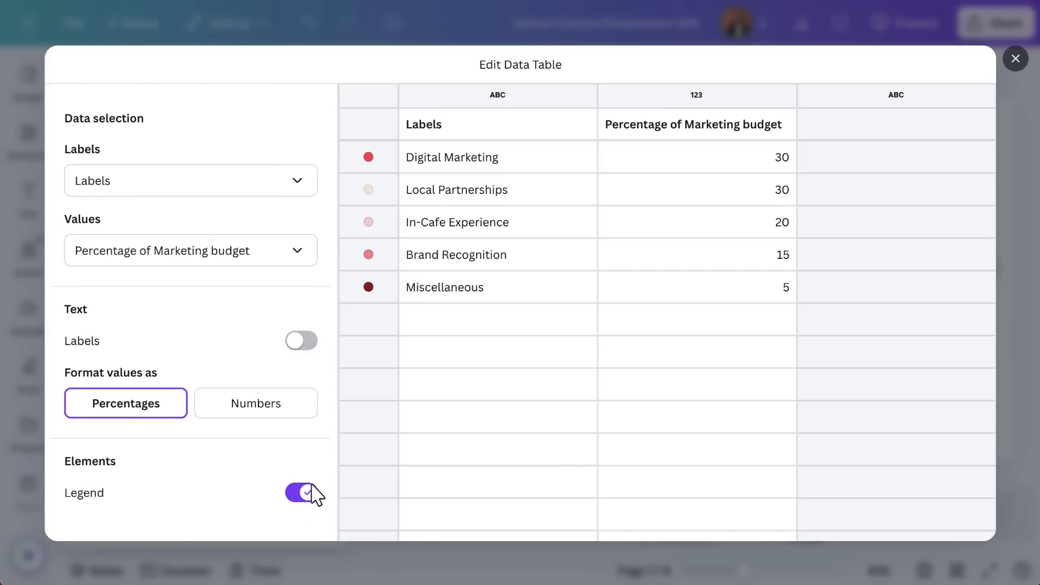
click(1015, 58)
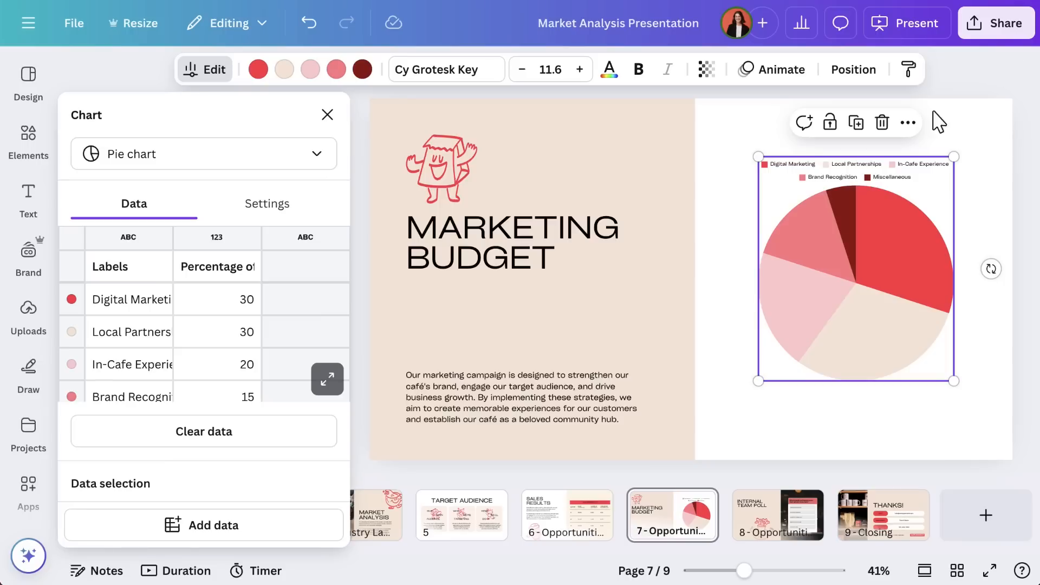
click(204, 524)
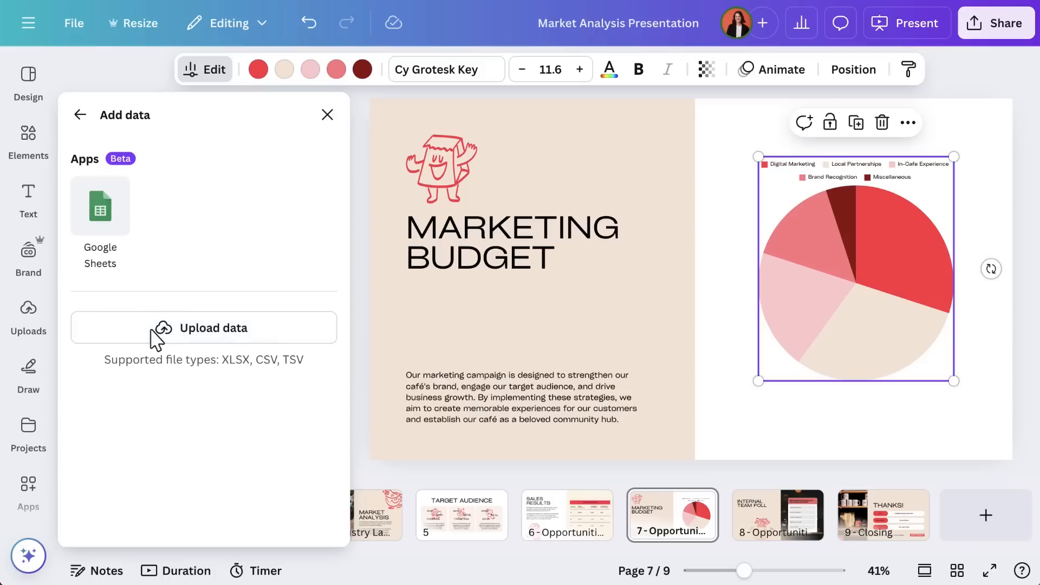
mouse_move(109, 235)
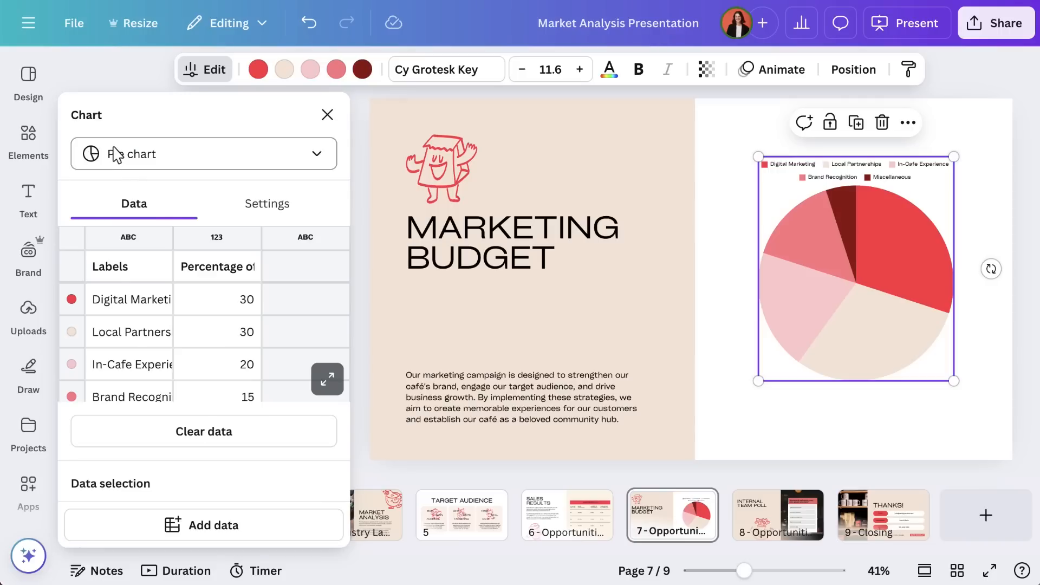
Step: Widen the row chart's bar spacing from 29 to about 39 via the Row spacing slider
click(203, 153)
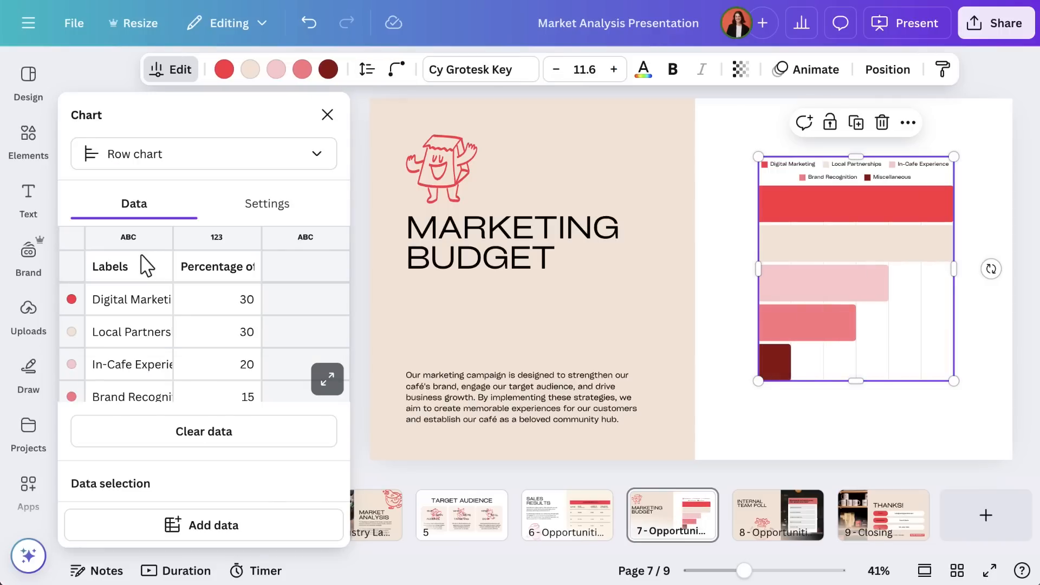
click(365, 69)
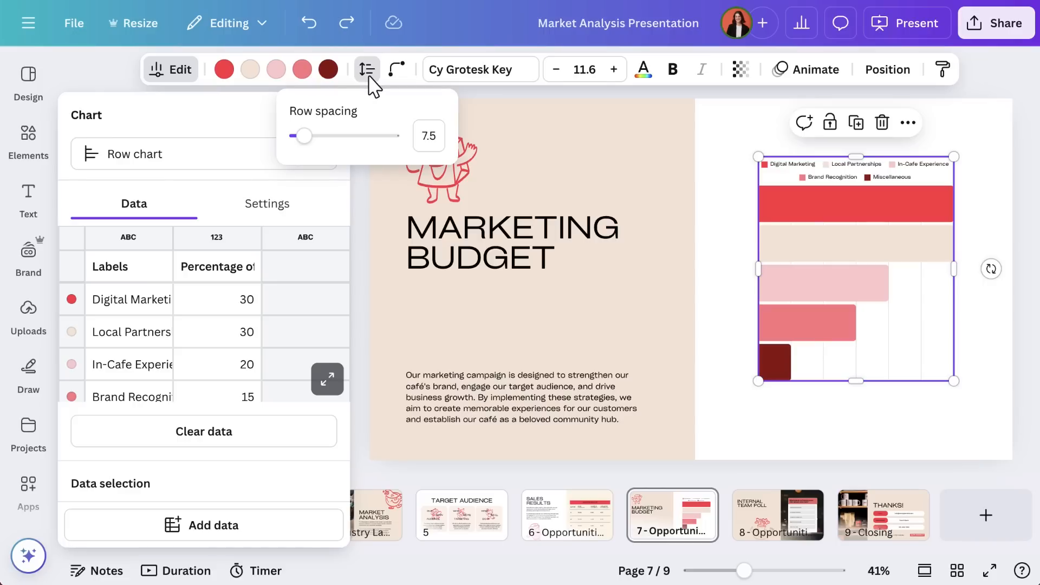
drag(304, 137, 325, 137)
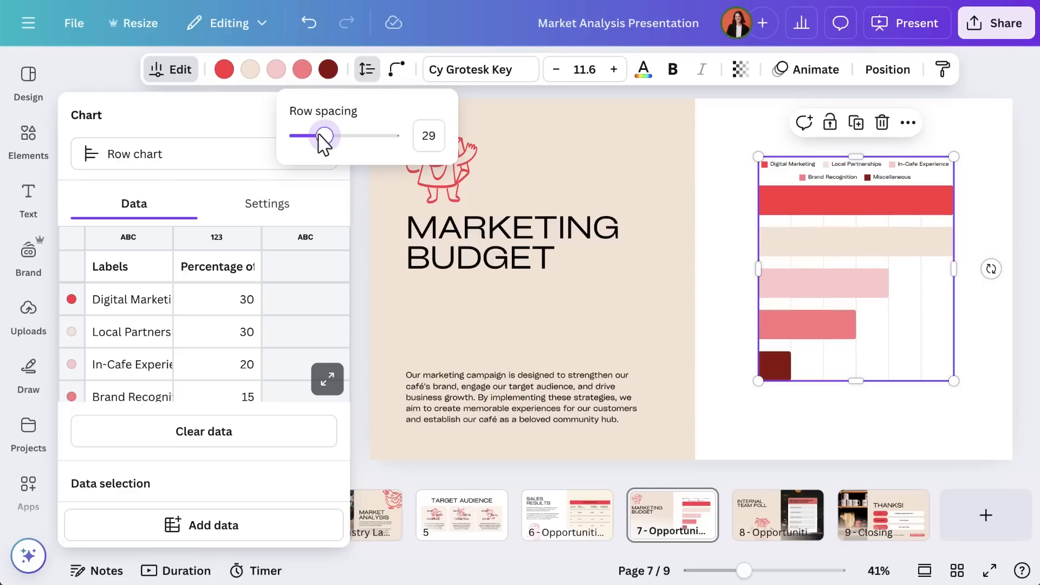
drag(325, 136, 334, 136)
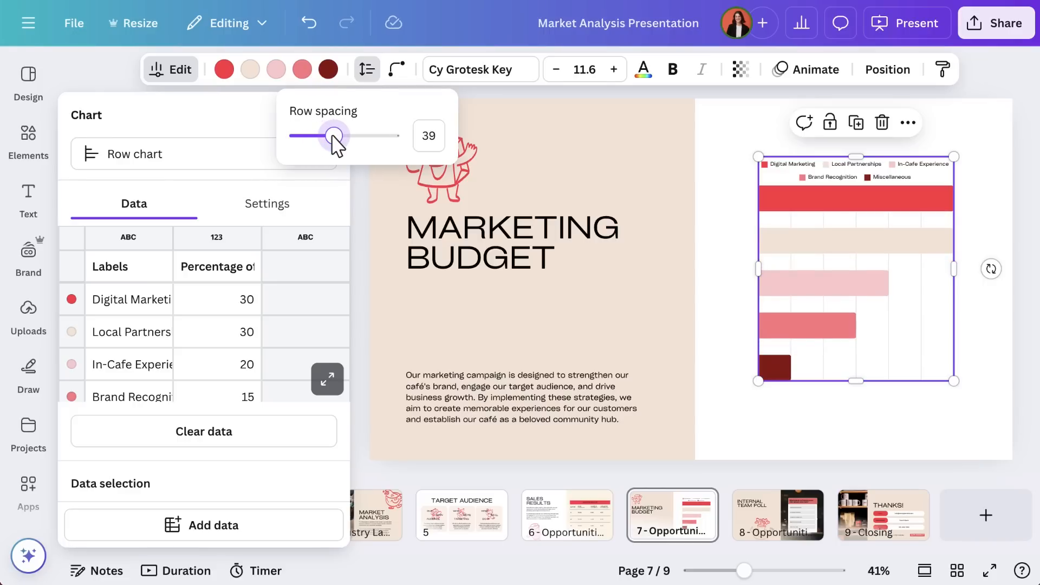
click(815, 70)
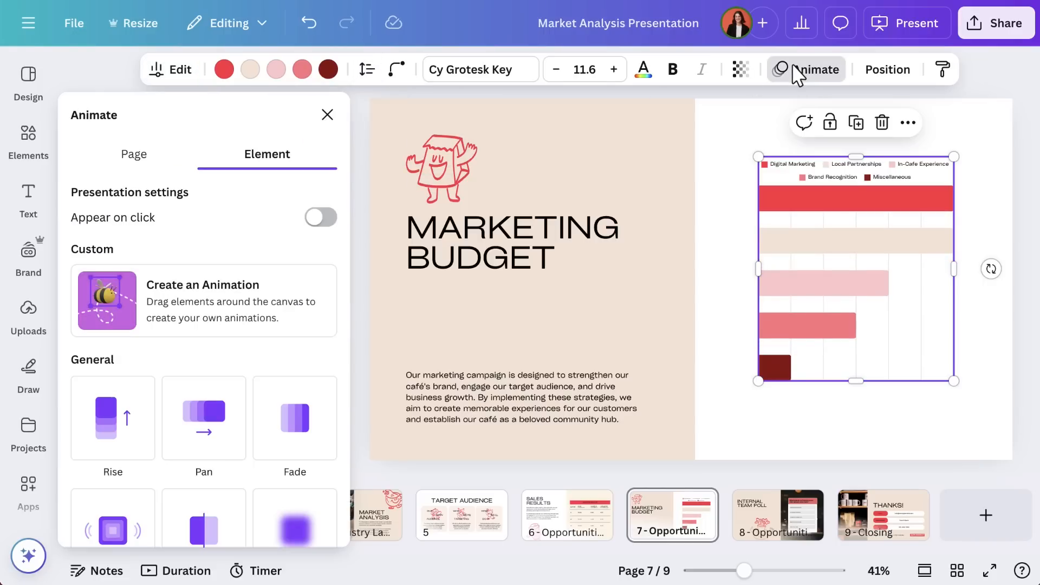
Step: Give the chart a Pop animation playing on enter, with the speed slider lowered
scroll(down, 3)
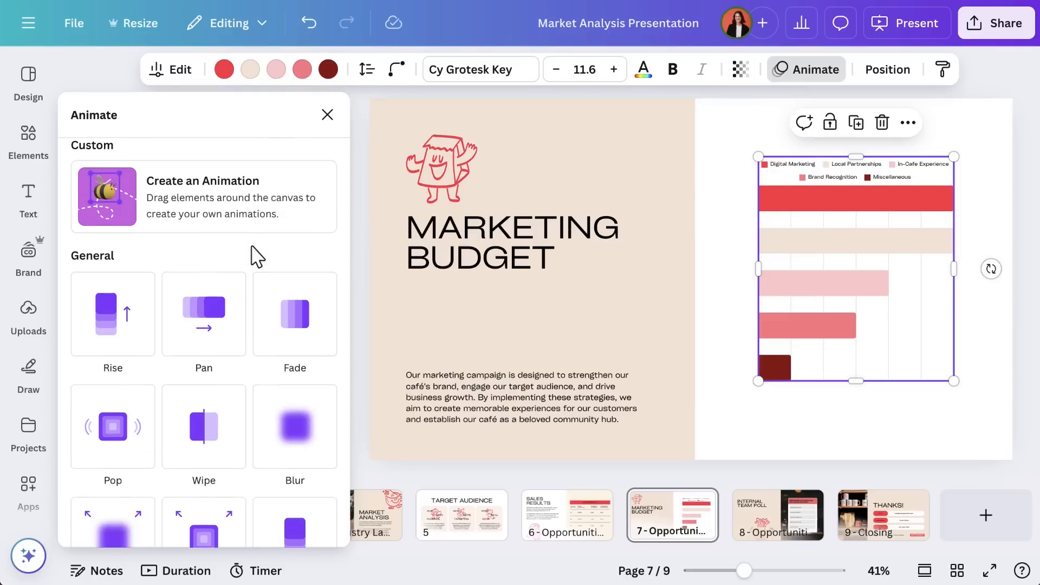
scroll(down, 3)
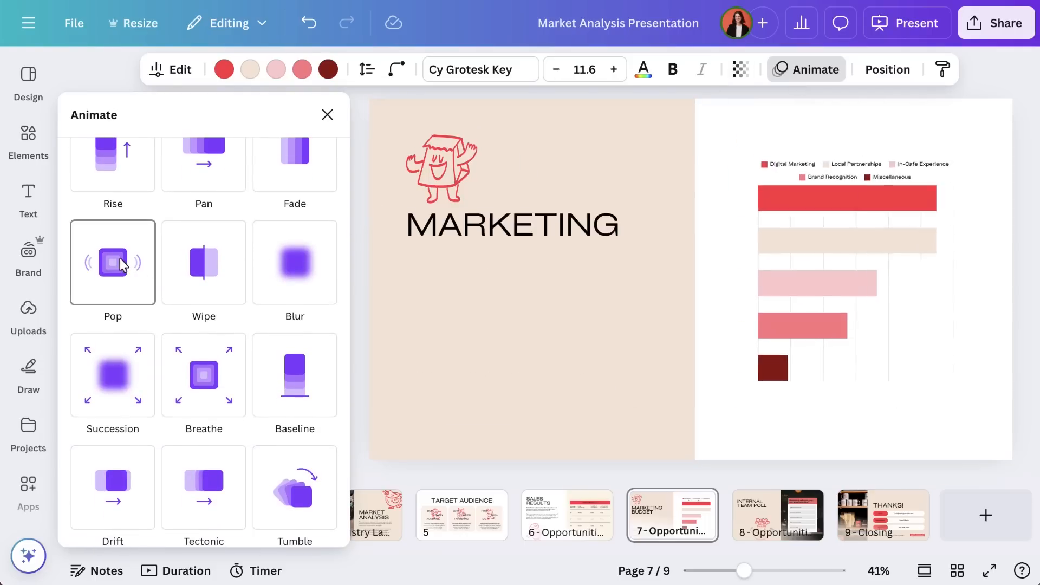
click(113, 262)
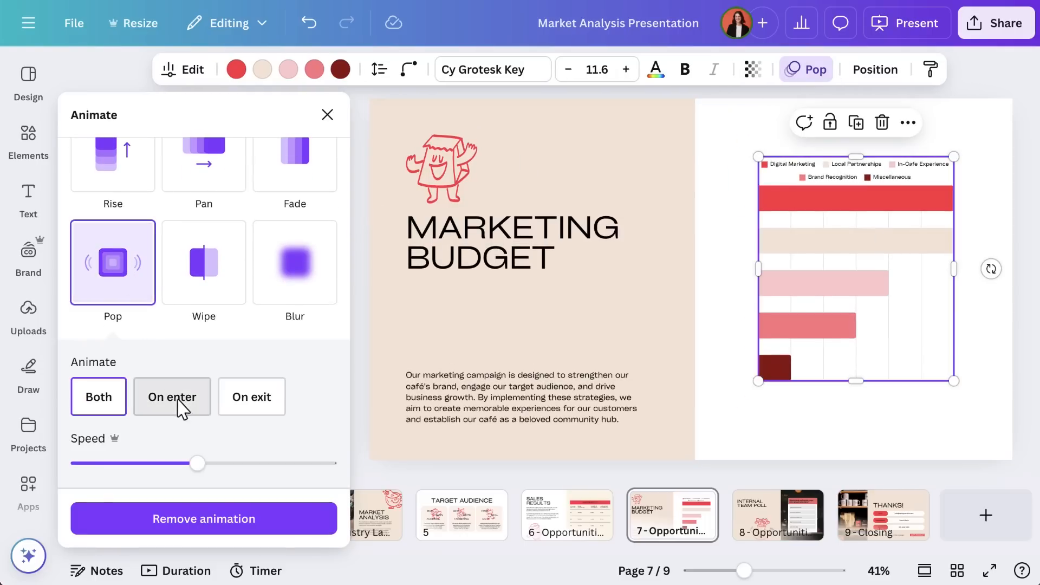
click(173, 396)
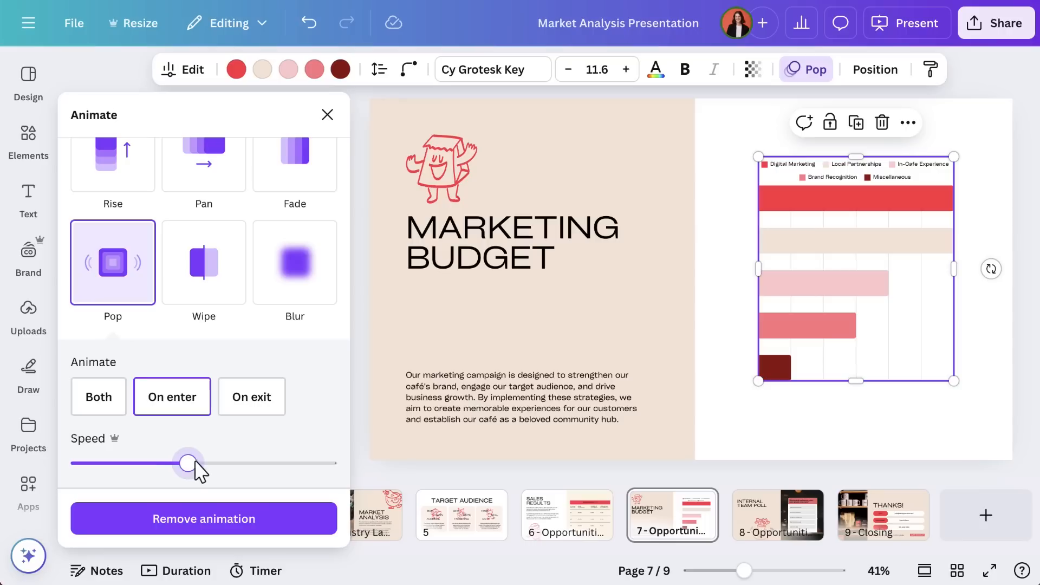
drag(187, 463, 161, 462)
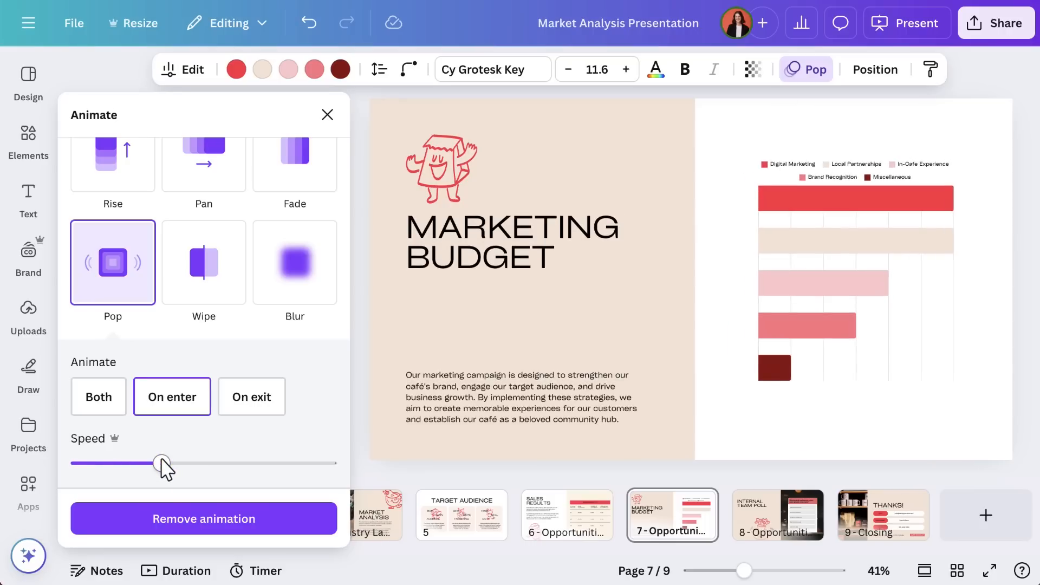
click(856, 272)
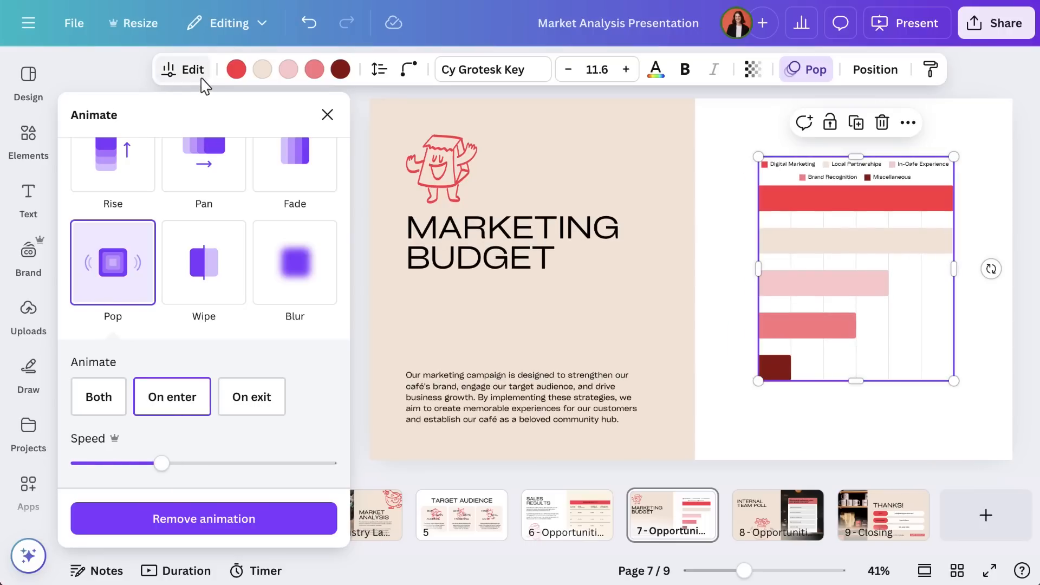
Step: Switch the budget chart to Bar chart race, then try another chart type
click(182, 70)
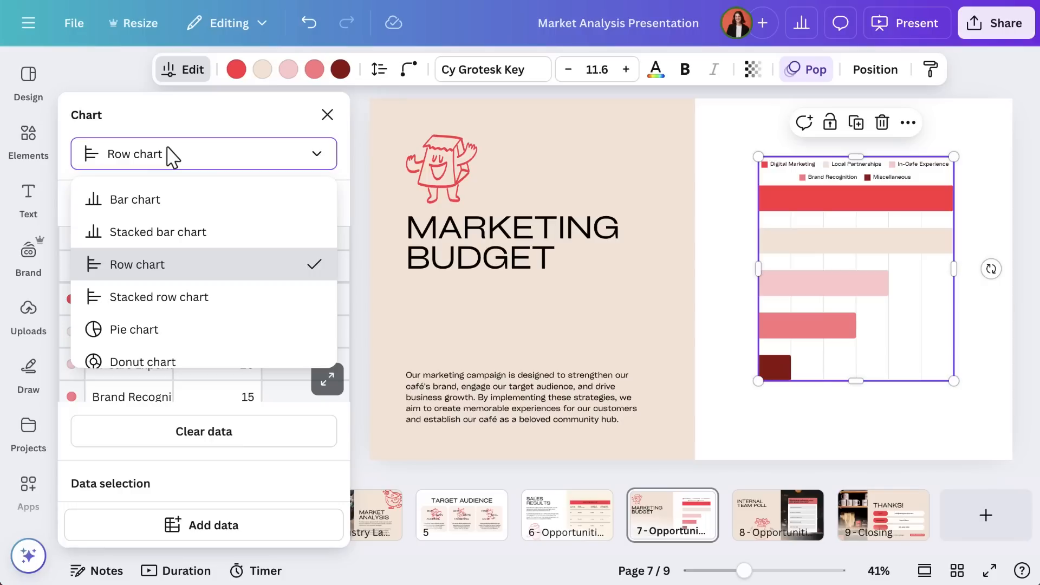
scroll(down, 3)
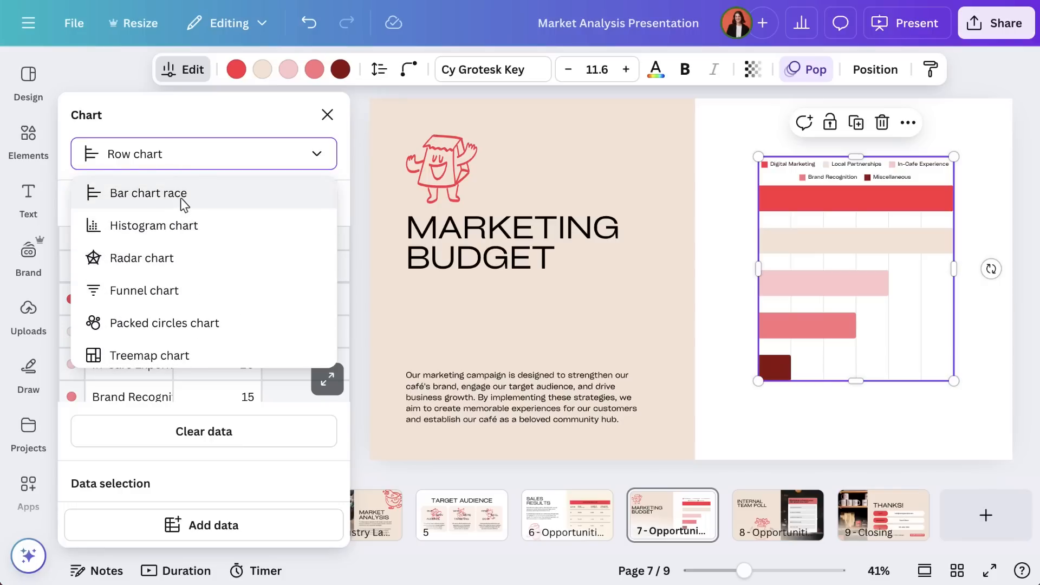
click(149, 193)
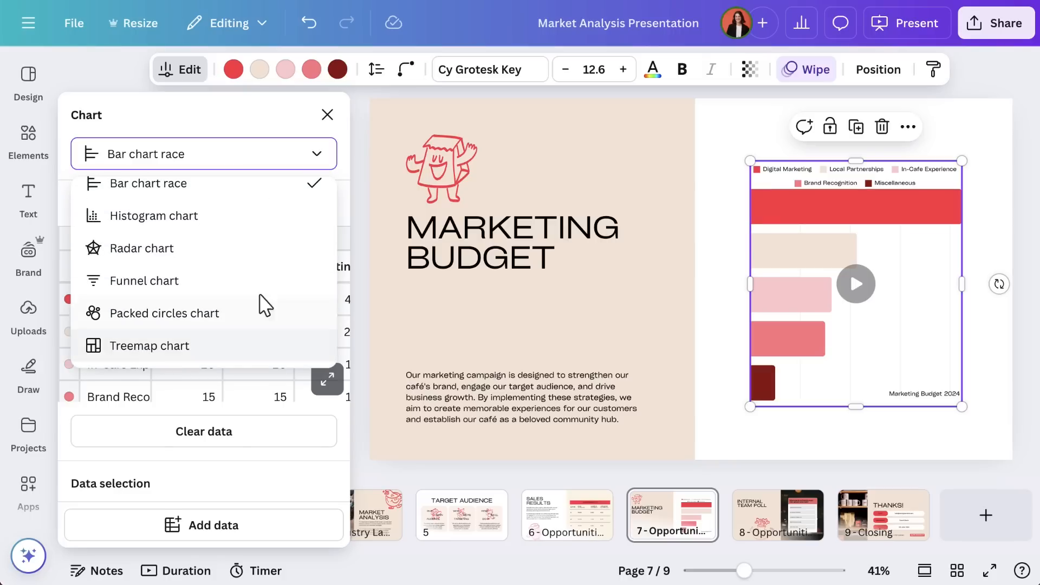
click(142, 247)
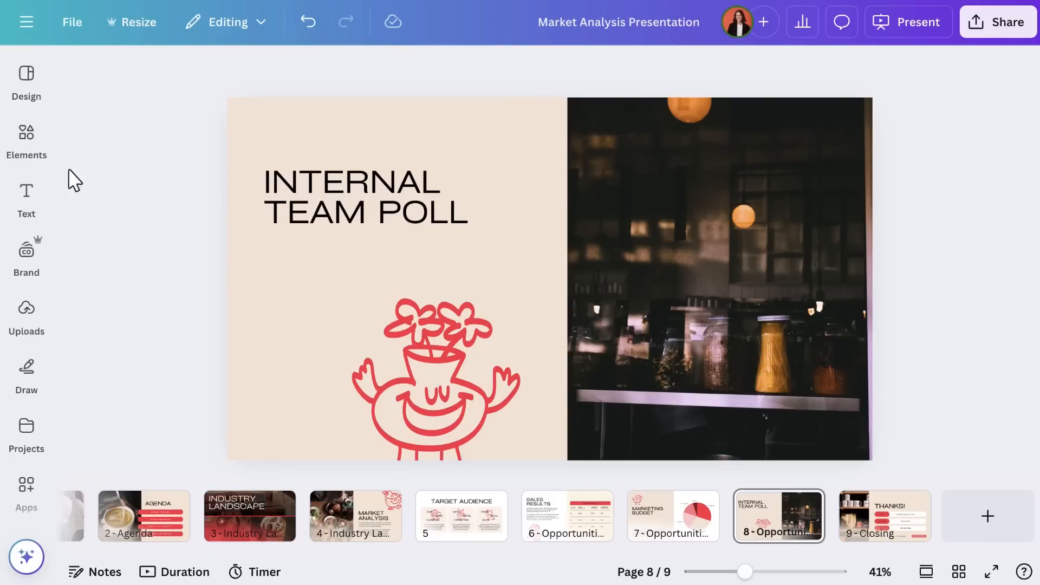
Step: Insert the Demographics age-range poll template from Polls & Quizzes onto the slide
click(26, 140)
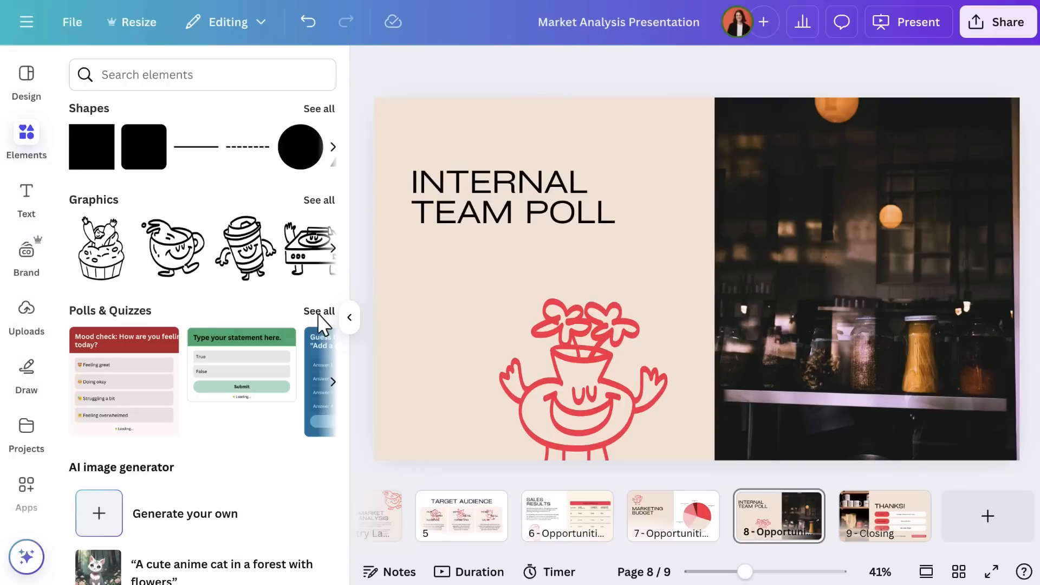
click(318, 311)
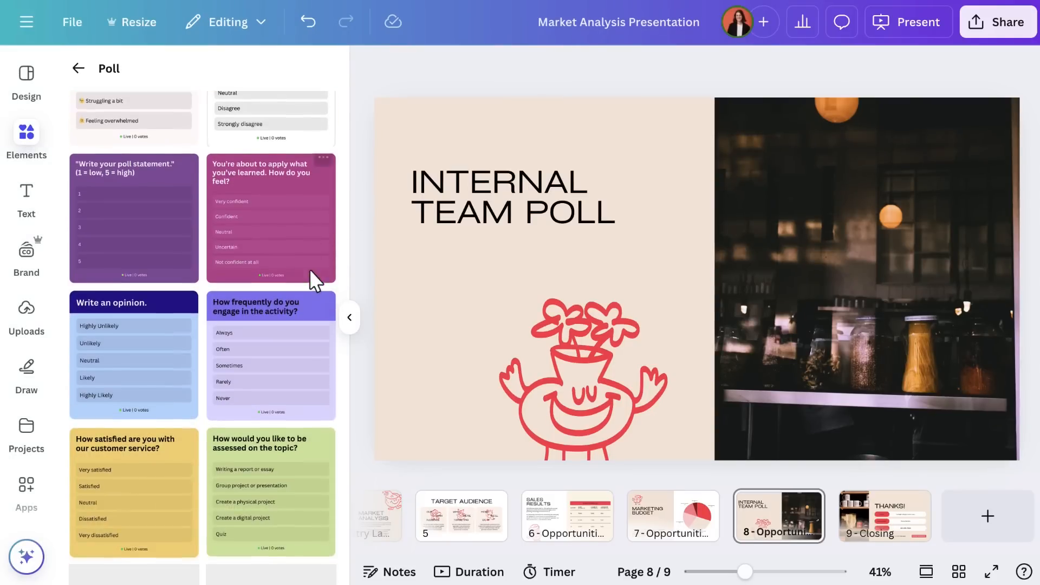
scroll(down, 3)
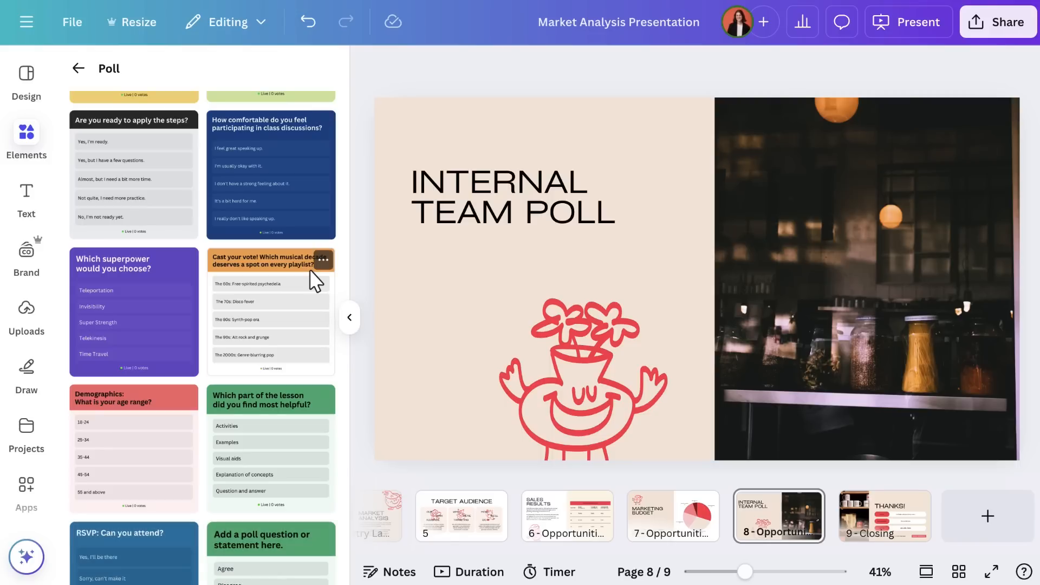
click(132, 397)
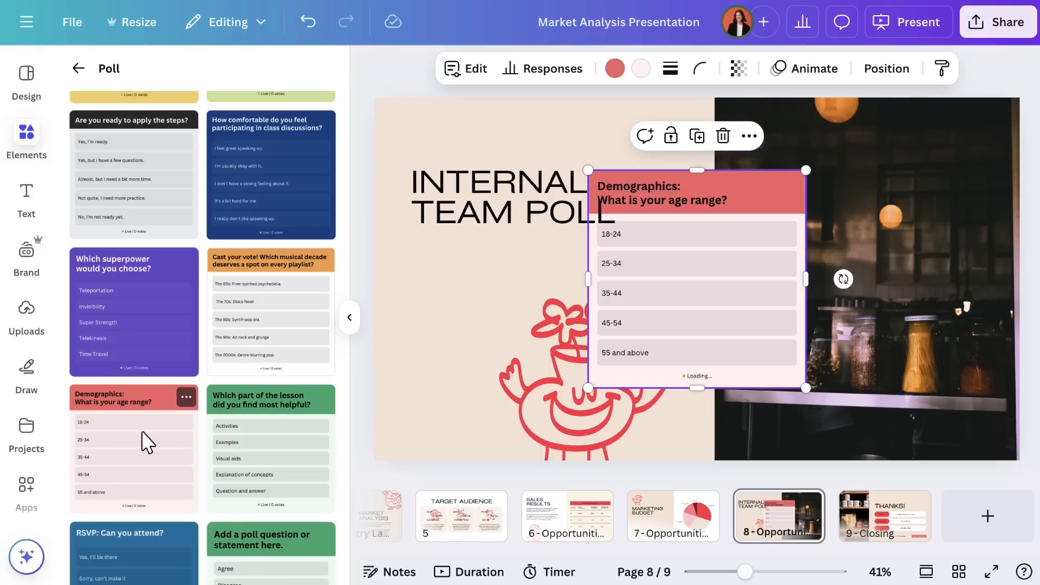
click(350, 317)
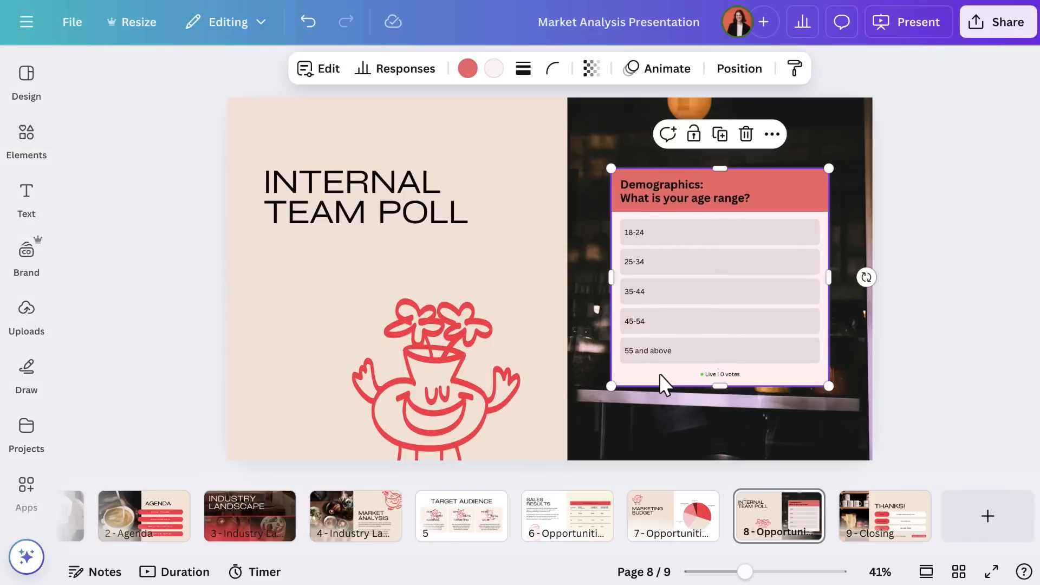
Step: Reword the poll header to ask what we feature as our next special menu item
click(319, 68)
text(What should)
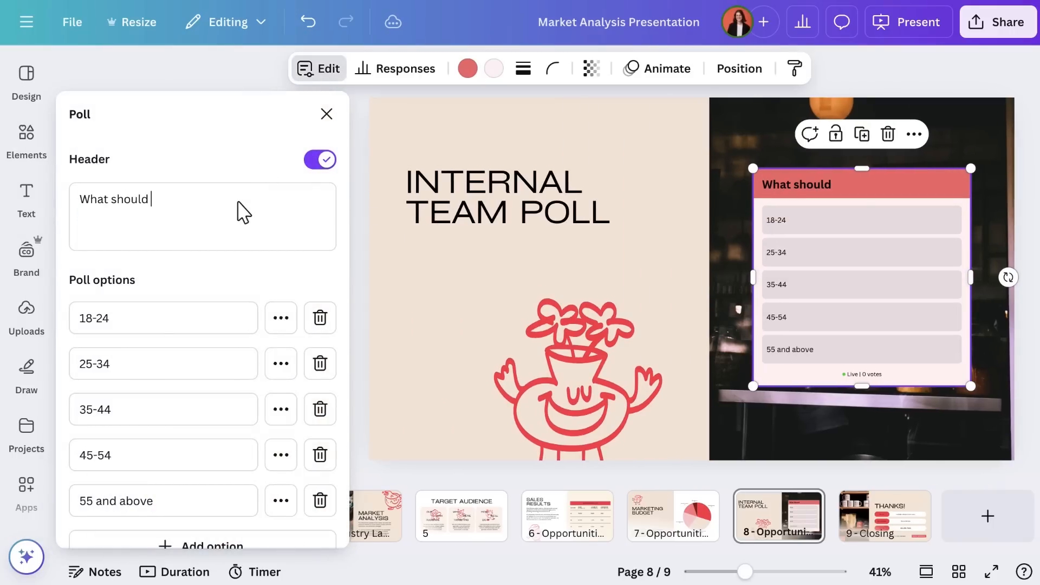
text(we feature as our next special menu item?)
click(164, 318)
text(Salted Caramel Mocha)
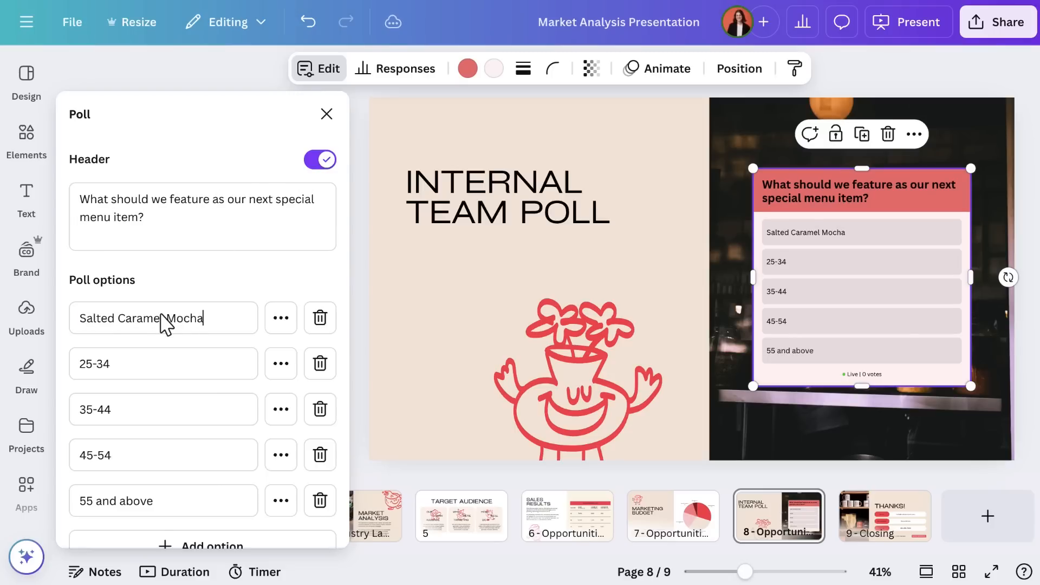
Step: Replace the options with five drinks ending in Dirty Chai Latte, and open an option's extra actions
text(Cinnamon Cold Brew)
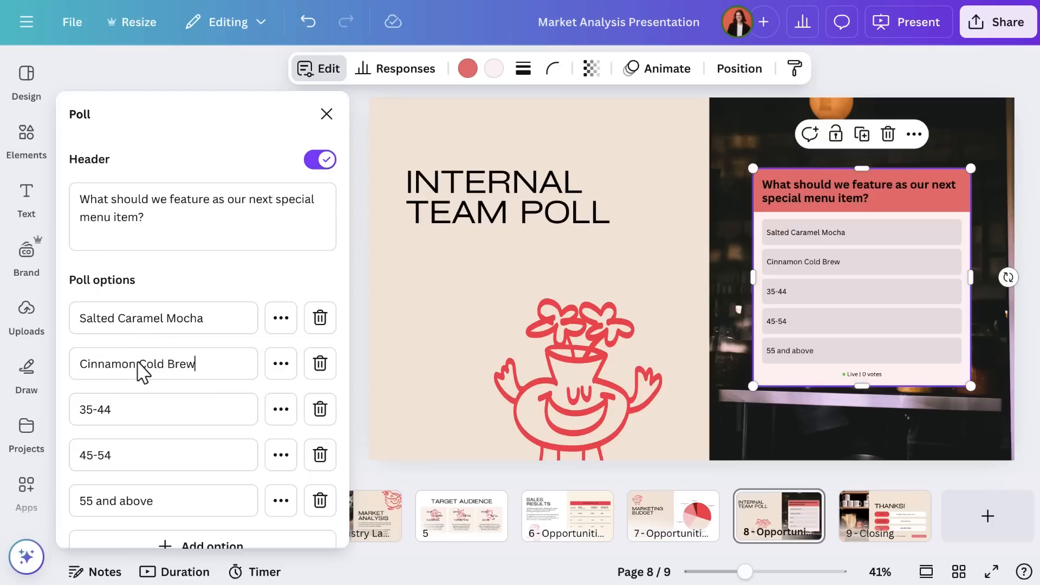
text(Cardamom)
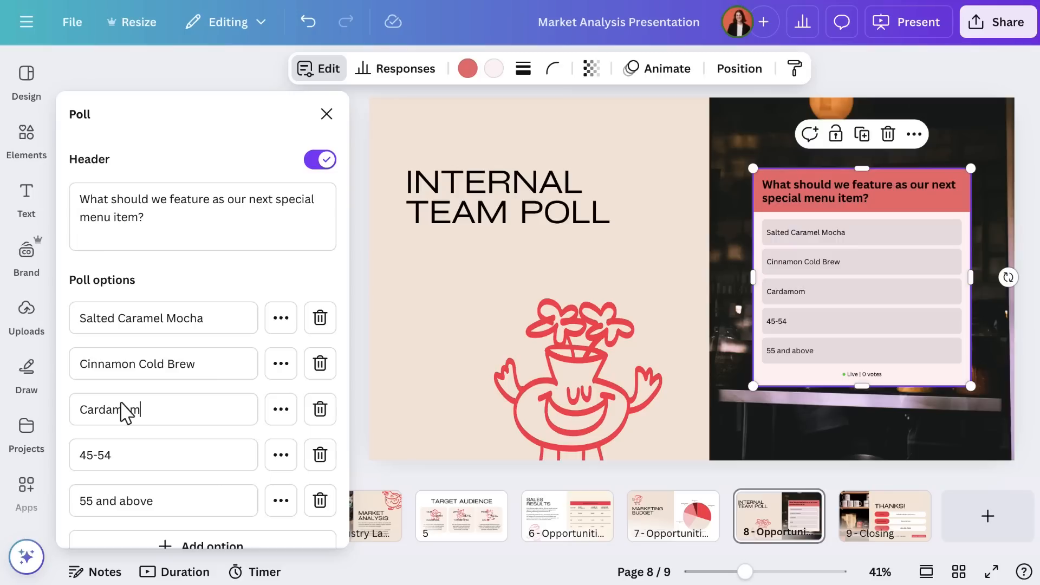
text(Cappuccino)
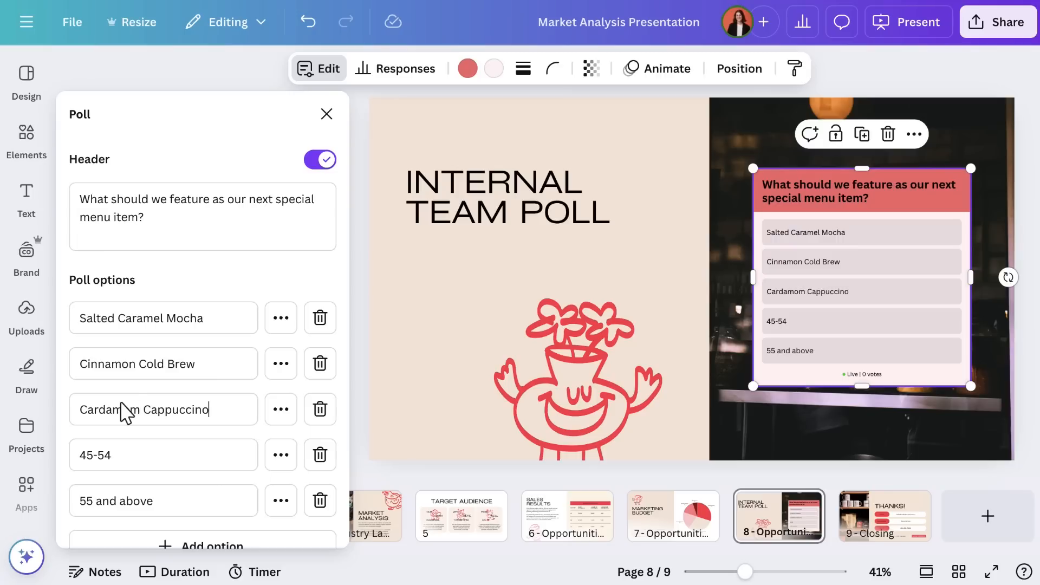
text(Mocha Coconut Latte)
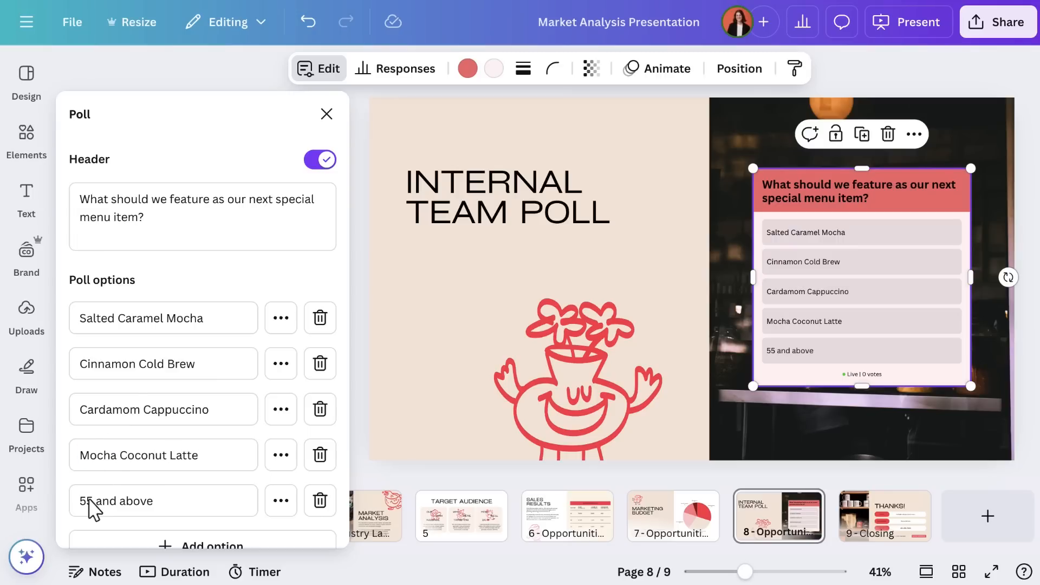
text(Dirty Chai Latte)
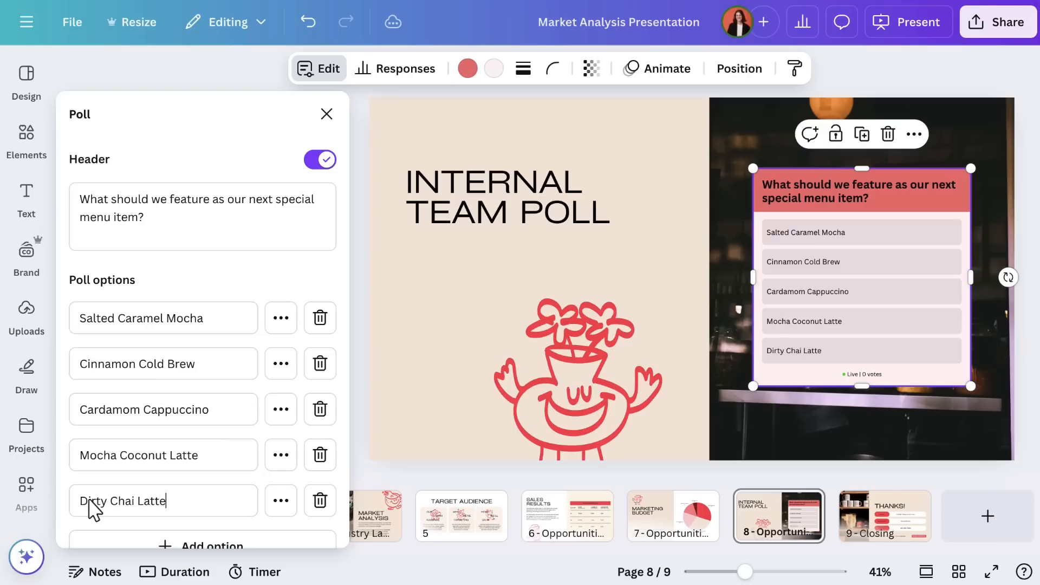
click(280, 318)
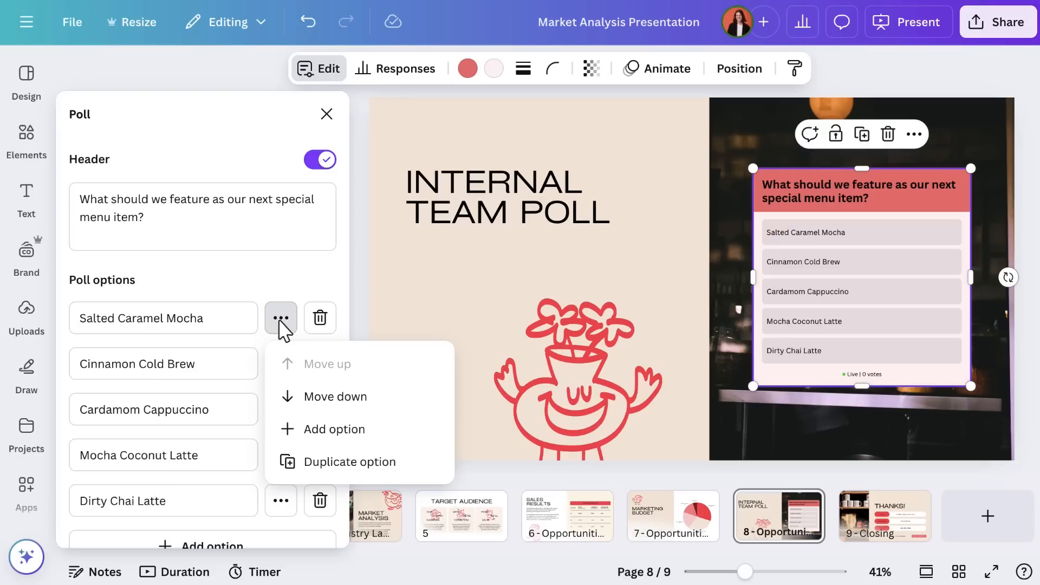
click(336, 396)
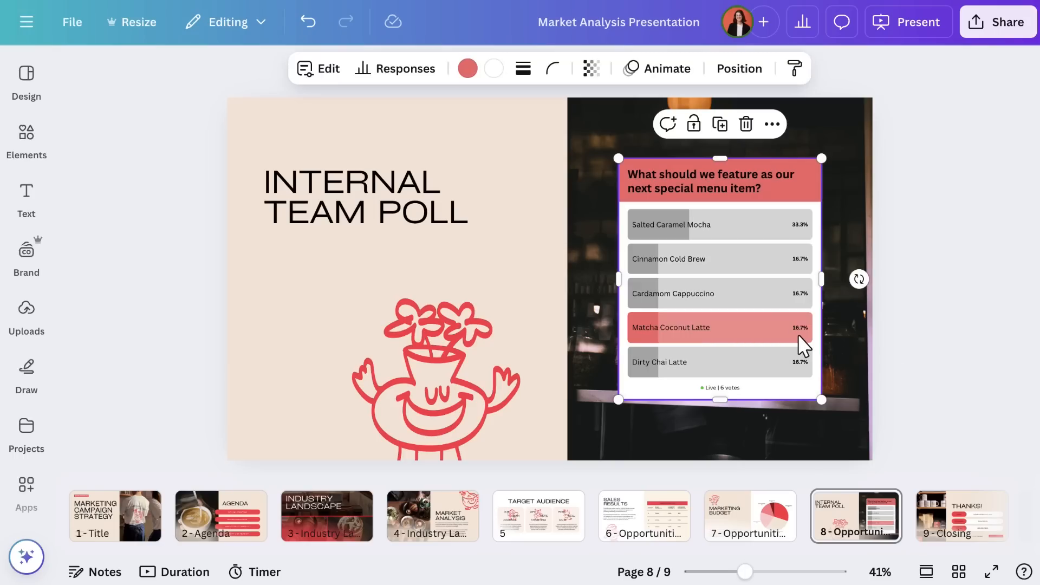
mouse_move(925, 149)
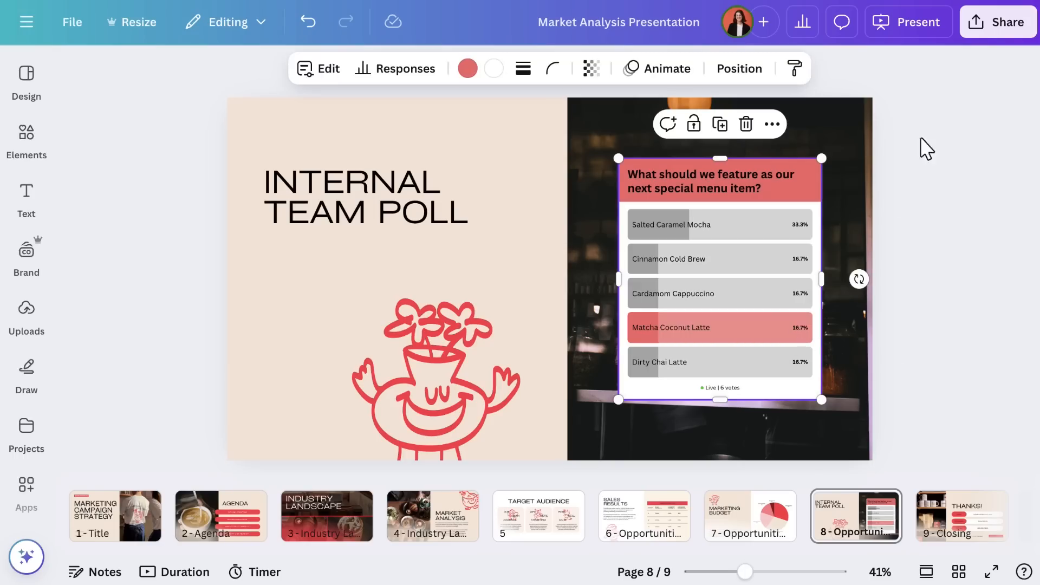
Step: Share the presentation via a Public view link
click(1002, 21)
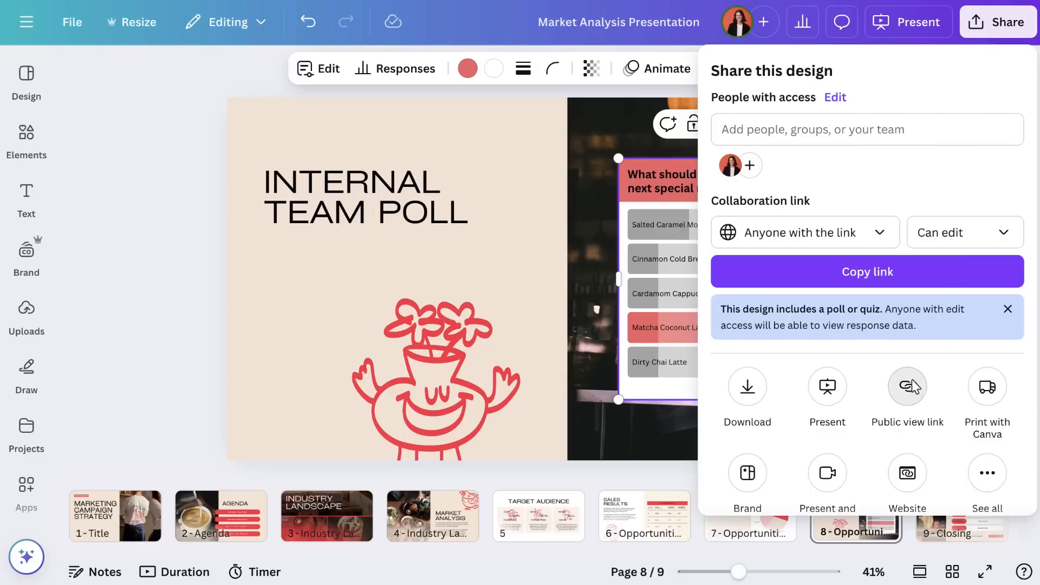
click(907, 386)
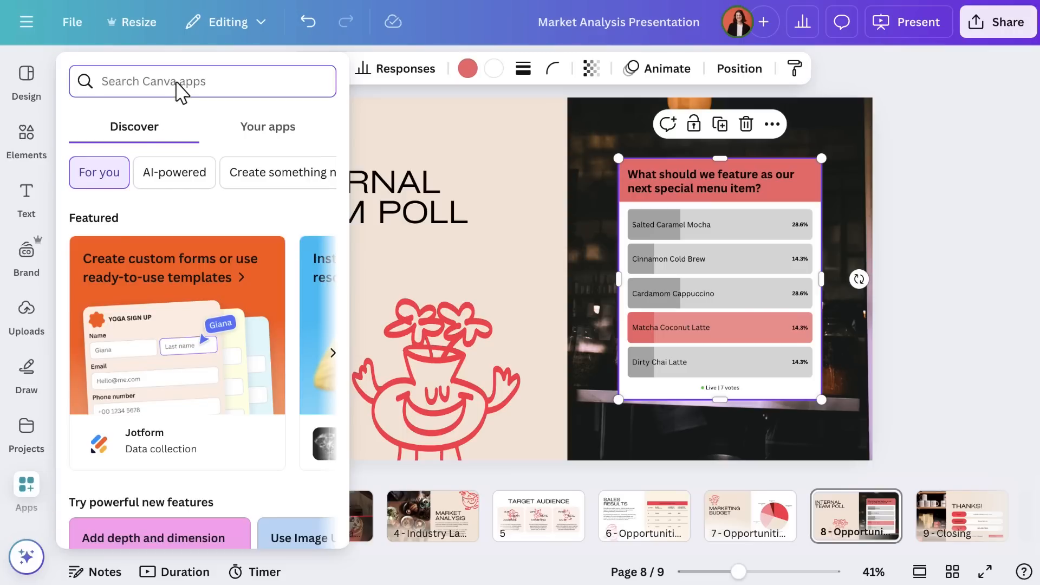
Step: Find the QR code app and generate a code from the pasted link onto the slide
text(QR code)
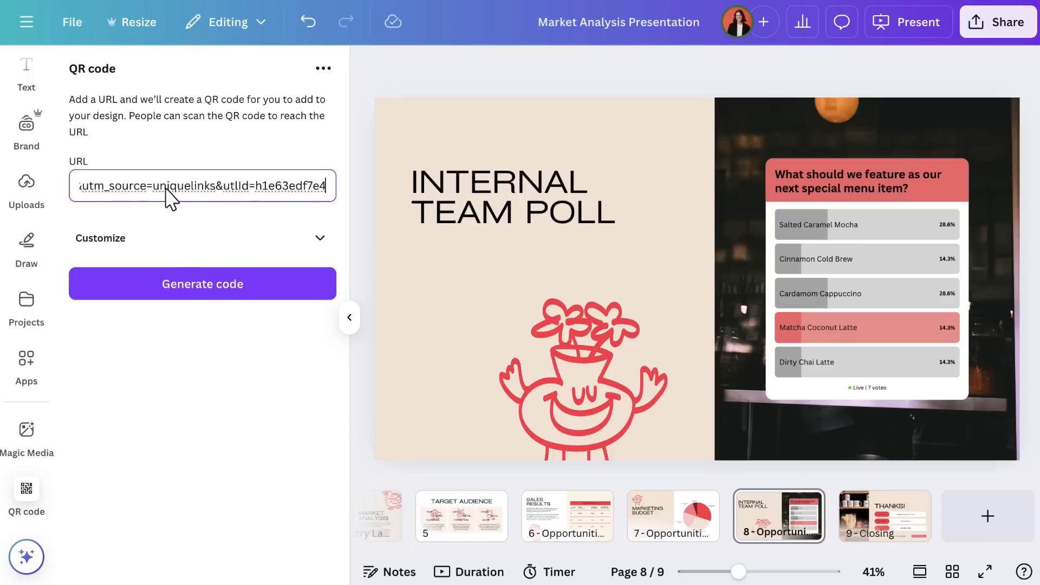
click(203, 284)
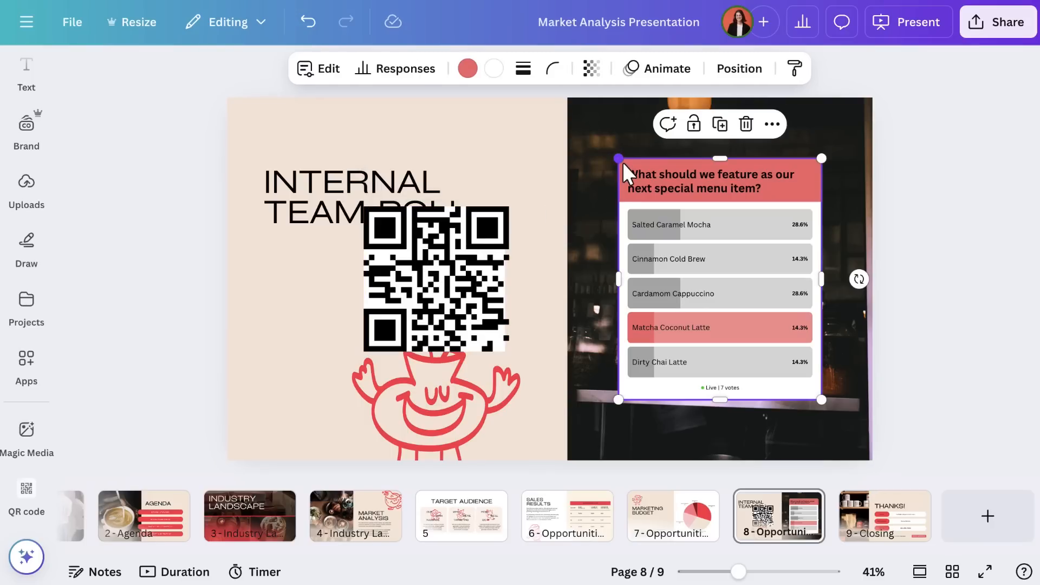
click(394, 68)
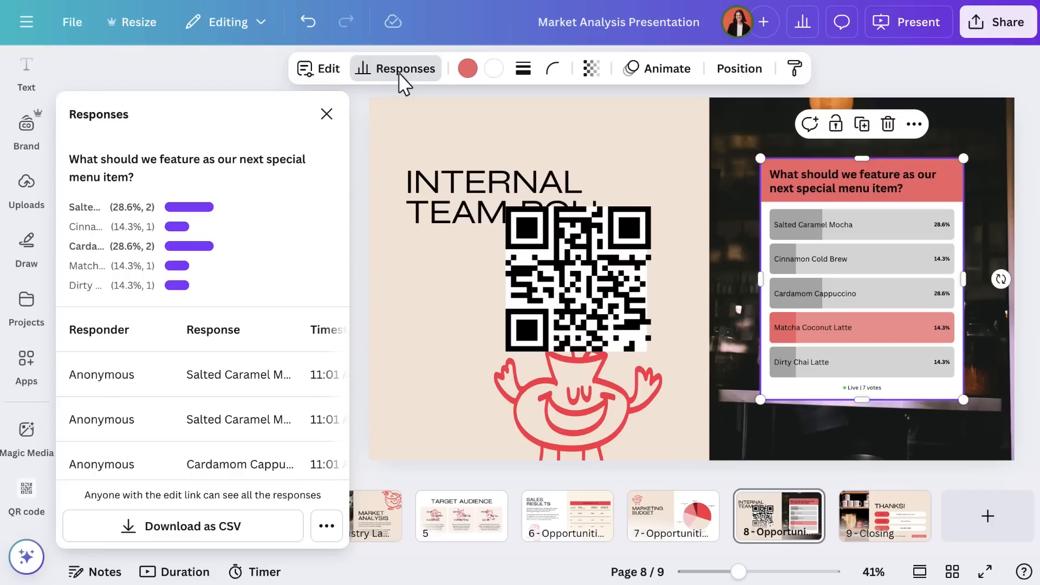
mouse_move(250, 408)
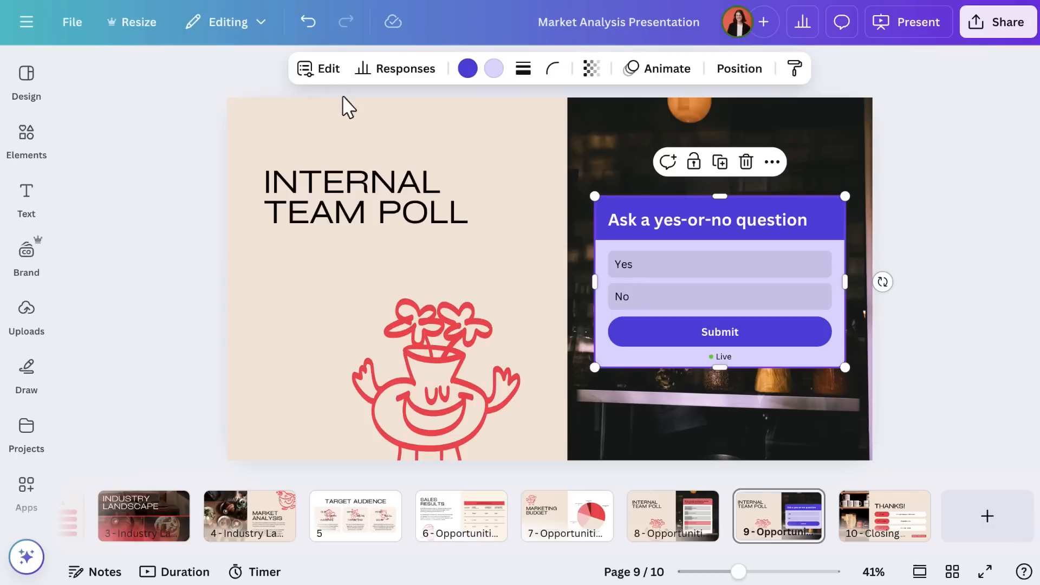
Step: Reword the quiz to ask if milk's ideal steaming temperature is 55-65°C, with True/False options
click(319, 68)
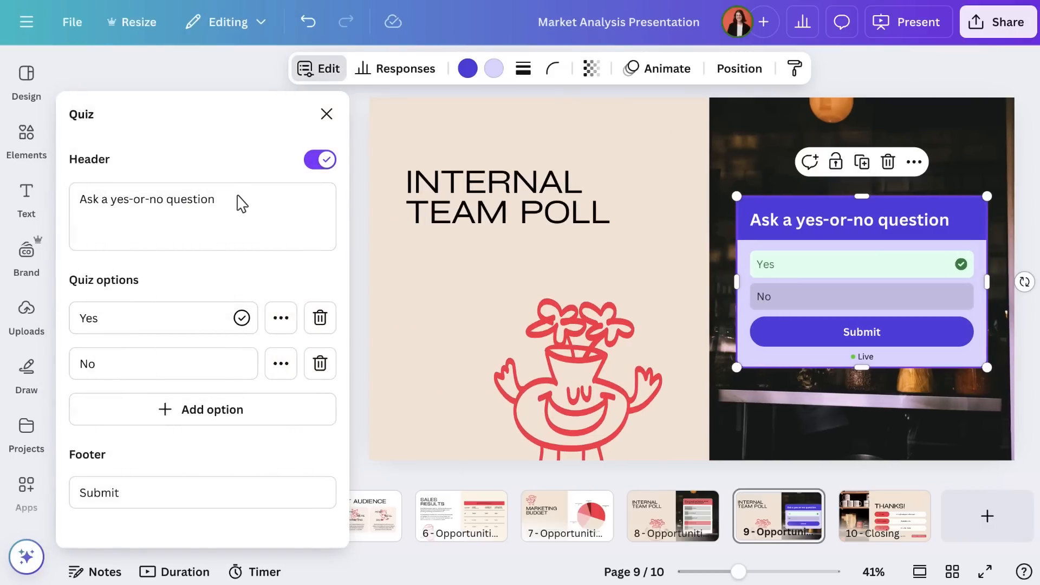
text(The ideal steaming)
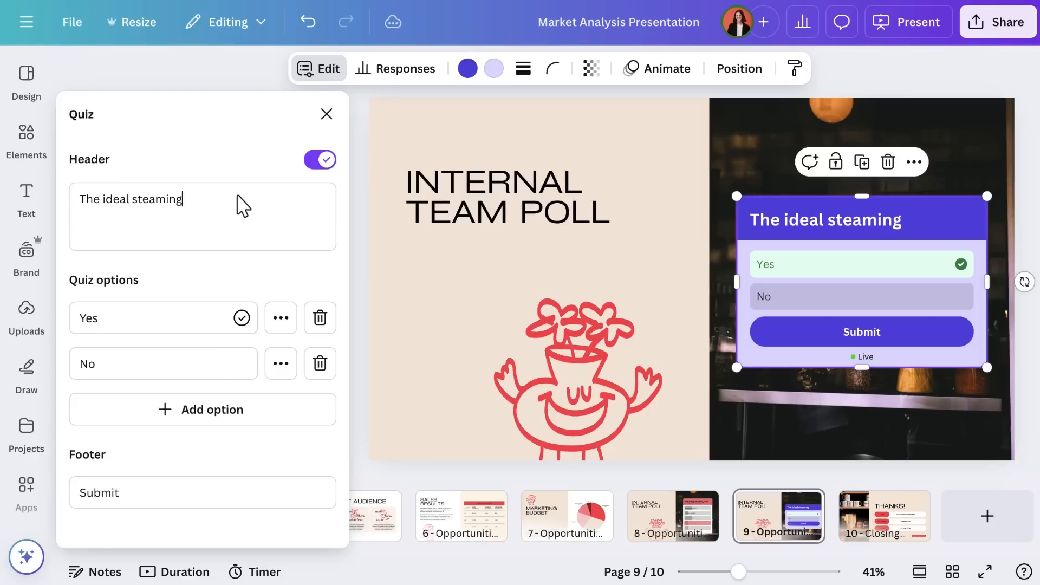
text(temperature for milk is between 55-)
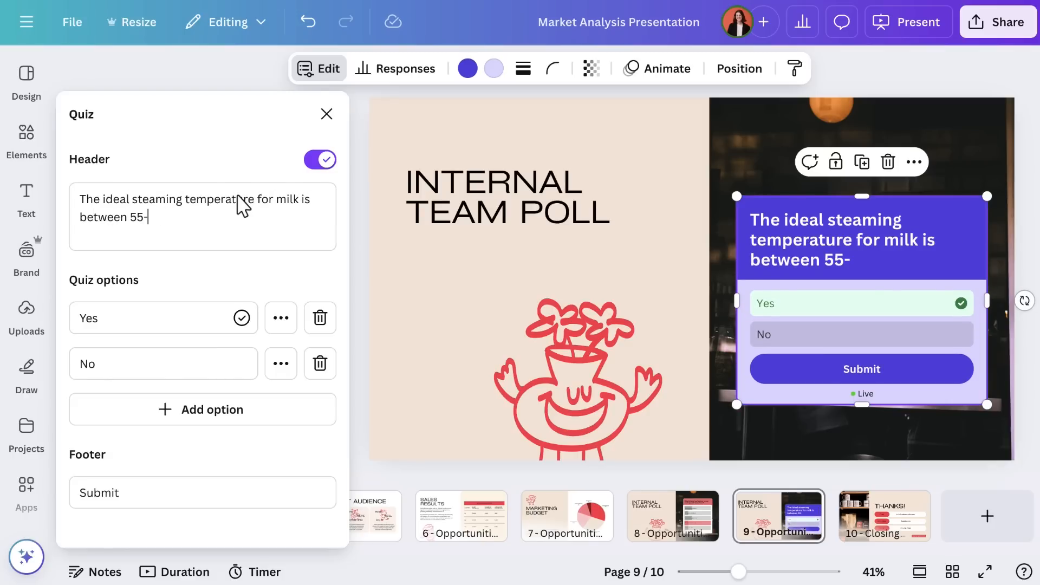
text(65°C)
click(163, 318)
text(True)
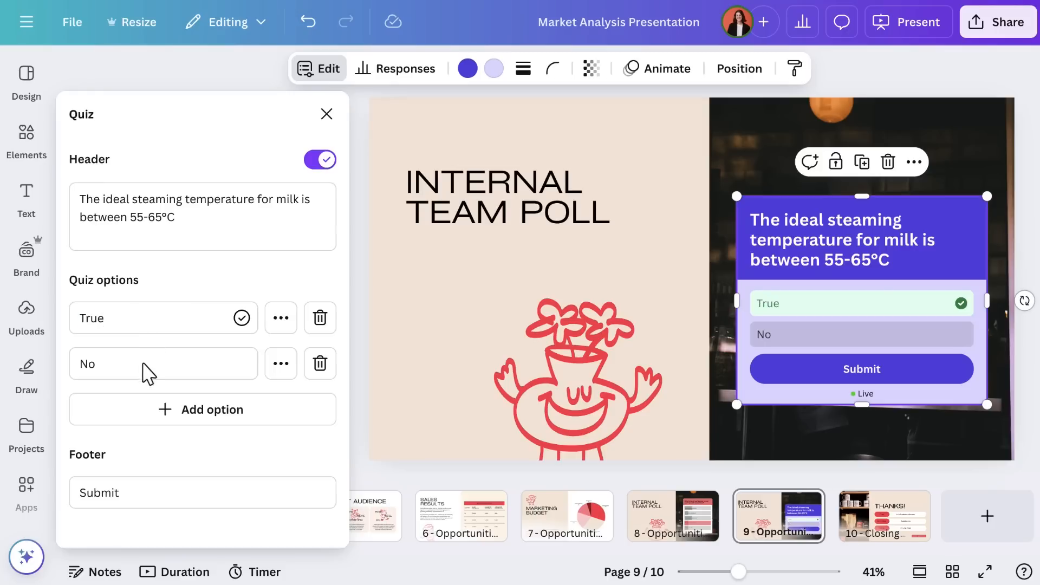
text(False)
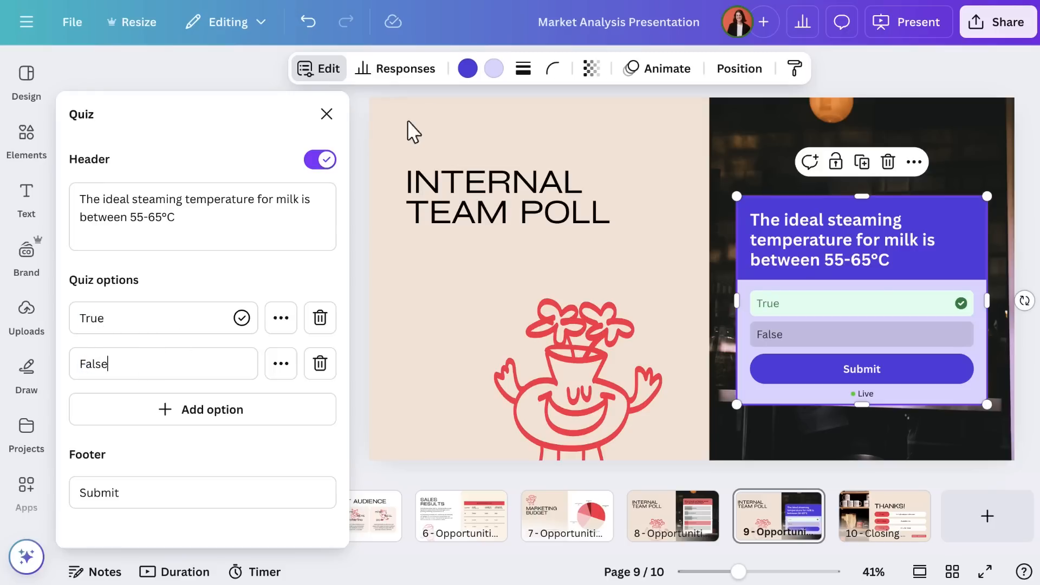
Step: Recolour the quiz accent red
click(467, 68)
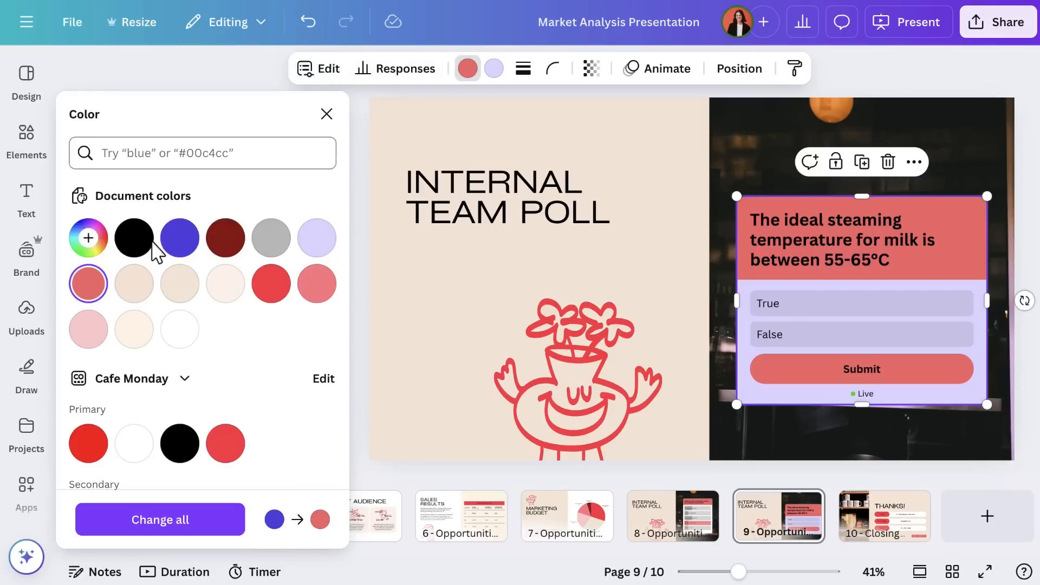
click(179, 330)
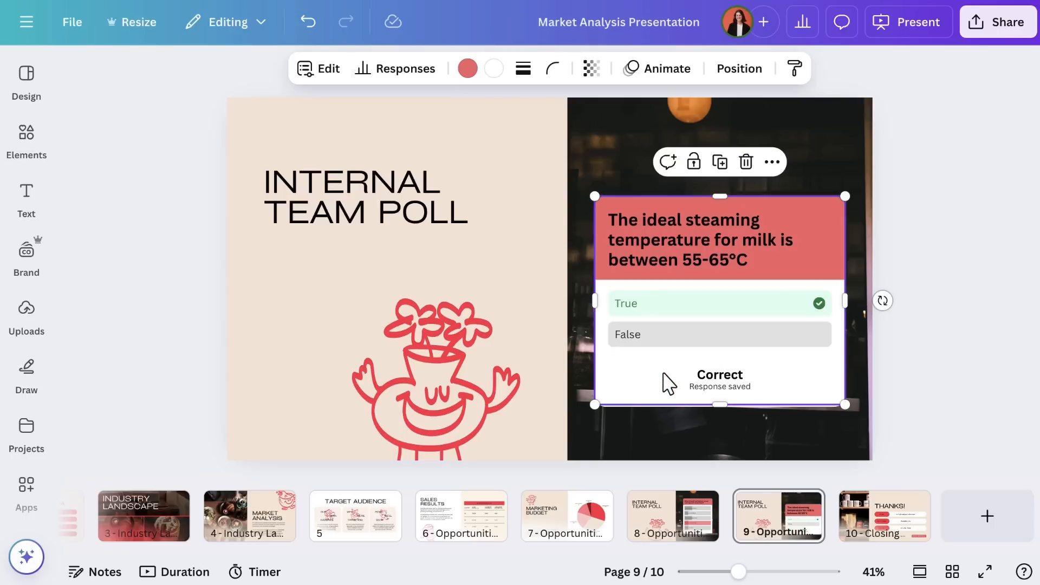
Step: View the quiz's responses, then bring up analytics for the whole design
click(394, 68)
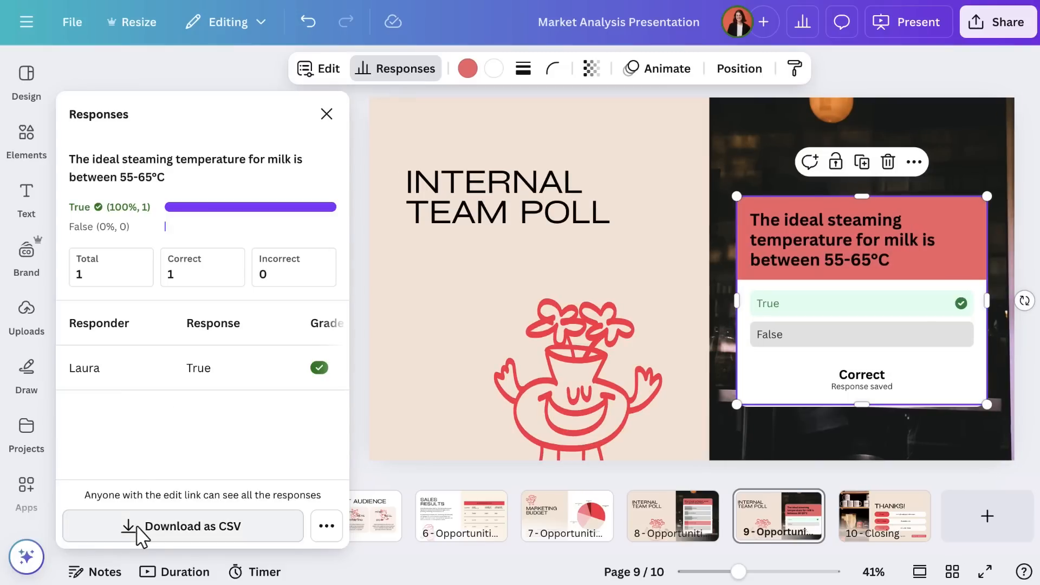
click(326, 525)
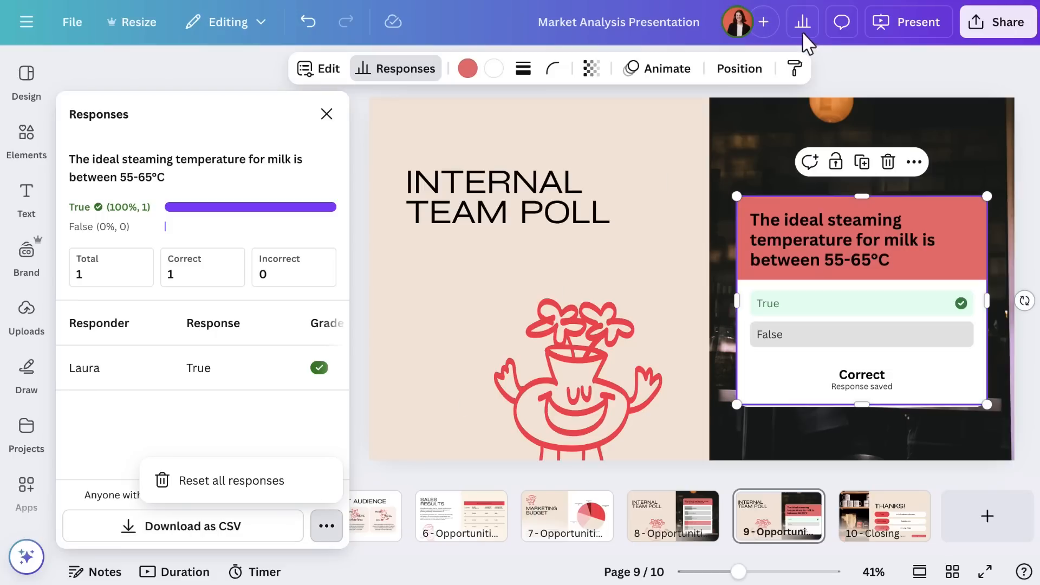
click(803, 22)
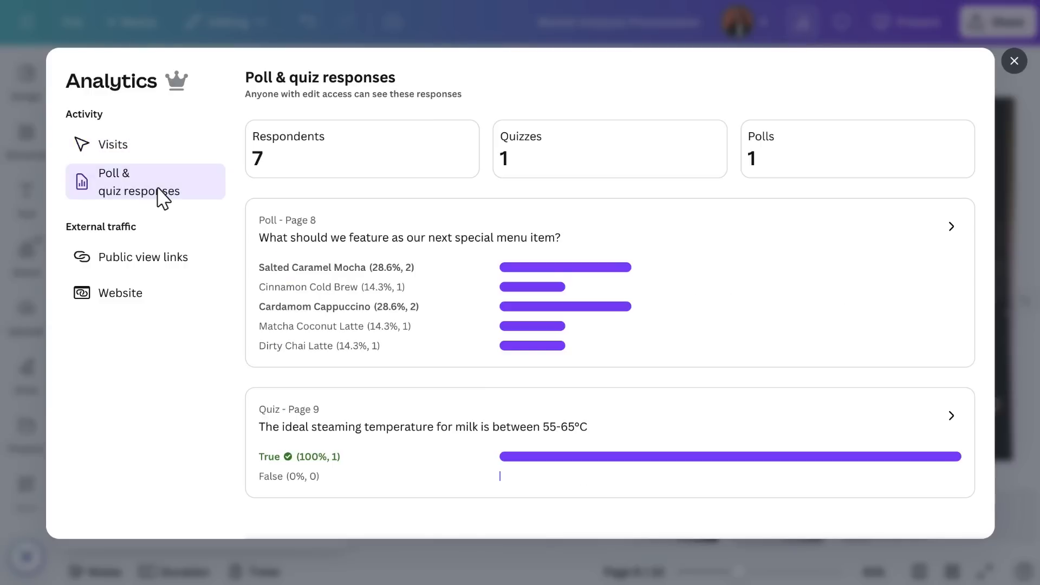
mouse_move(713, 418)
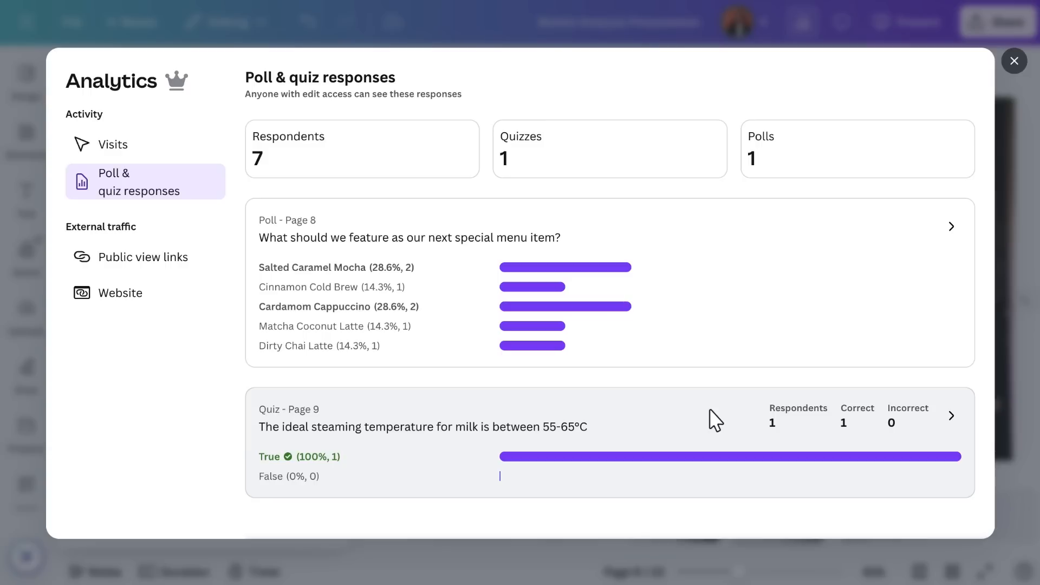
Step: Inspect the quiz card's detailed results in Poll & quiz responses
click(1014, 61)
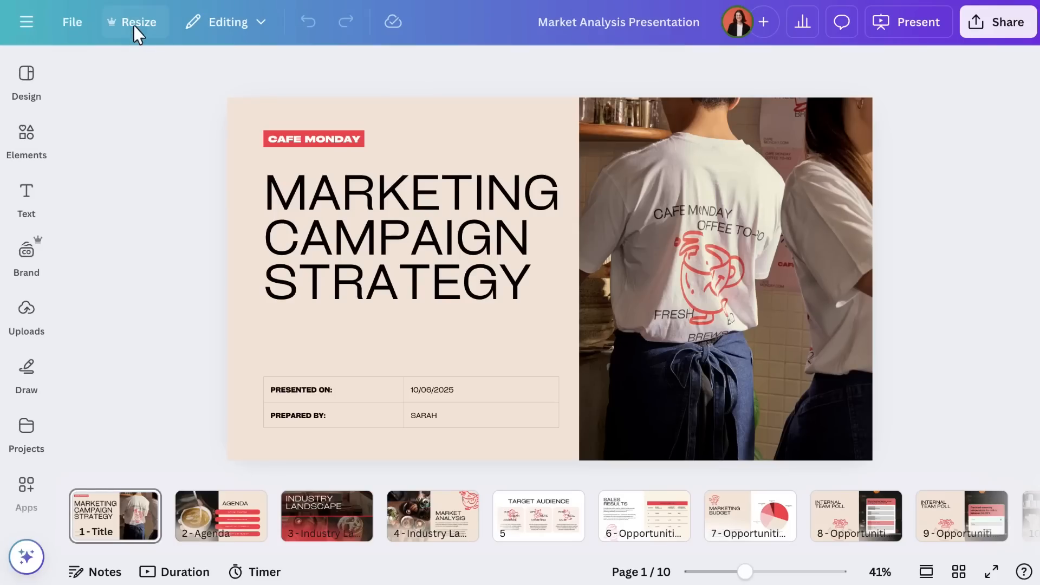
Step: Transform the presentation into a Doc written as 'a concise executive summary'
click(133, 22)
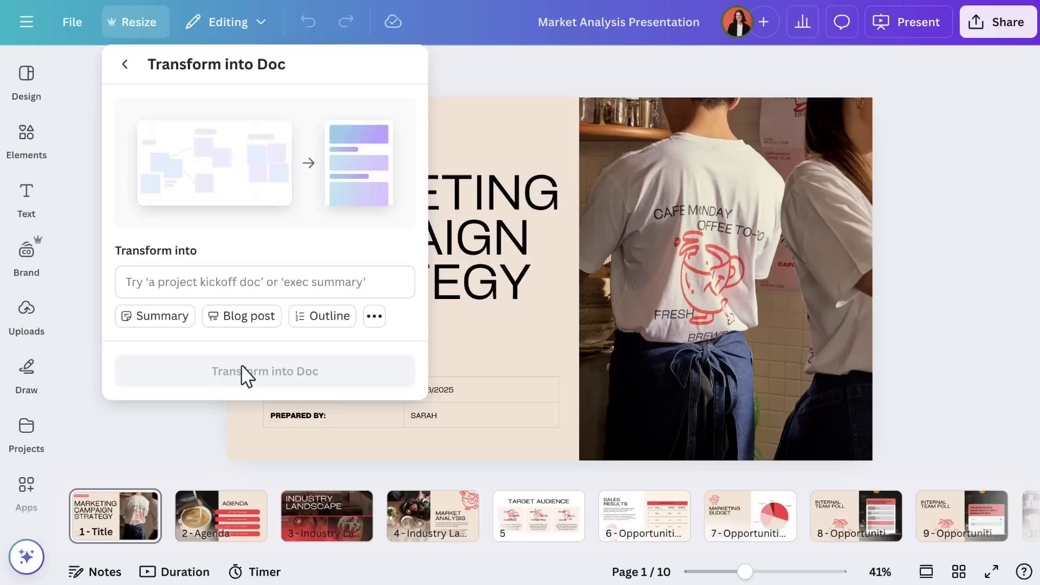
click(374, 315)
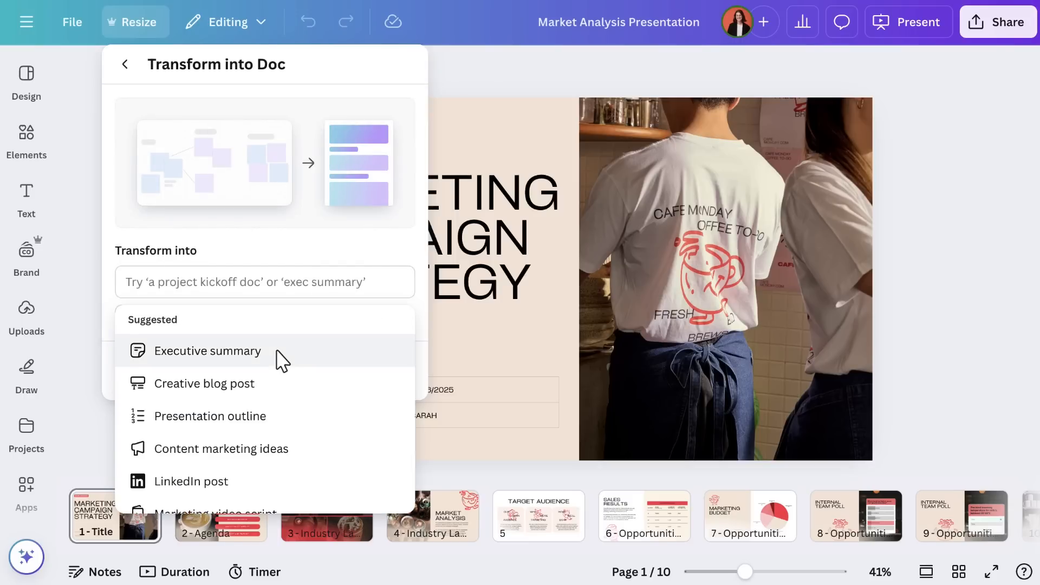
scroll(down, 3)
text(a concise executive summary)
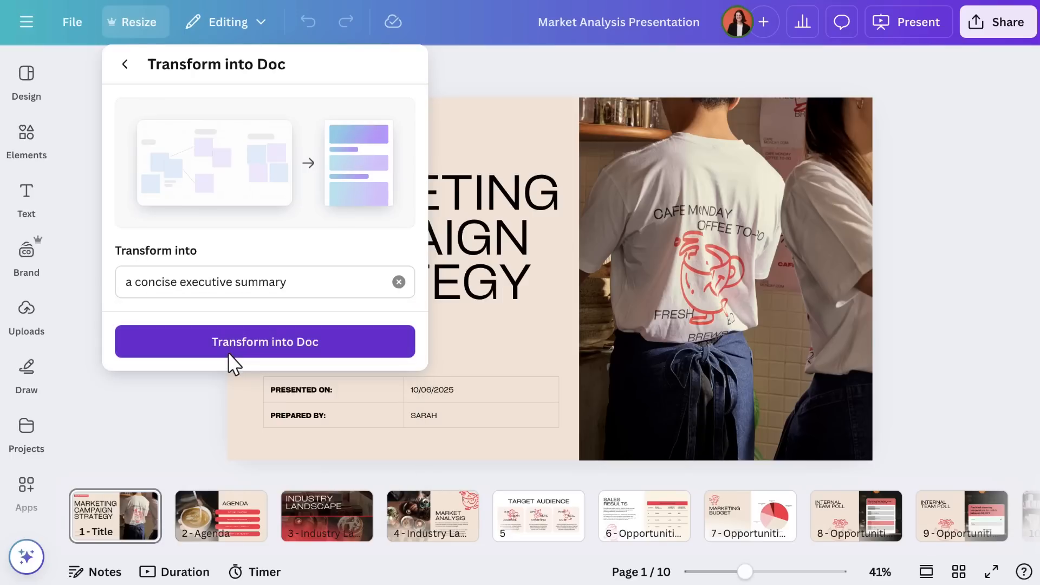
click(265, 341)
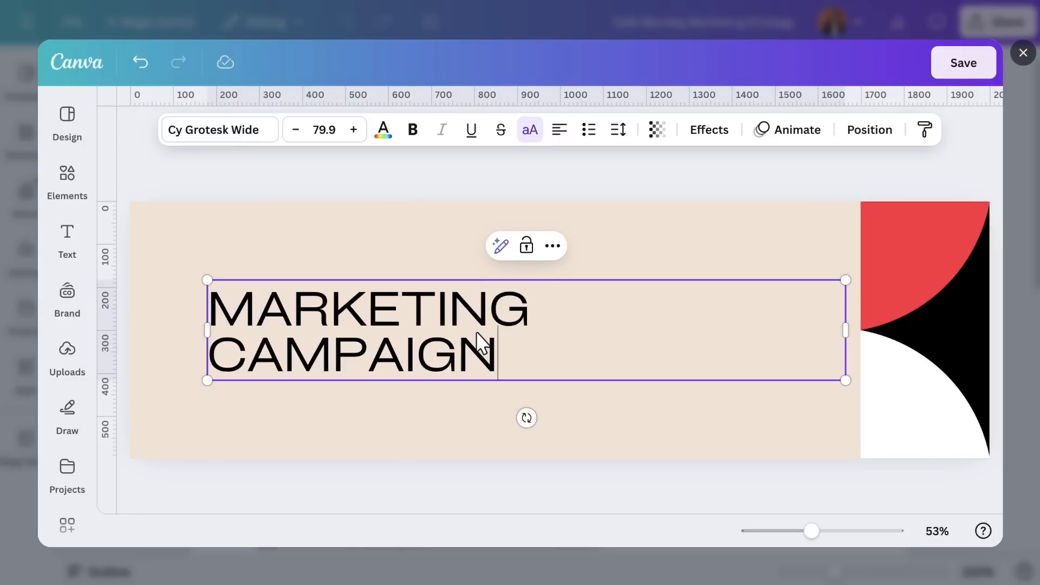
Step: Retitle the header MARKETING CAMPAIGN SUMMARY and place the Cafe Monday logo above it
text(SUMMARY)
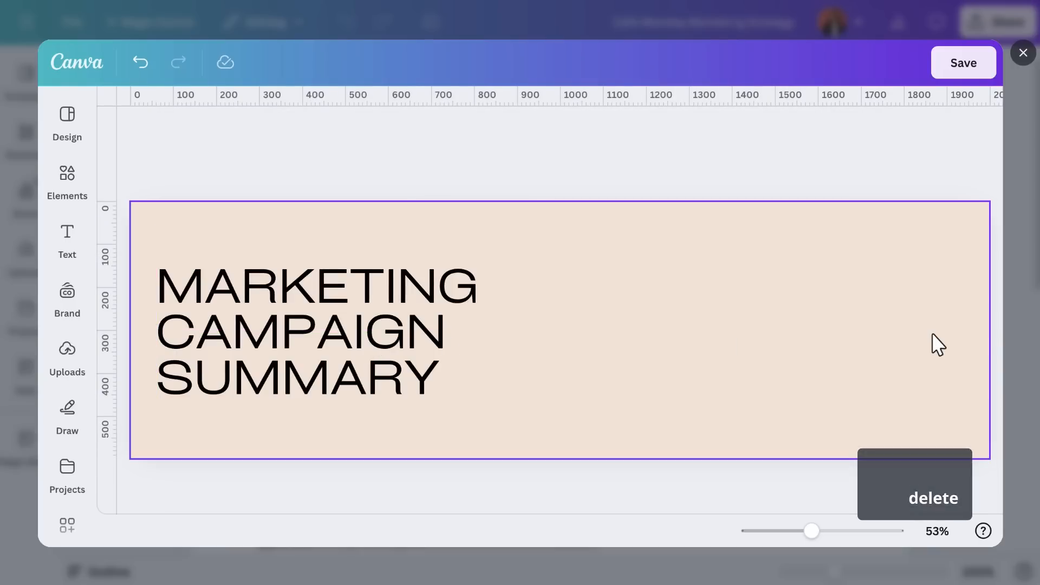
click(67, 302)
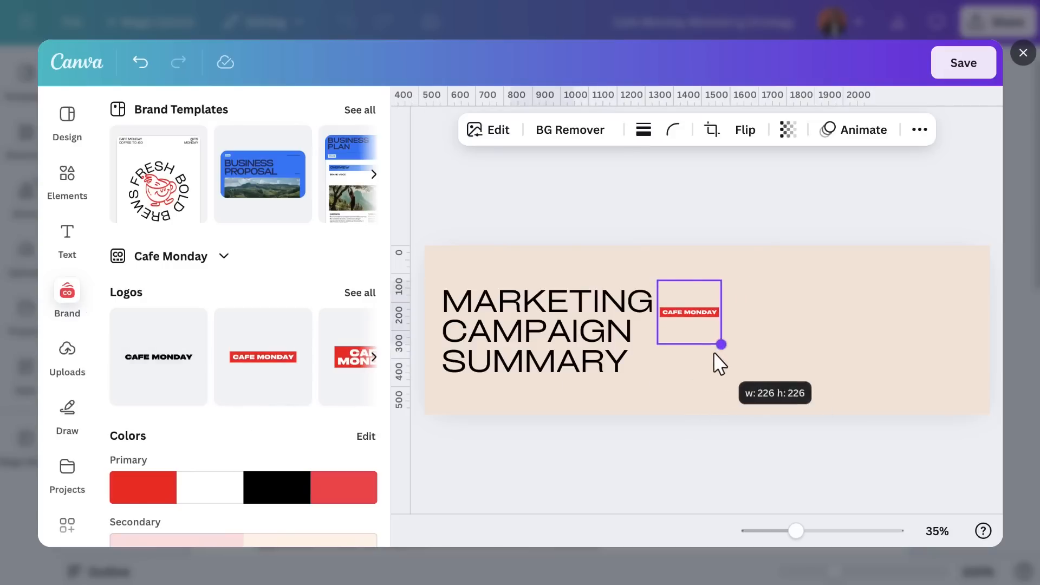
drag(688, 312, 473, 276)
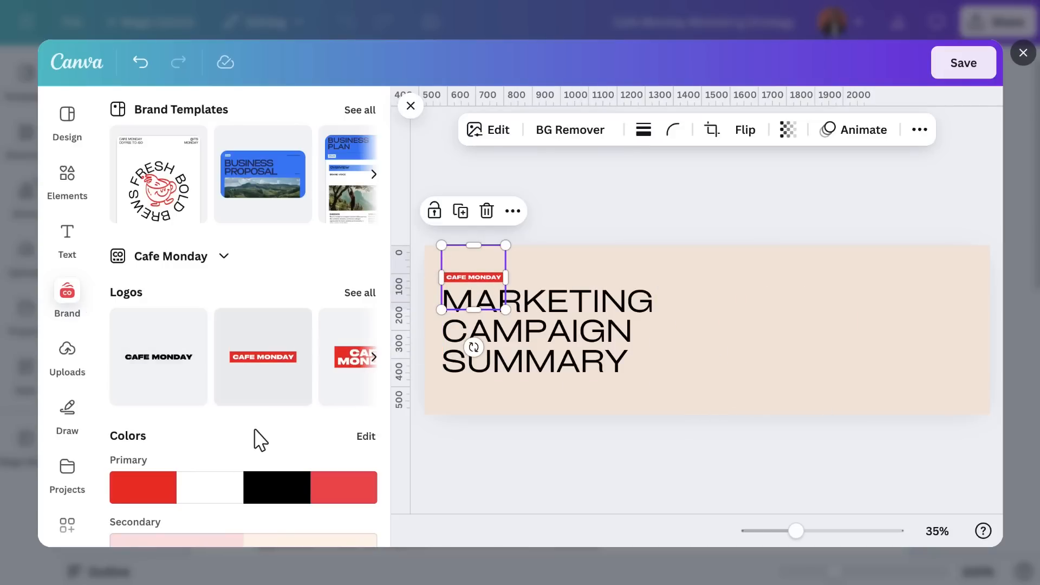
Step: Add a coffee cup icon beside the title, coloured red and enlarged
scroll(down, 3)
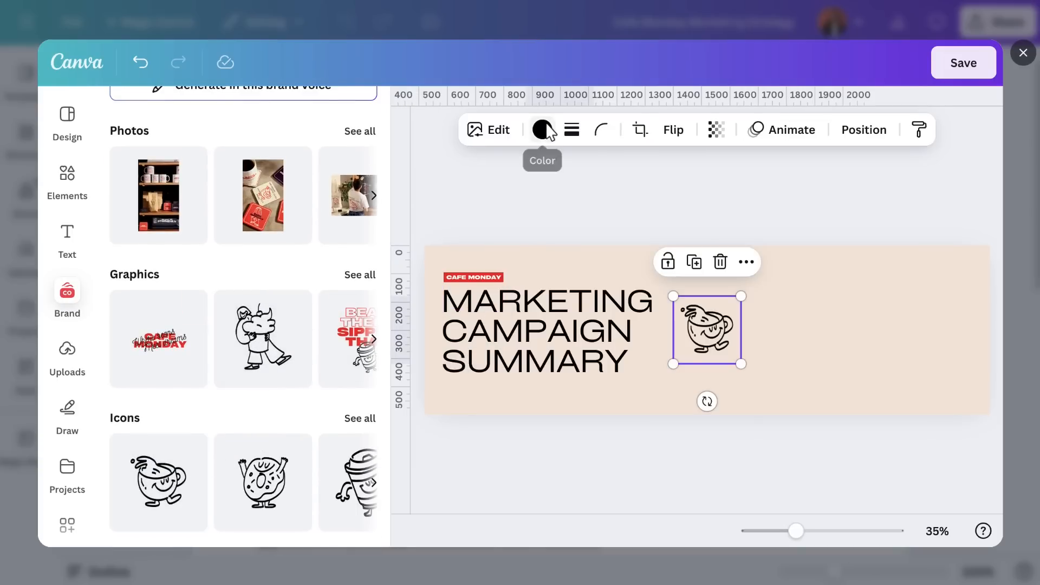
click(541, 129)
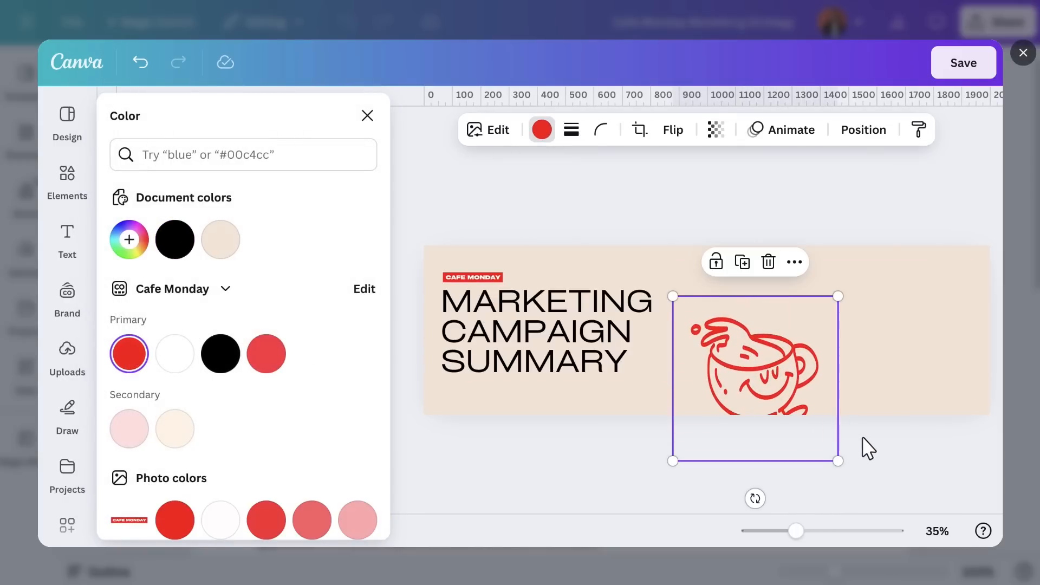
drag(754, 378, 814, 338)
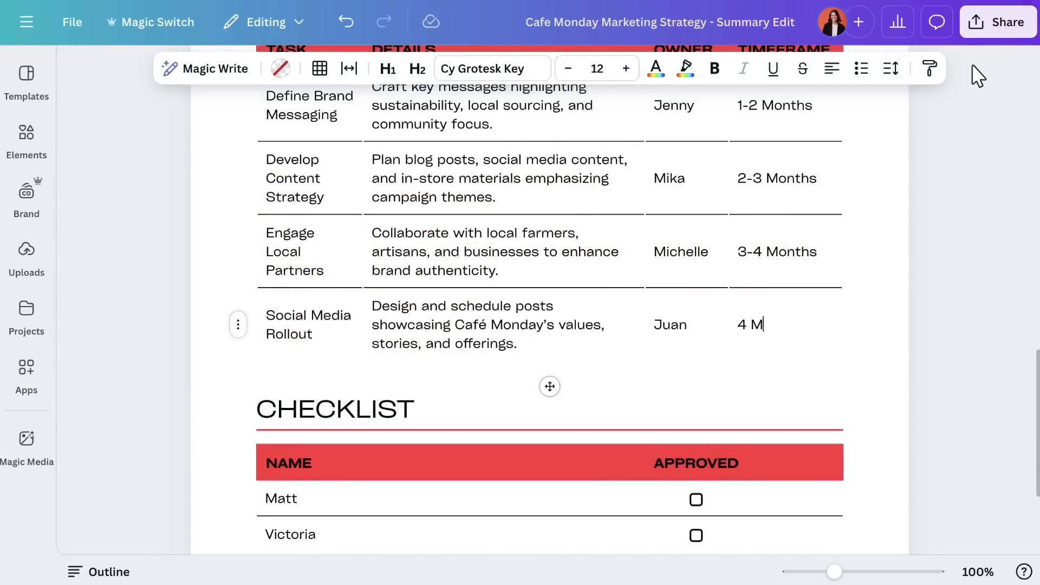
Step: Set Social Media Rollout's timeframe to 4 Months and tick the first checklist row approved
text(onths)
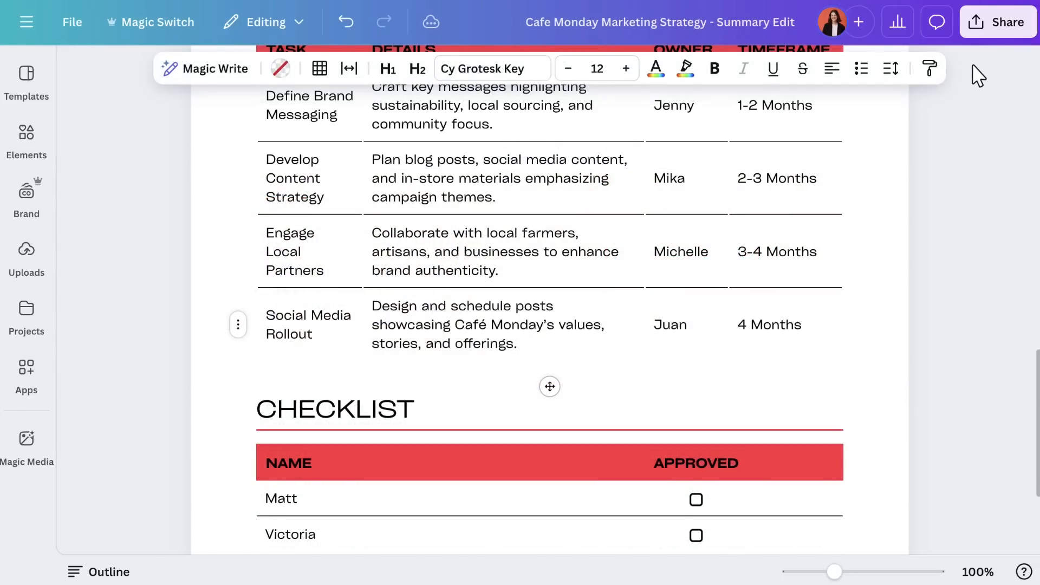
click(695, 498)
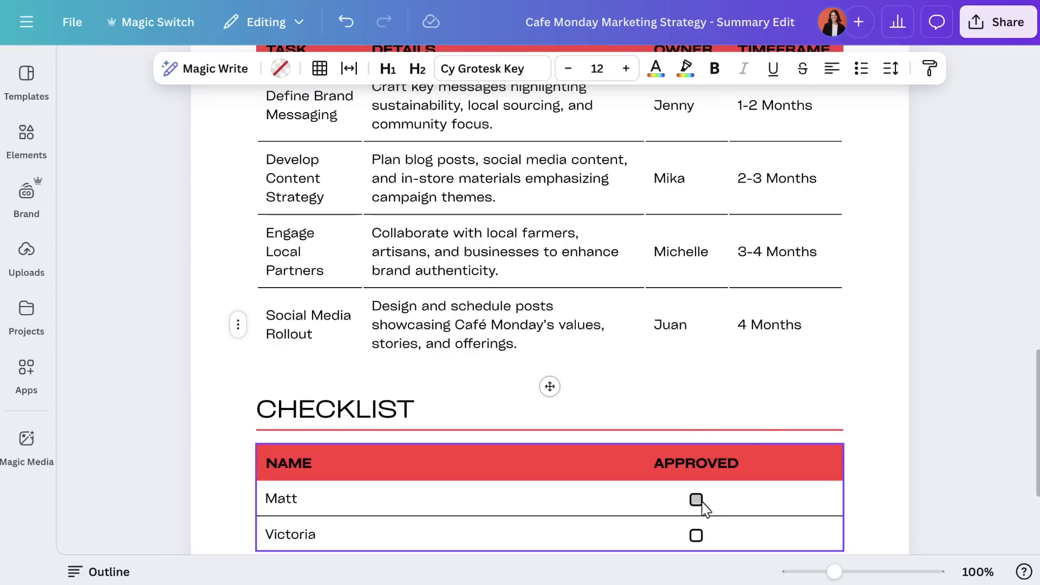
click(695, 500)
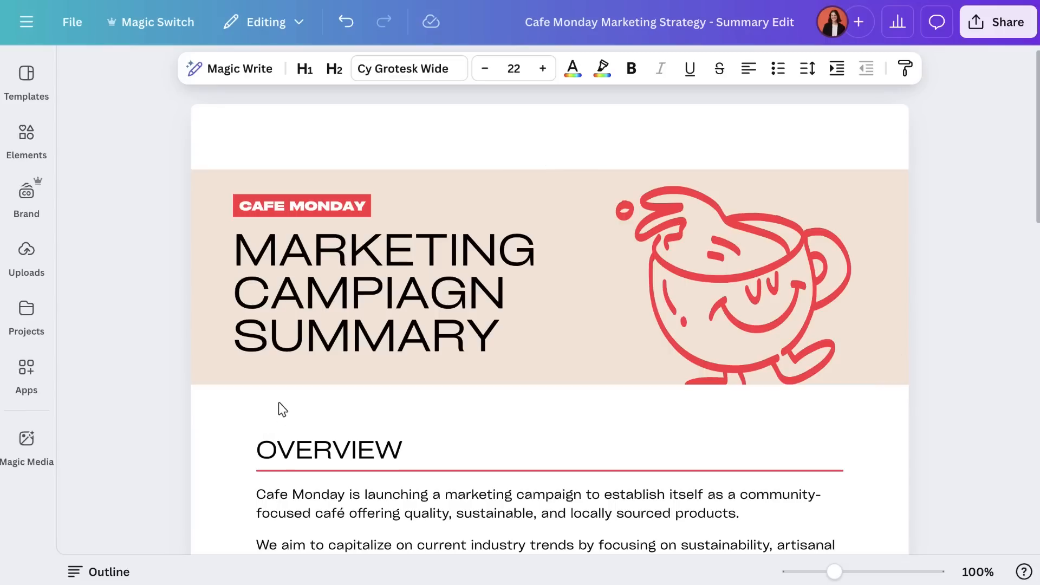
Step: Insert a star highlight block below the header from Elements' highlight blocks
click(26, 140)
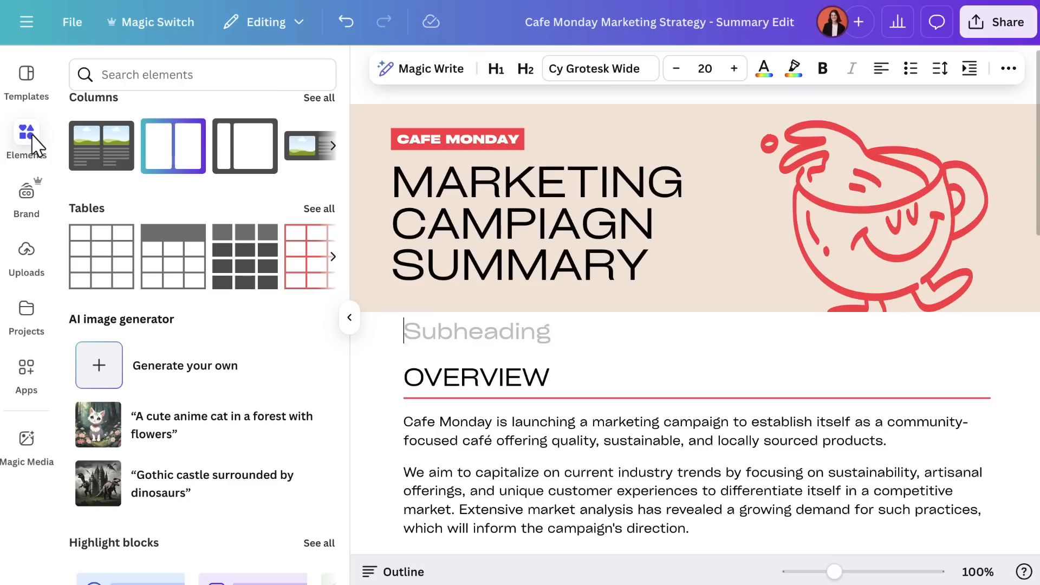
scroll(down, 3)
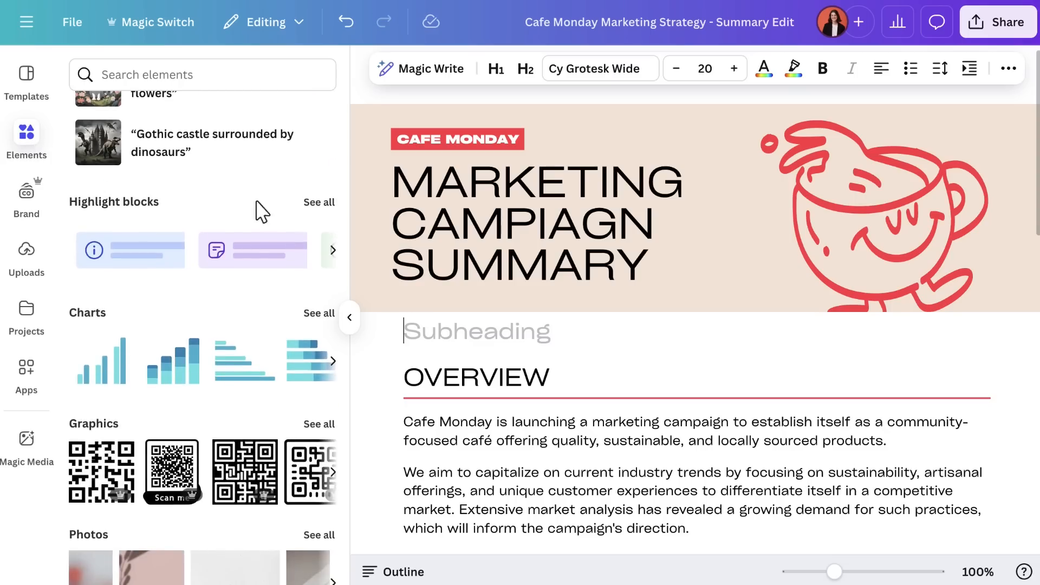
click(318, 203)
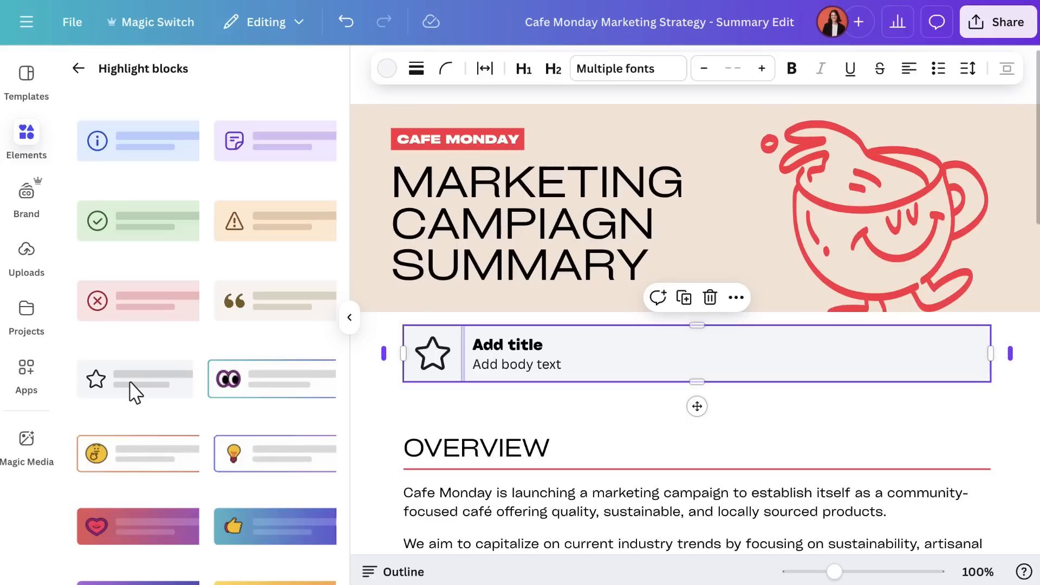
double_click(507, 344)
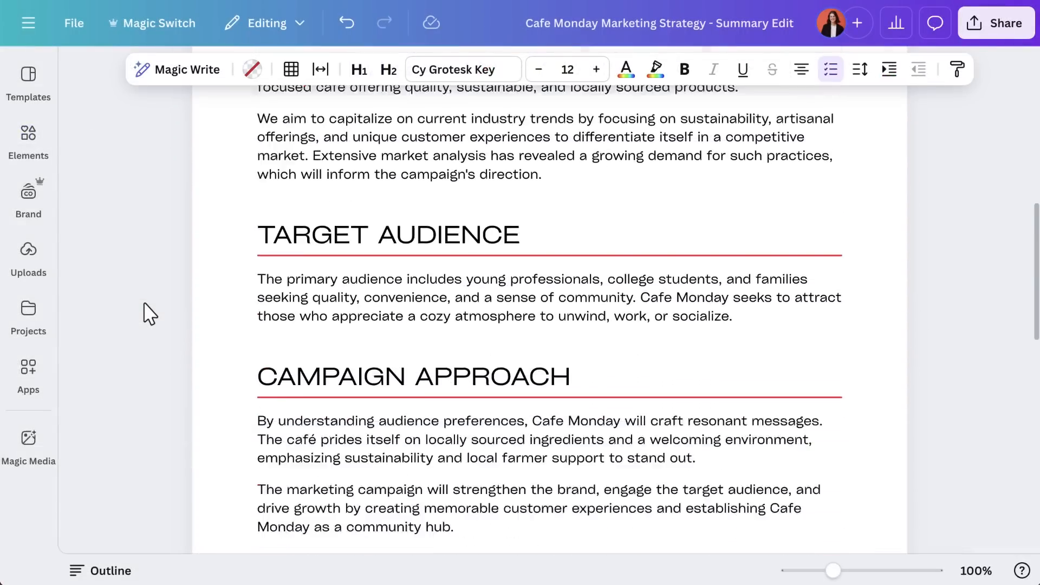
scroll(down, 3)
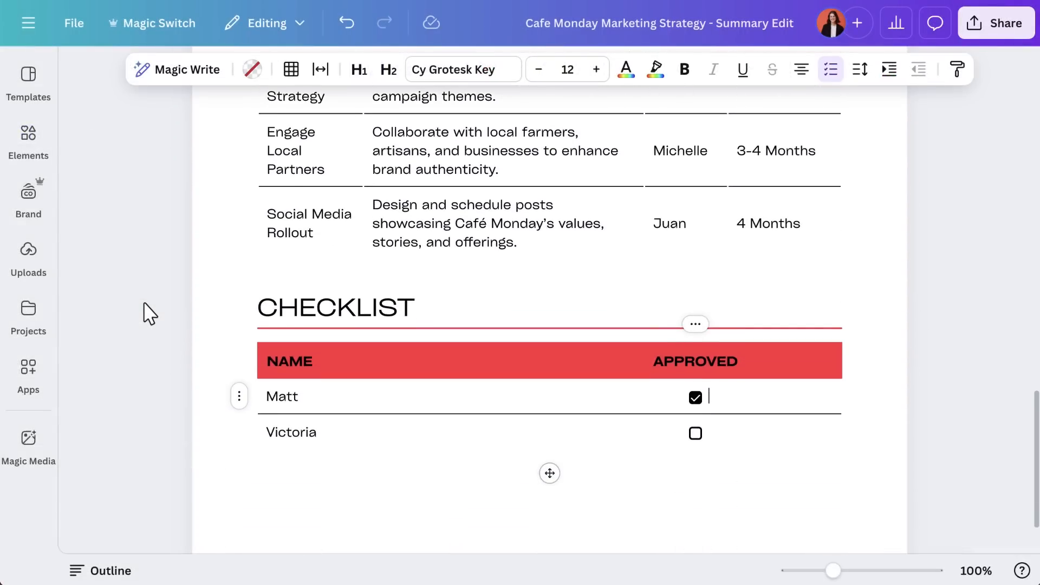